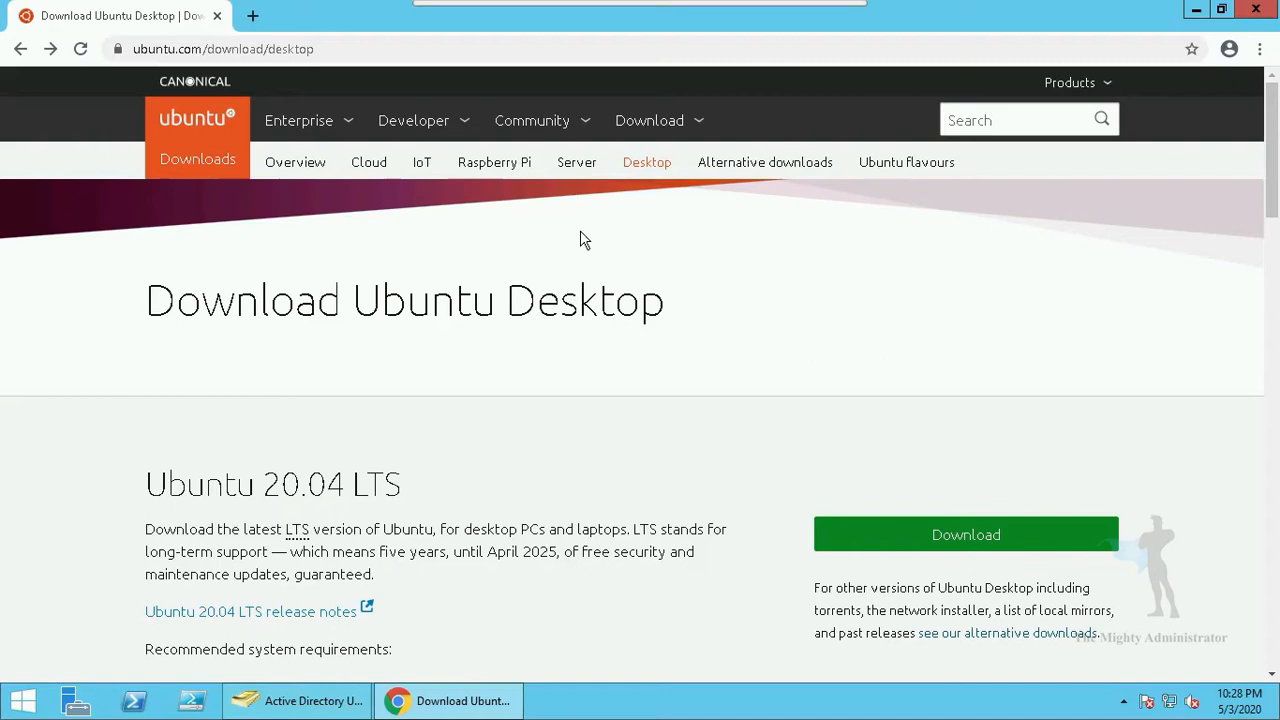
Start downloading the Ubuntu Server 20.04 LTS ISO from the Server downloads page
{"action": "left_click", "coordinate": [576, 162]}
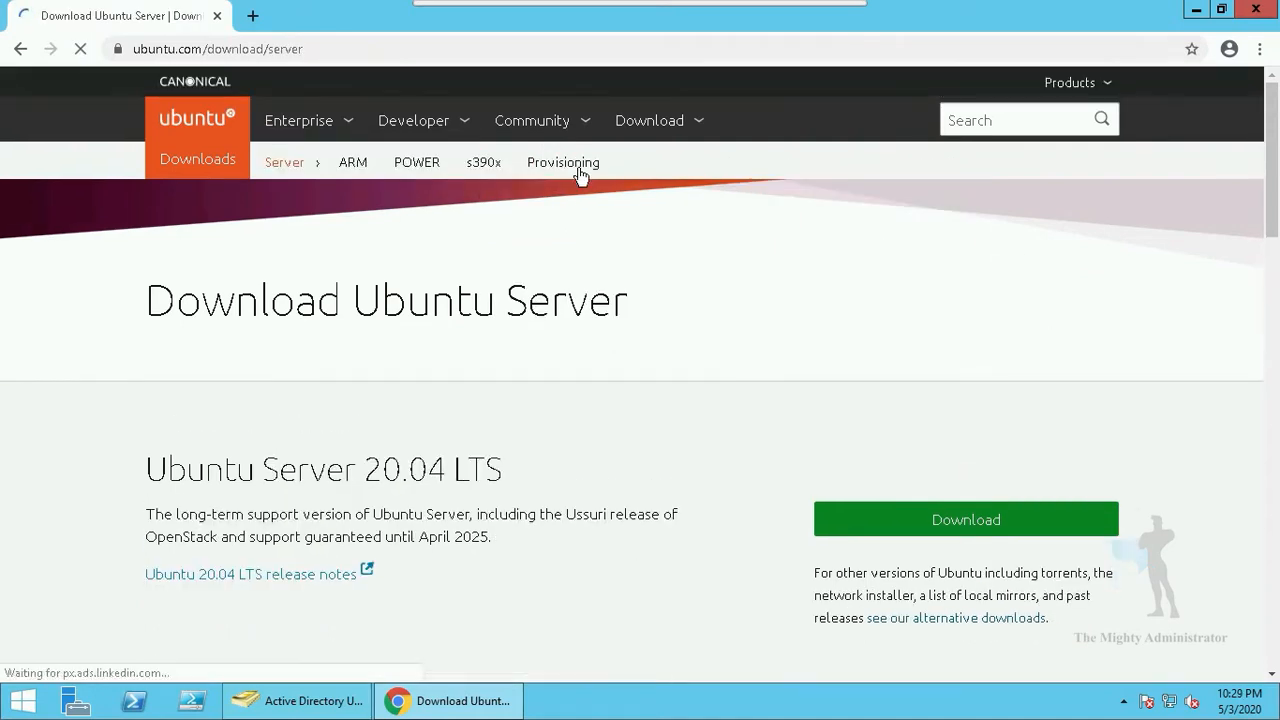
{"action": "left_click", "coordinate": [965, 519]}
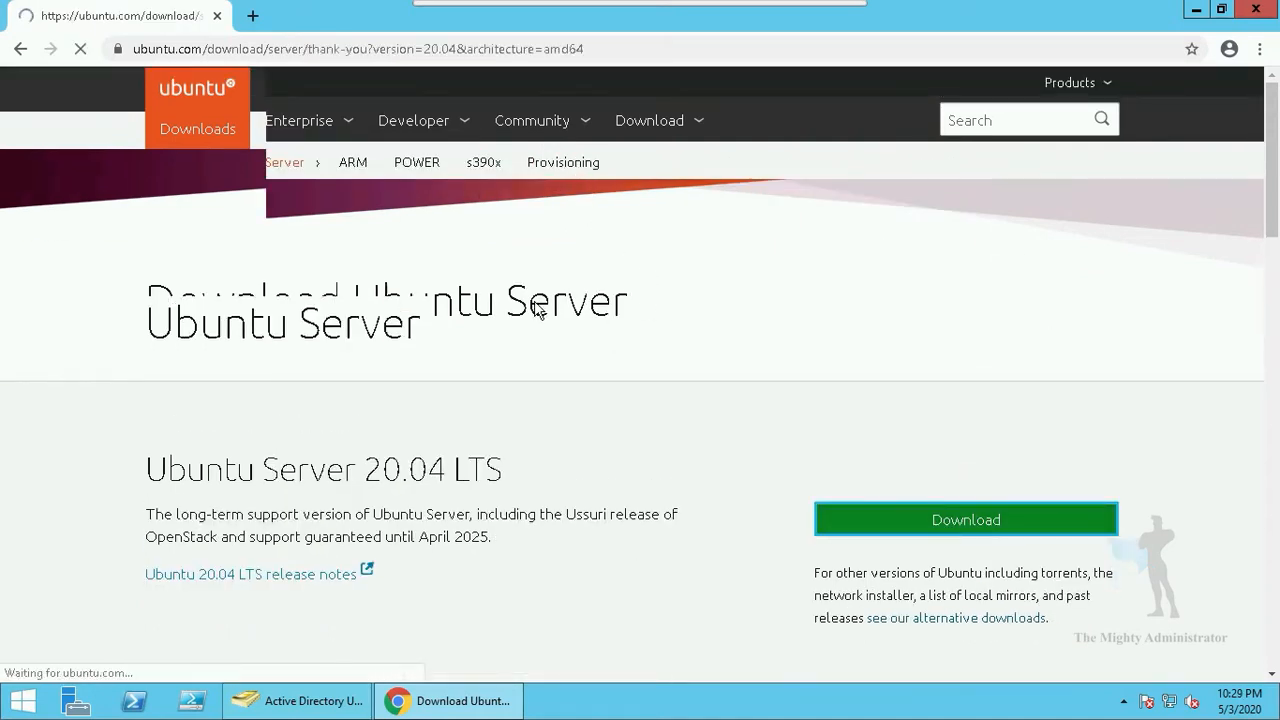
{"action": "left_click", "coordinate": [965, 519]}
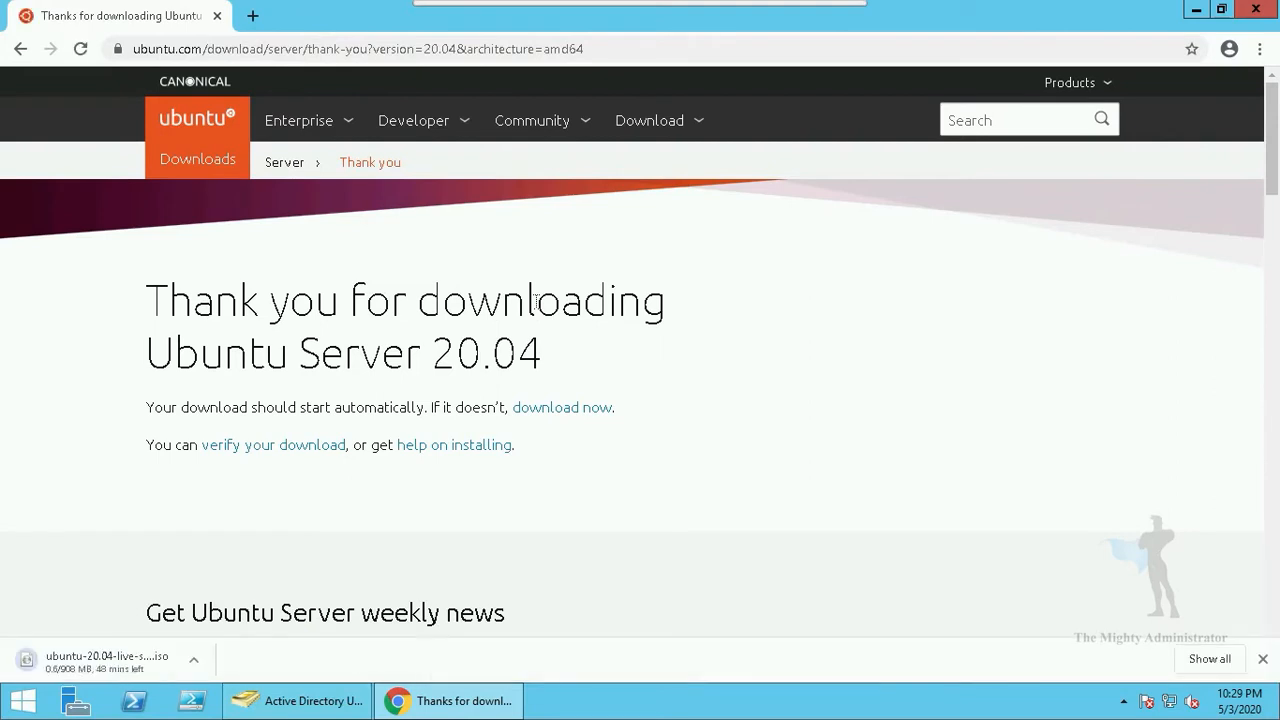
{"action": "mouse_move", "coordinate": [868, 313]}
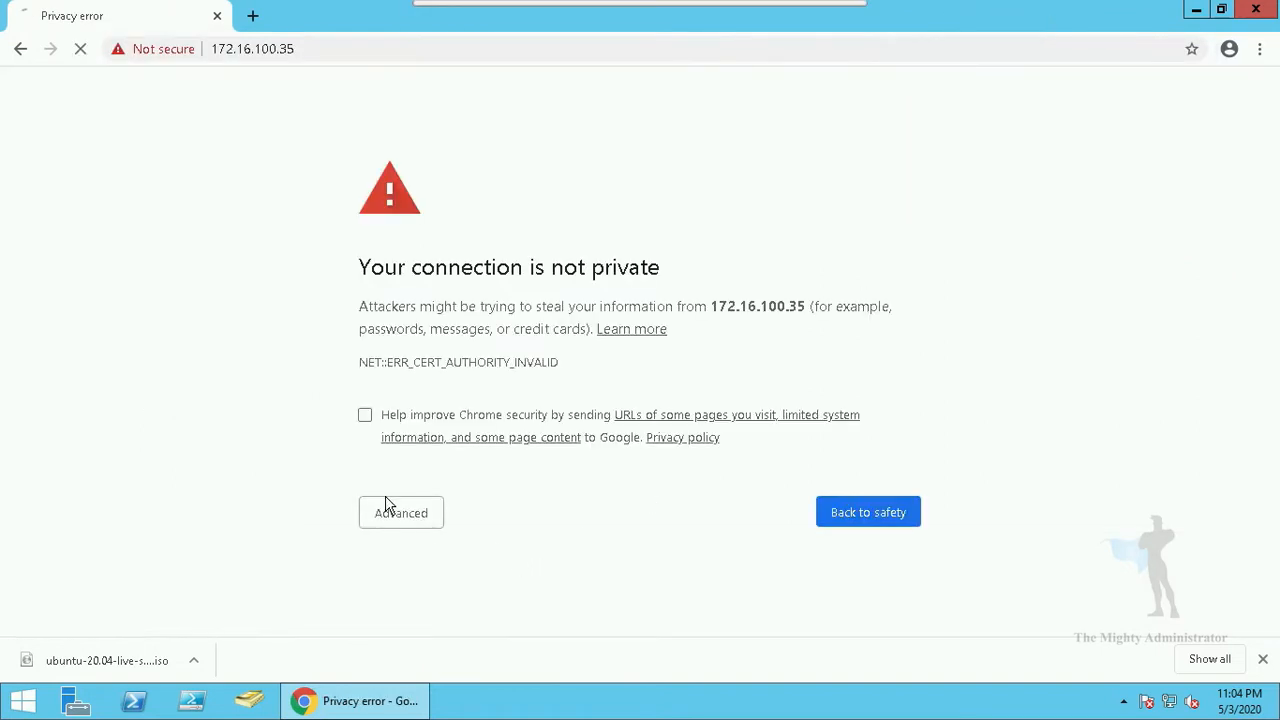
Bypass the certificate warning and sign in to the ESXi host as root
{"action": "left_click", "coordinate": [400, 512]}
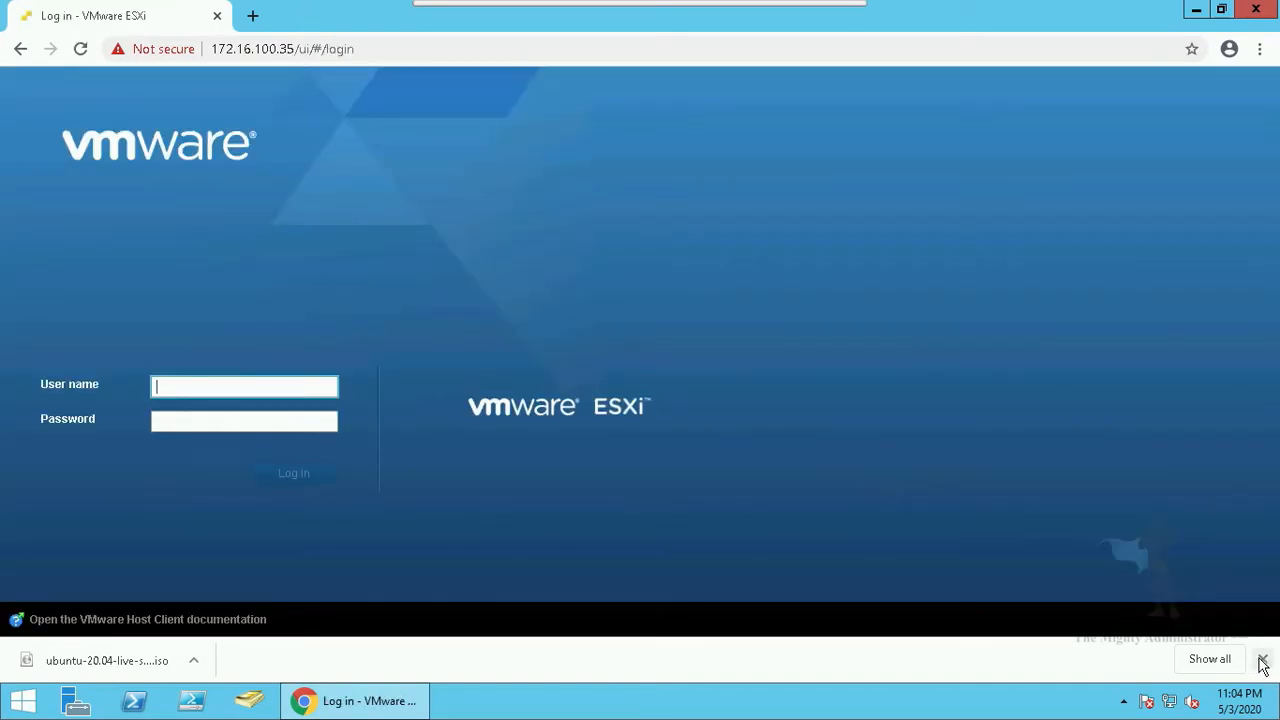
{"action": "left_click", "coordinate": [1262, 660]}
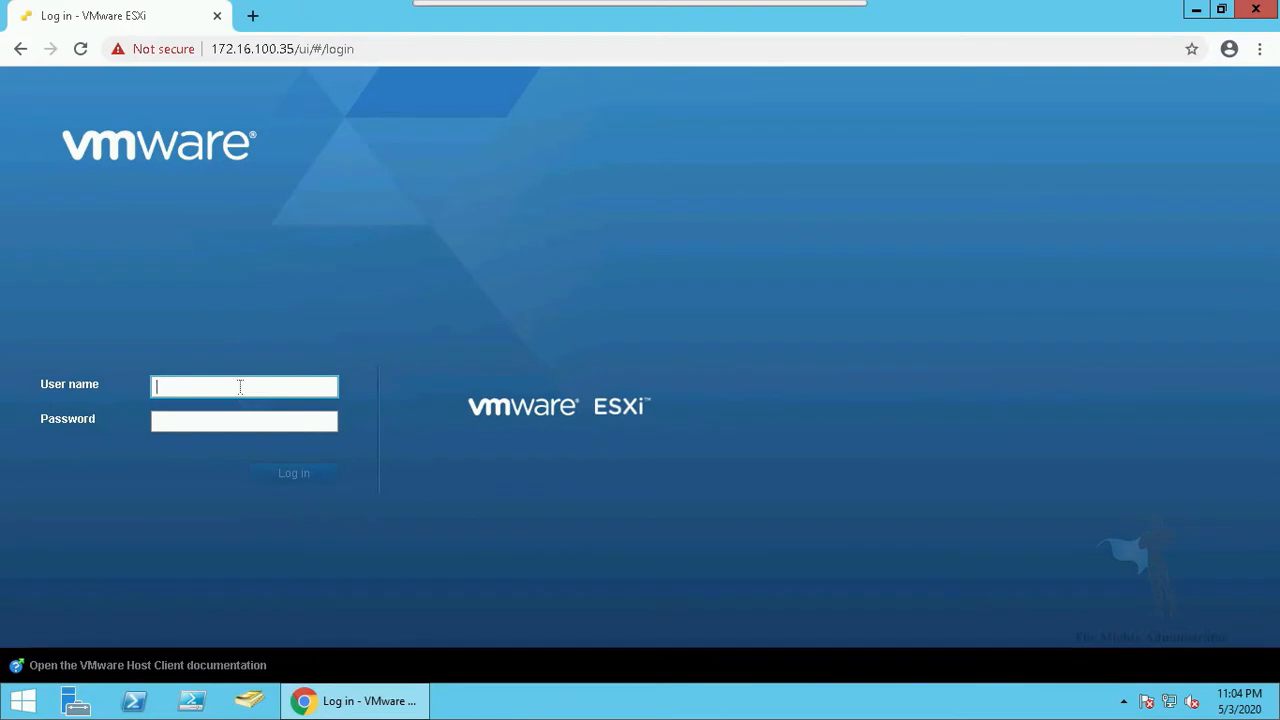
{"action": "type", "text": "root"}
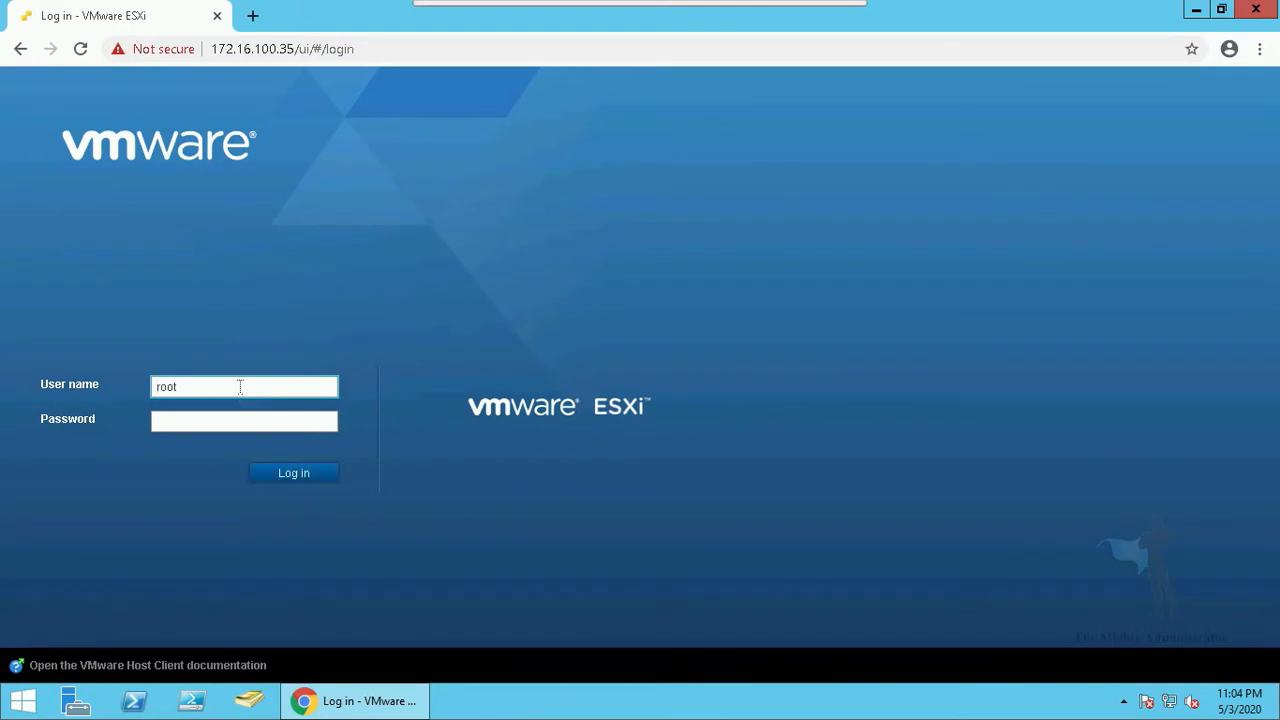
{"action": "type", "text": "password"}
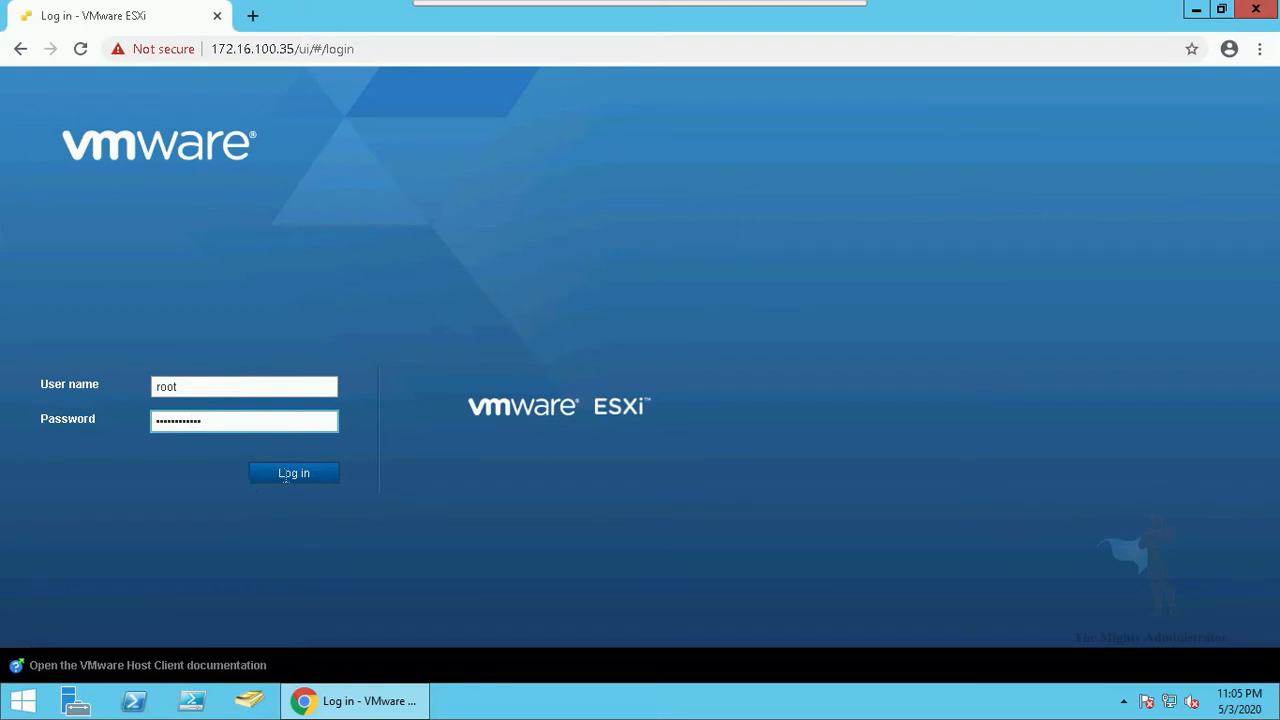
{"action": "left_click", "coordinate": [293, 473]}
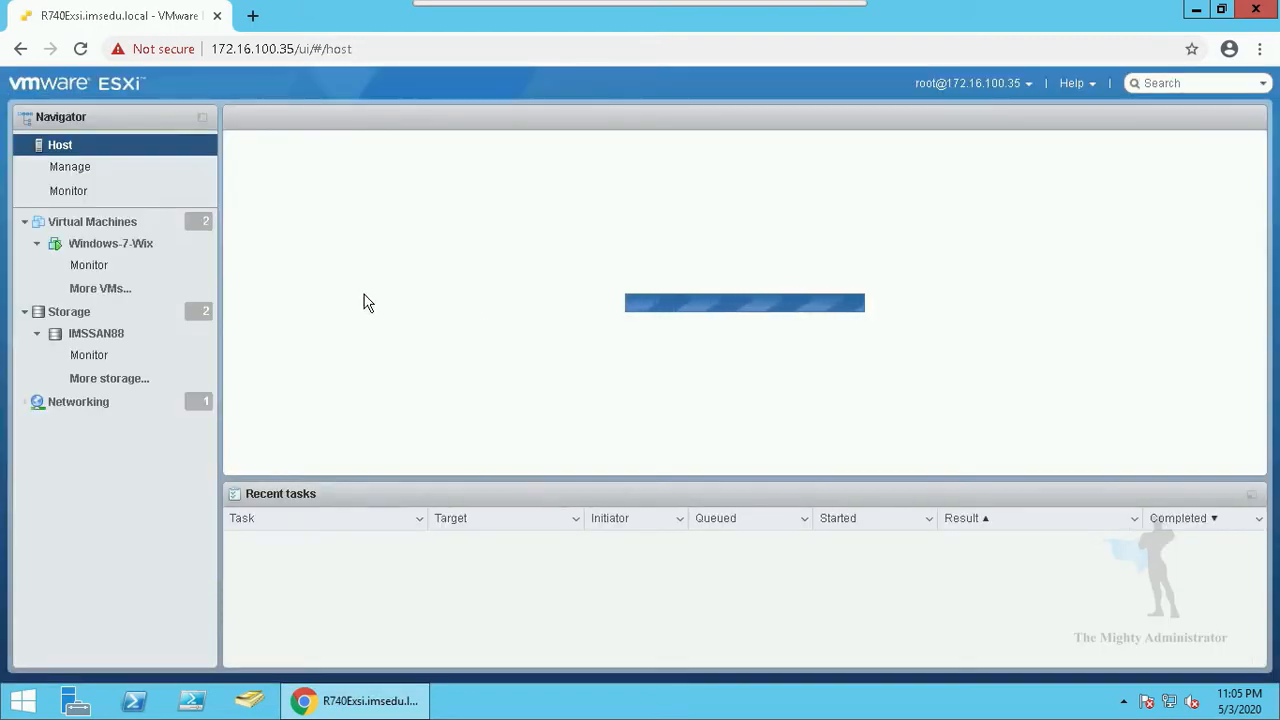
Select the IMSSAN88 datastore in the Storage navigator to show its VMFS6 details
{"action": "left_click", "coordinate": [60, 145]}
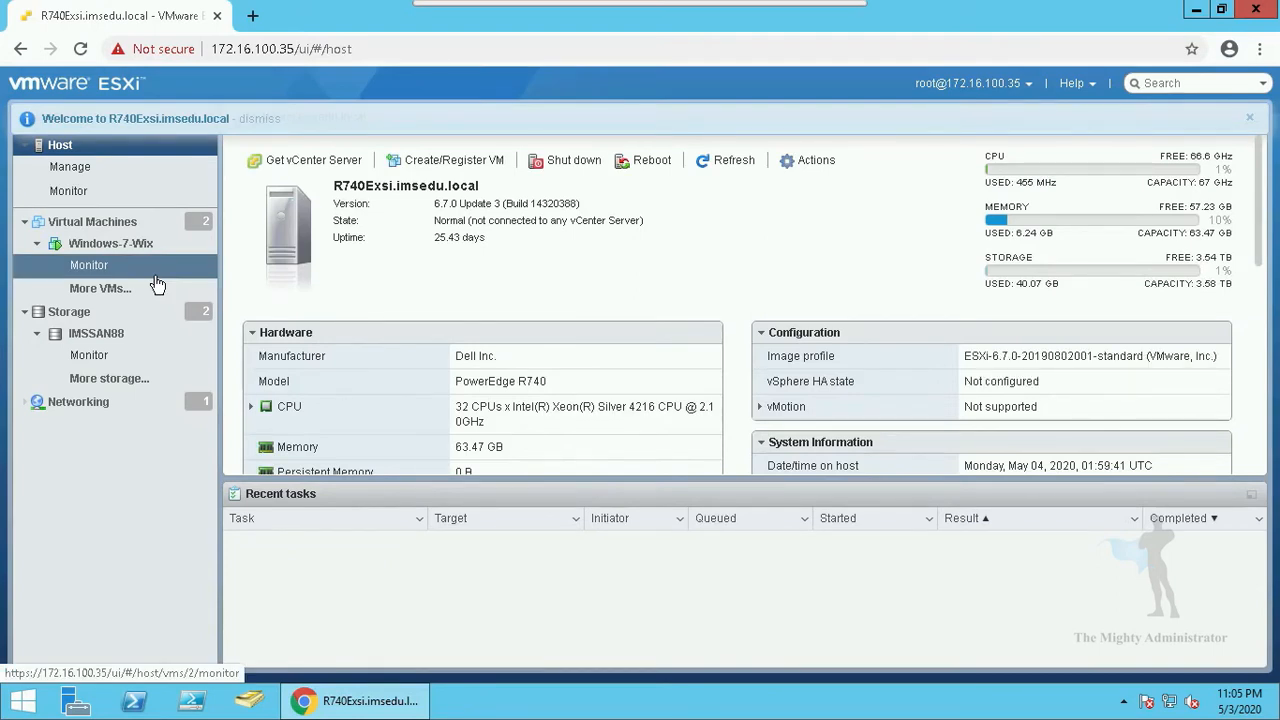
{"action": "left_click", "coordinate": [95, 333]}
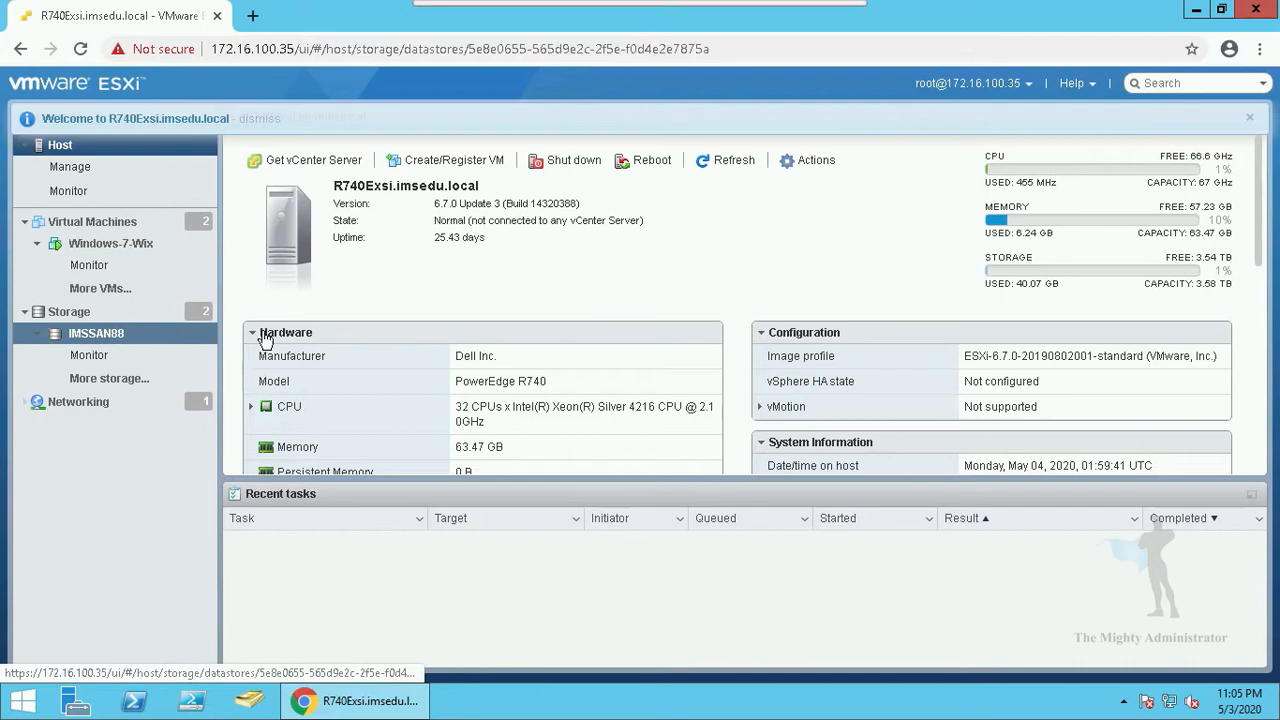
{"action": "left_click", "coordinate": [95, 333]}
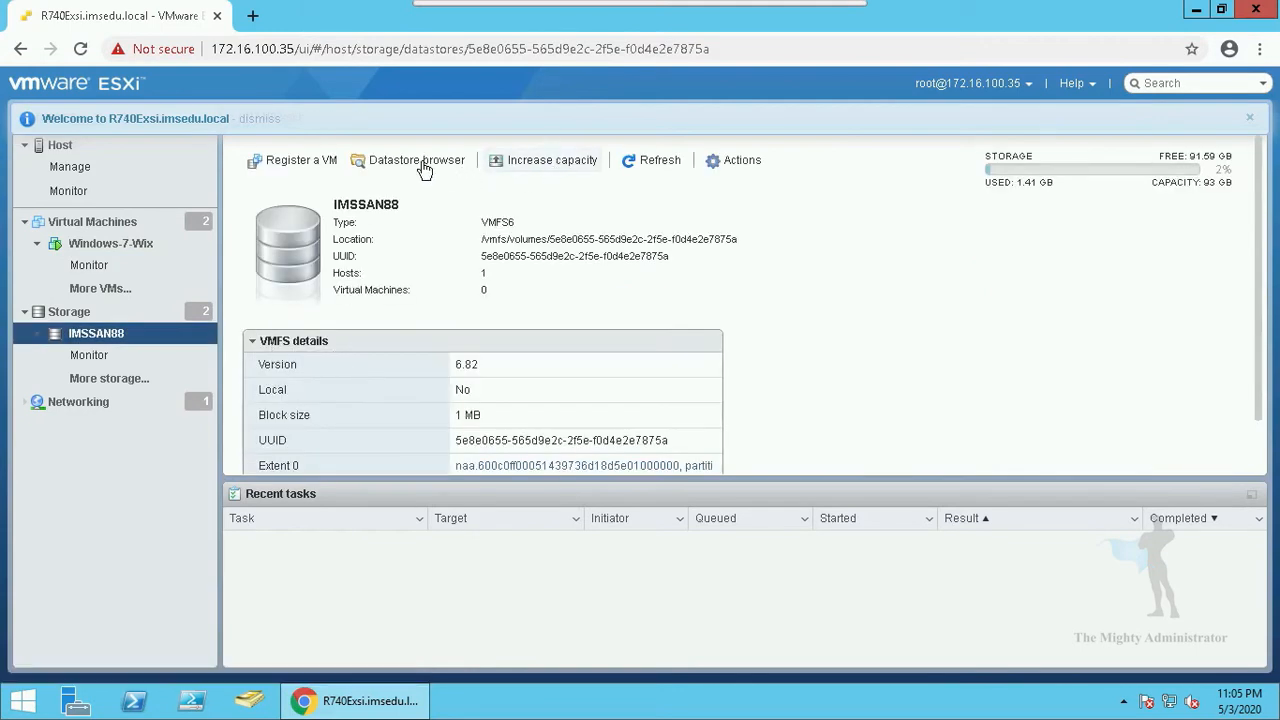
Upload ubuntu-20.04-live-server-amd64.iso from Downloads to IMSSAN88 through the datastore browser
{"action": "left_click", "coordinate": [416, 160]}
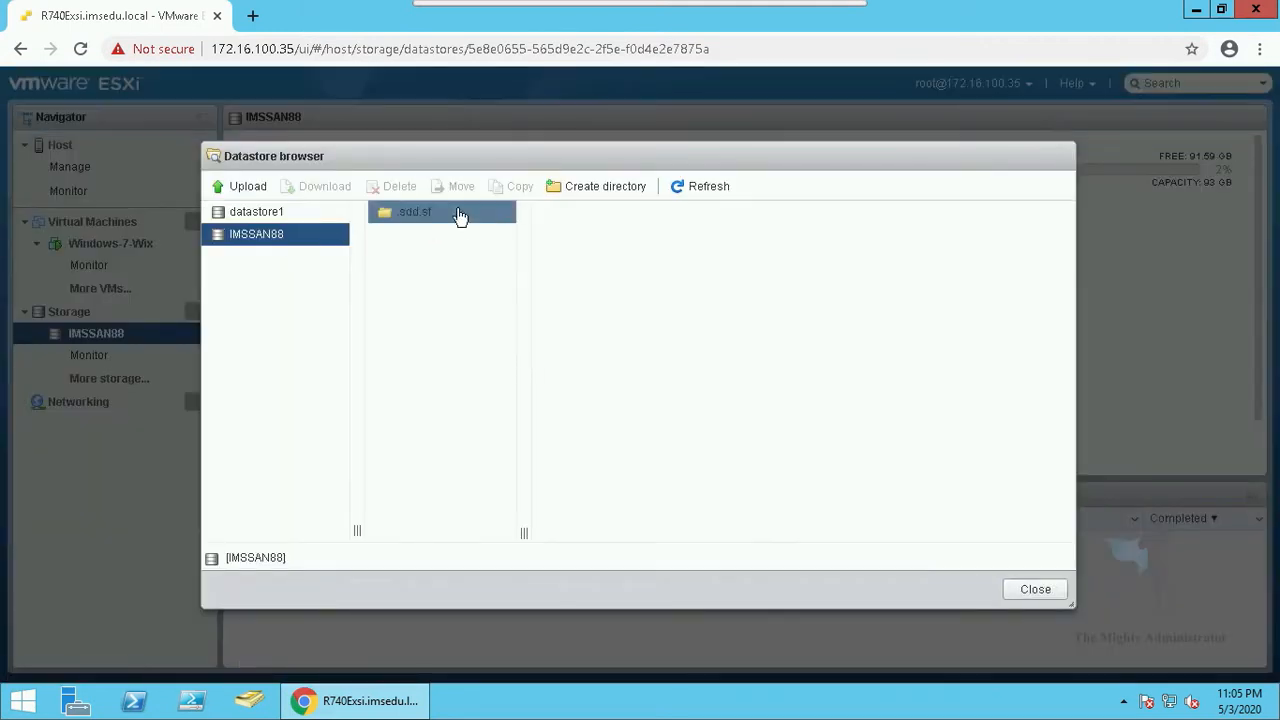
{"action": "left_click", "coordinate": [247, 186]}
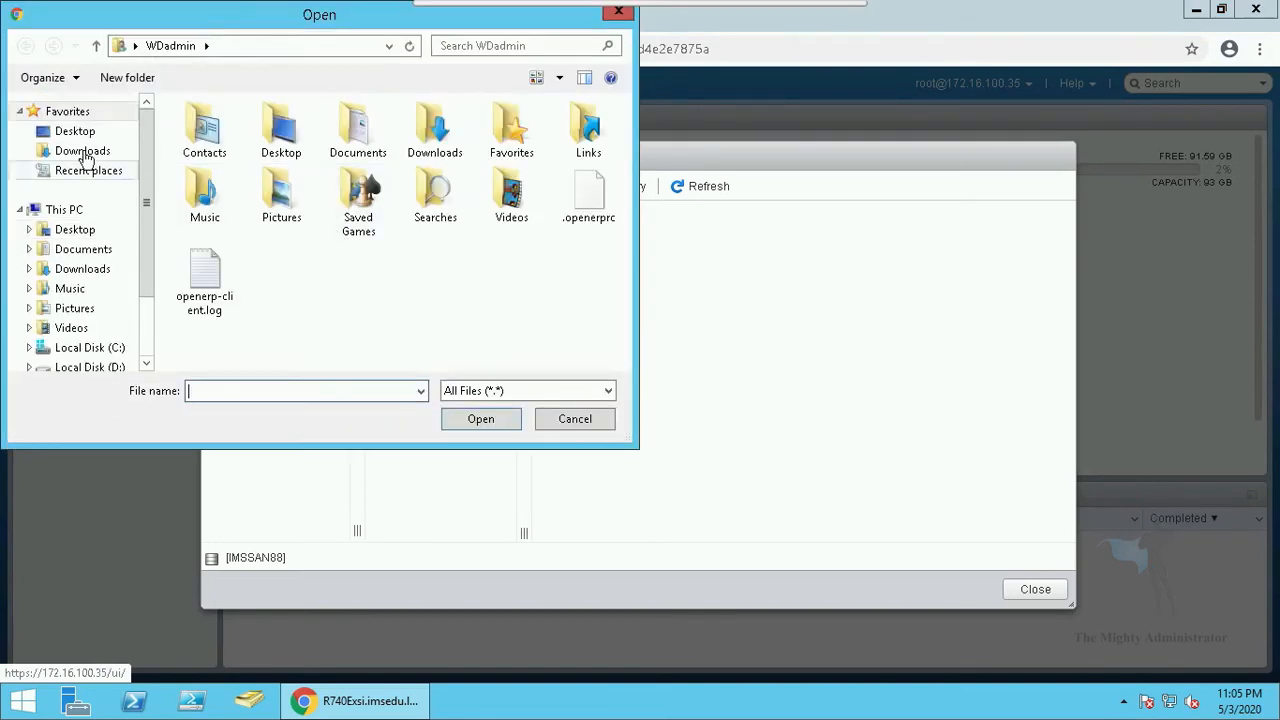
{"action": "left_click", "coordinate": [83, 150]}
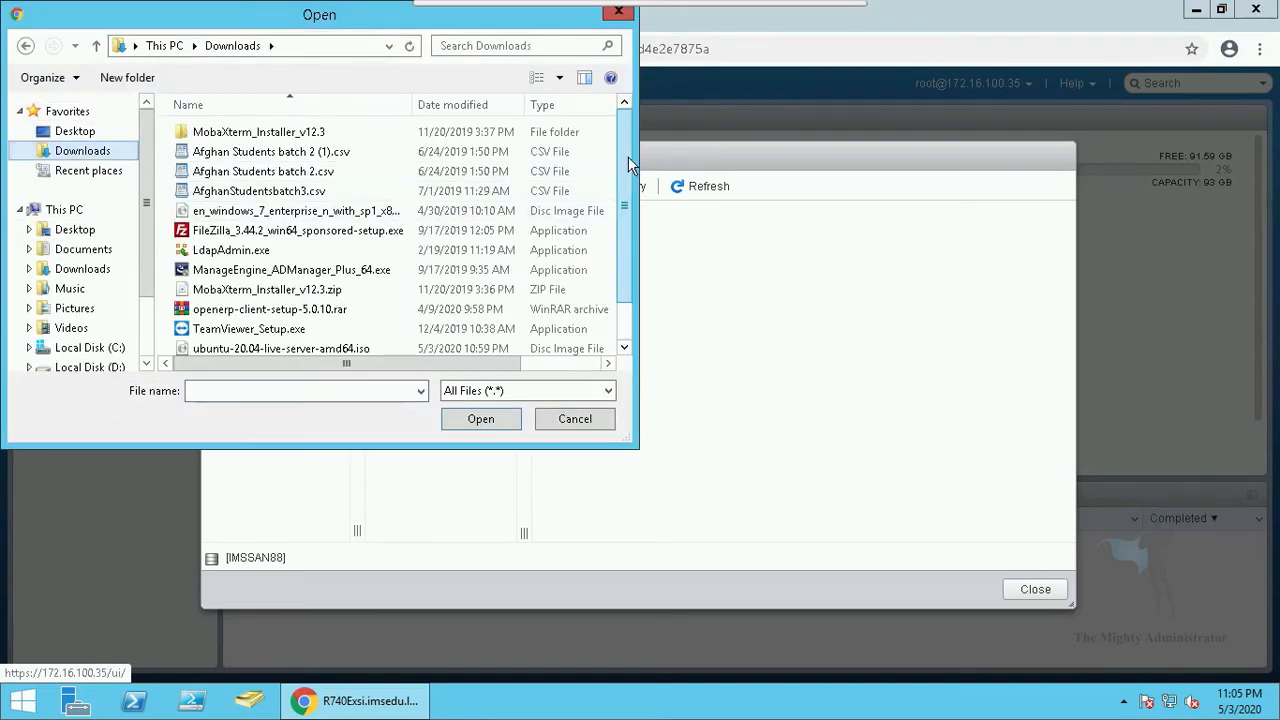
{"action": "scroll", "scroll_direction": "down", "scroll_amount": 3}
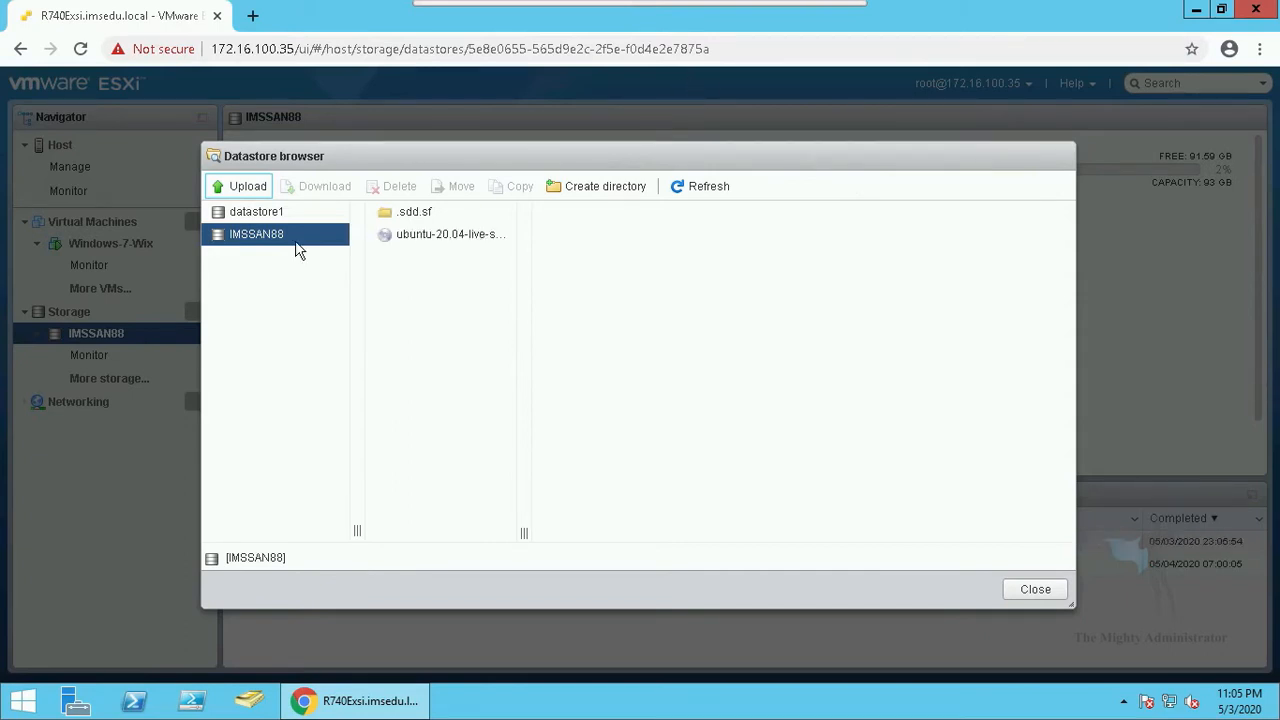
Confirm the 908 MB ISO is on IMSSAN88 and close the datastore browser
{"action": "left_click", "coordinate": [449, 234]}
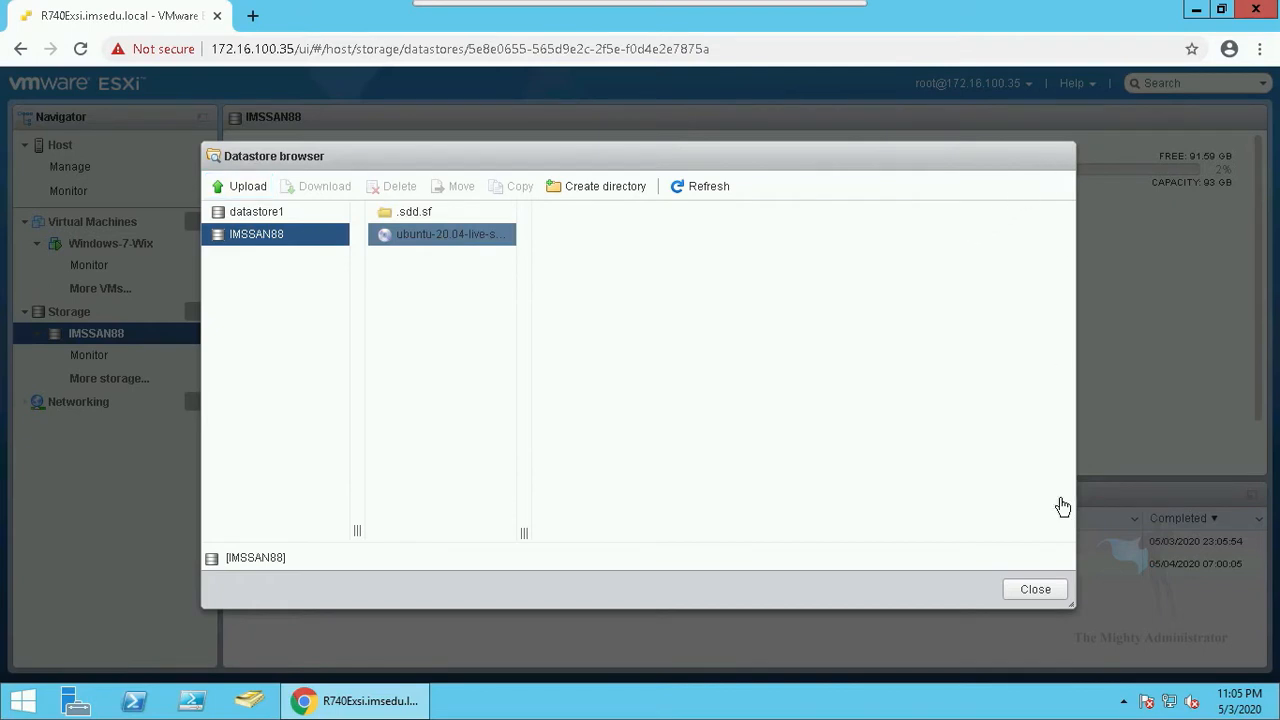
{"action": "left_click", "coordinate": [449, 233]}
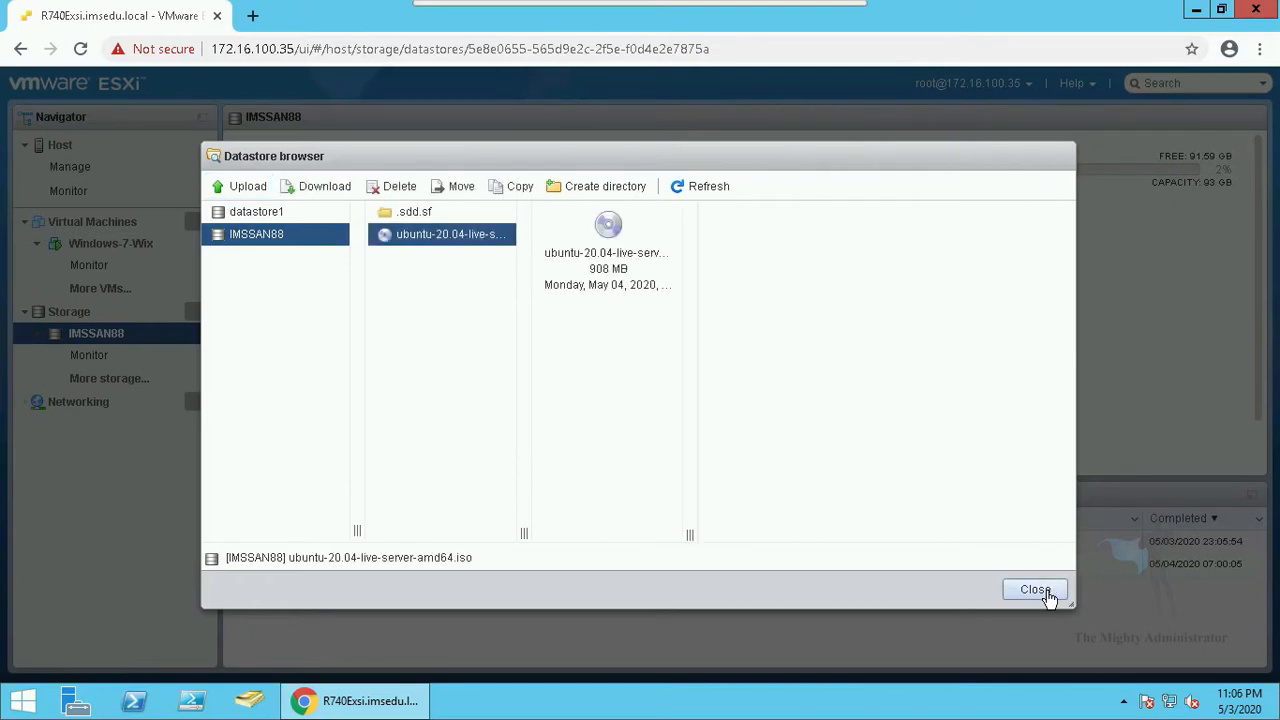
{"action": "left_click", "coordinate": [1035, 589]}
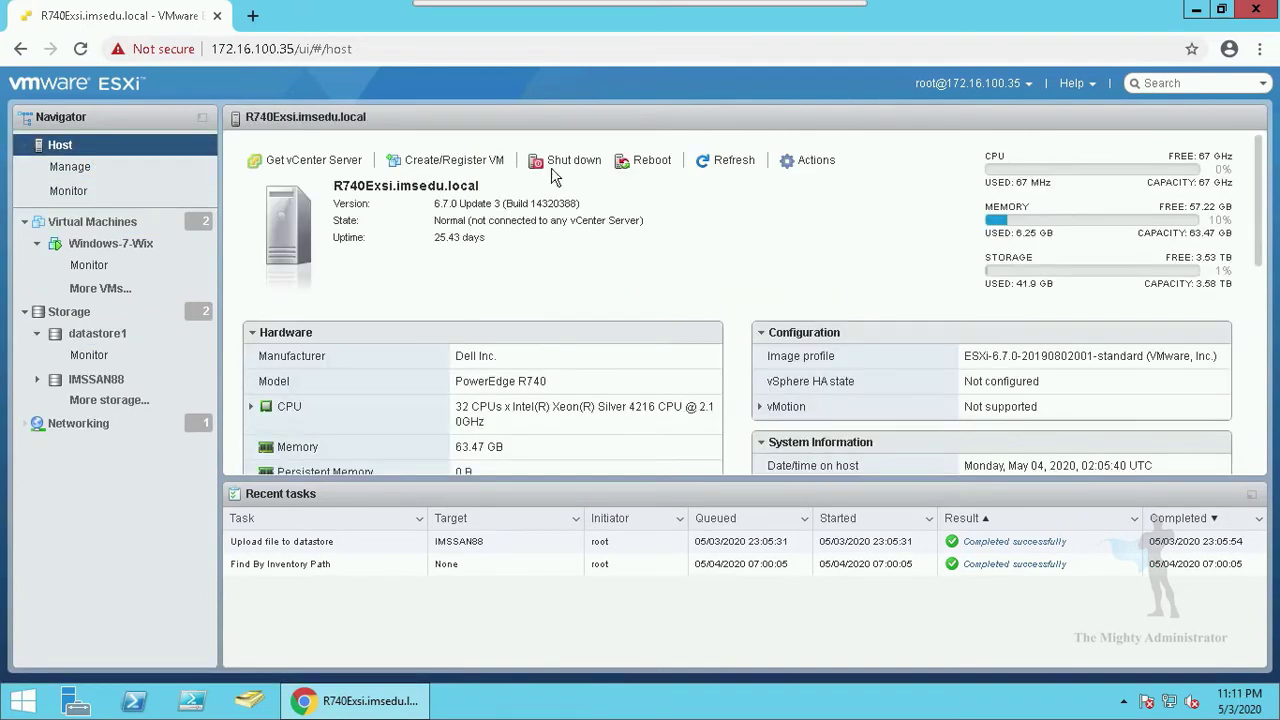
{"action": "mouse_move", "coordinate": [453, 160]}
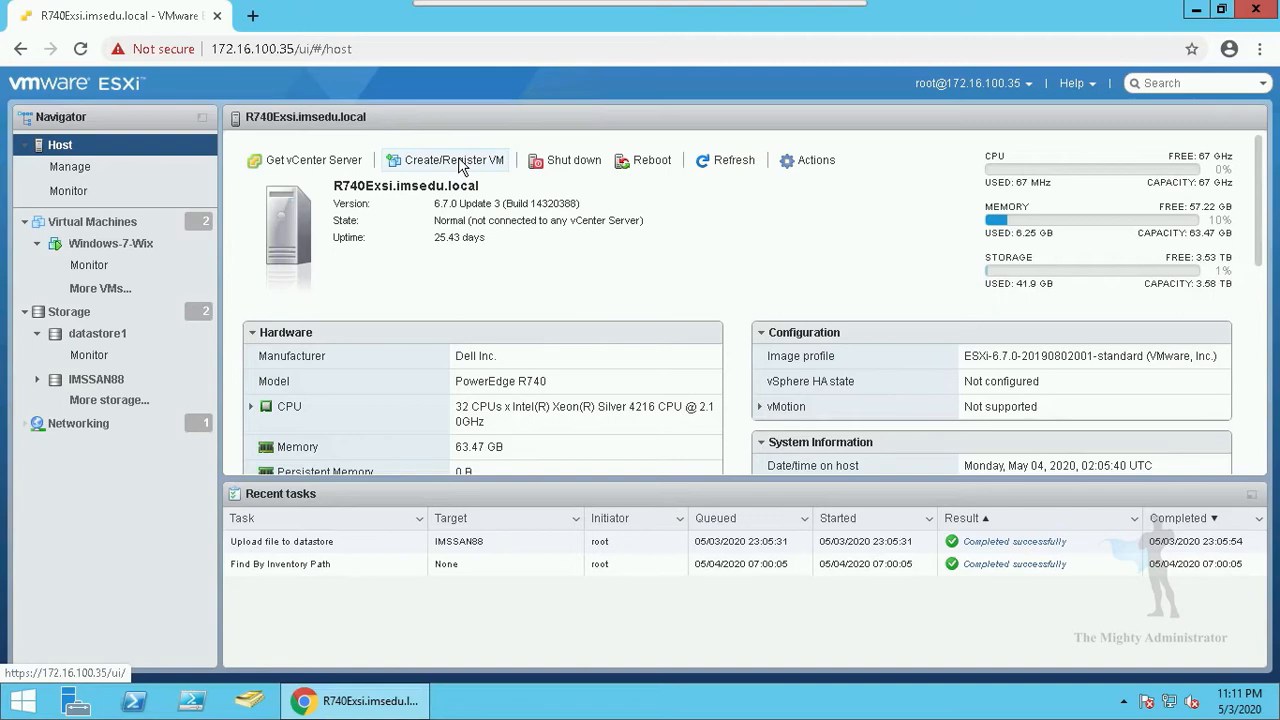
Start a new virtual machine and name it ubuntu20.04
{"action": "left_click", "coordinate": [453, 160]}
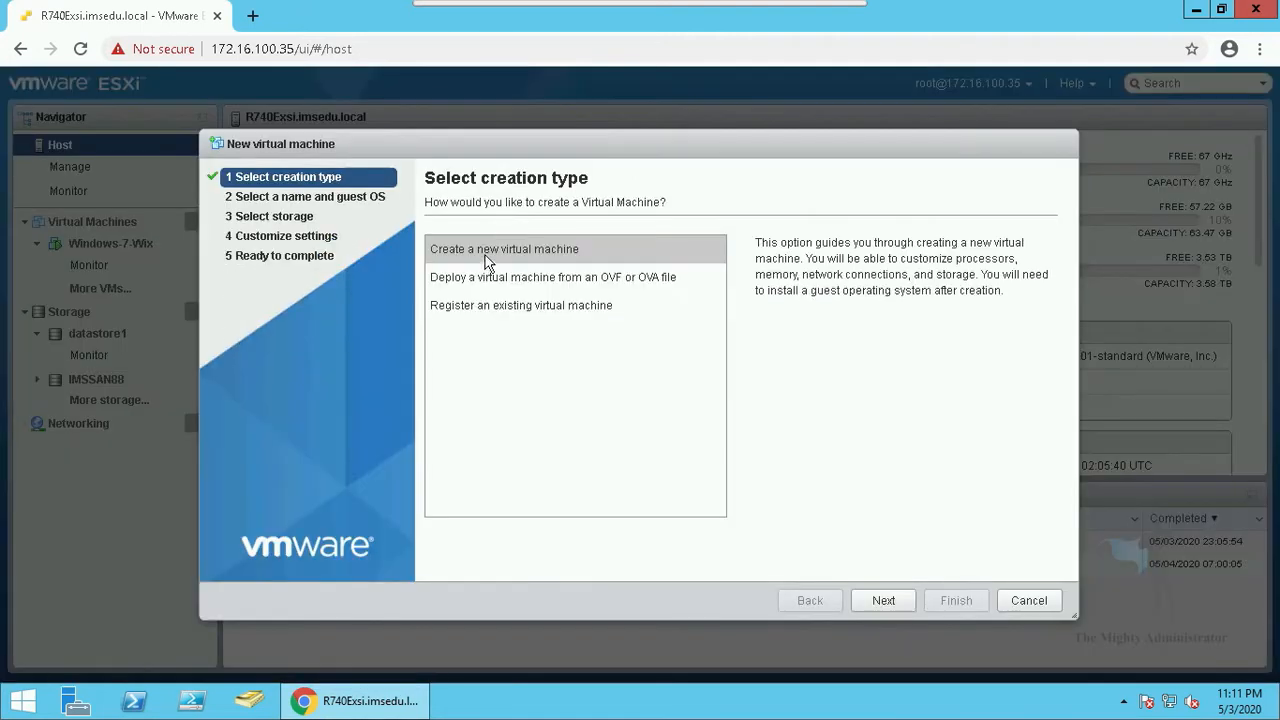
{"action": "left_click", "coordinate": [883, 600]}
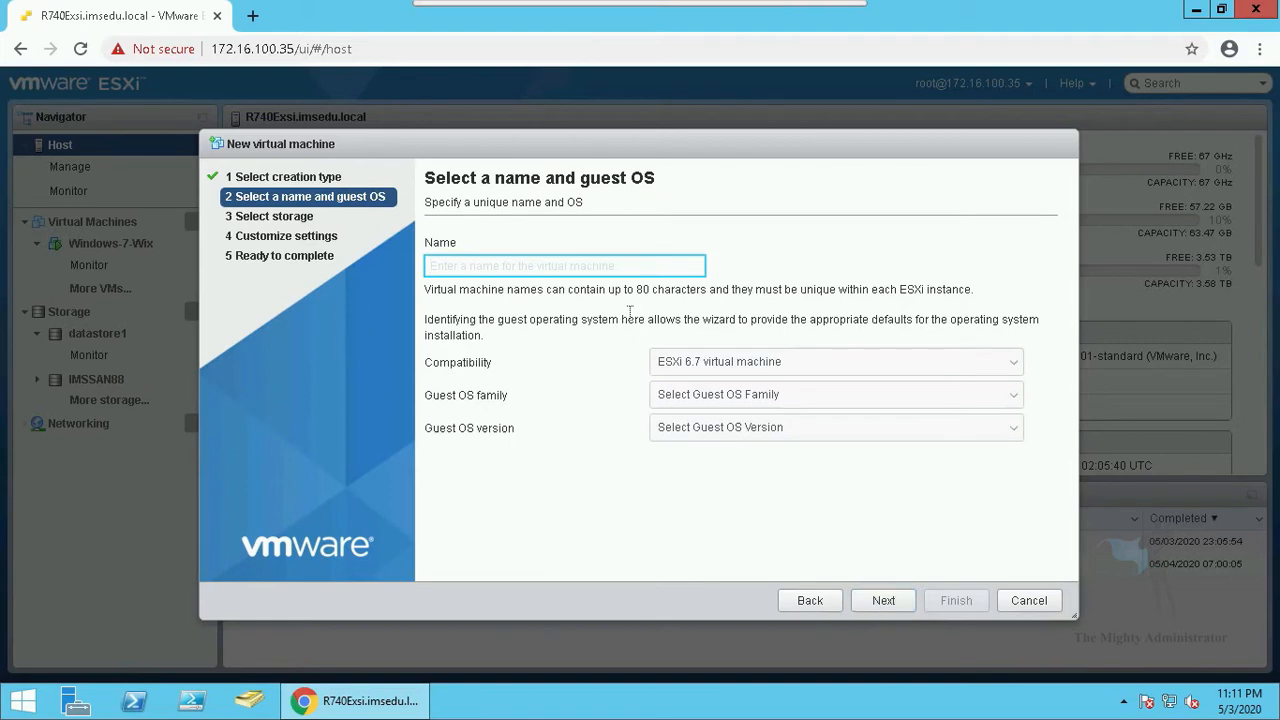
{"action": "type", "text": "yb"}
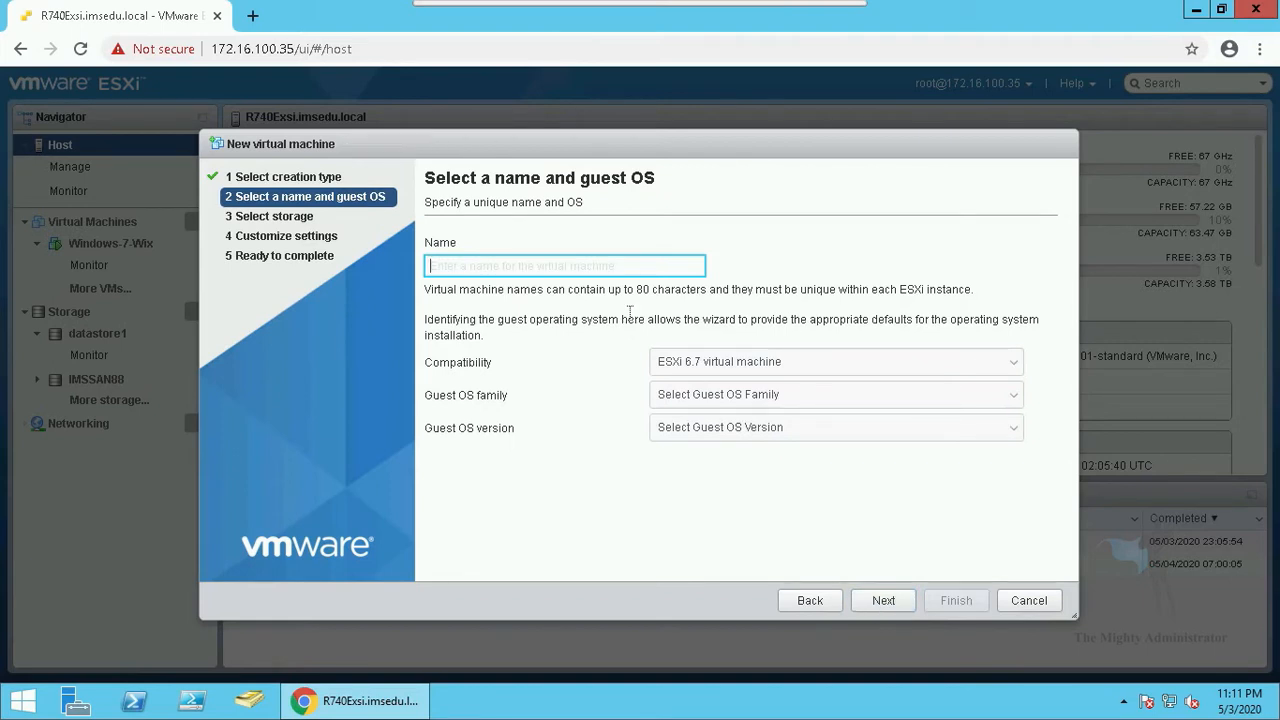
{"action": "type", "text": "ubuntu20"}
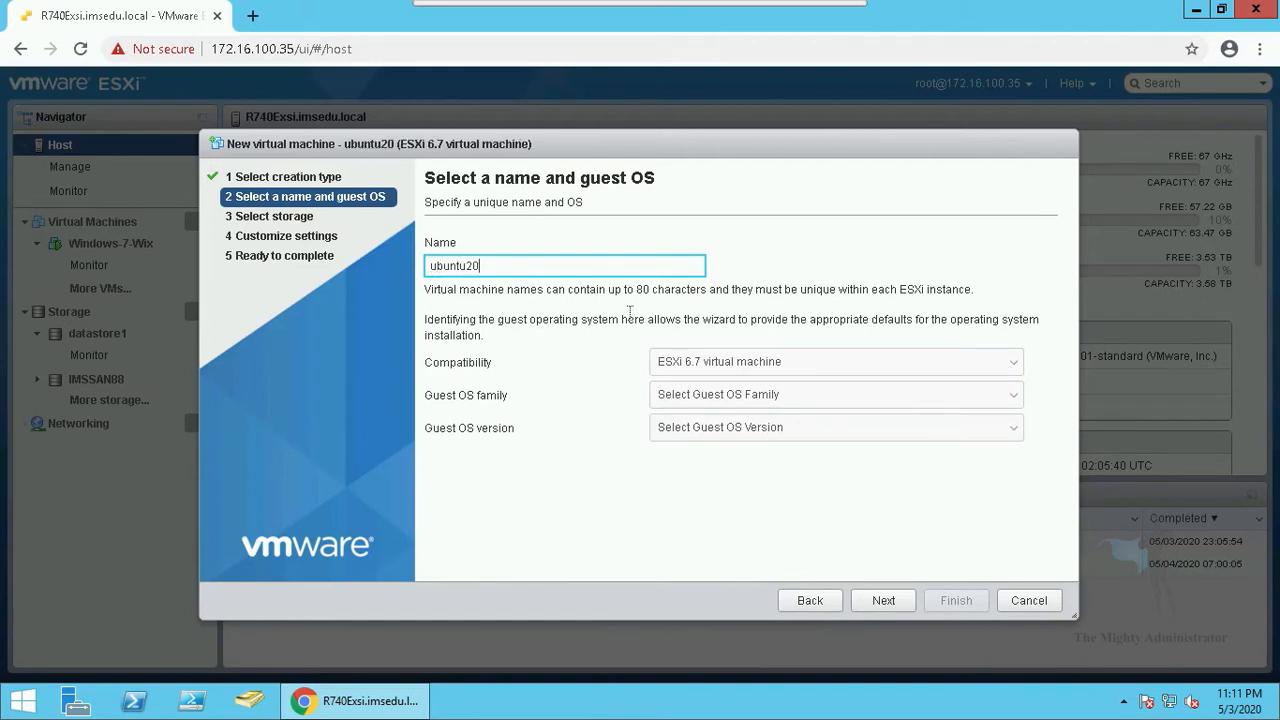
{"action": "type", "text": ".04"}
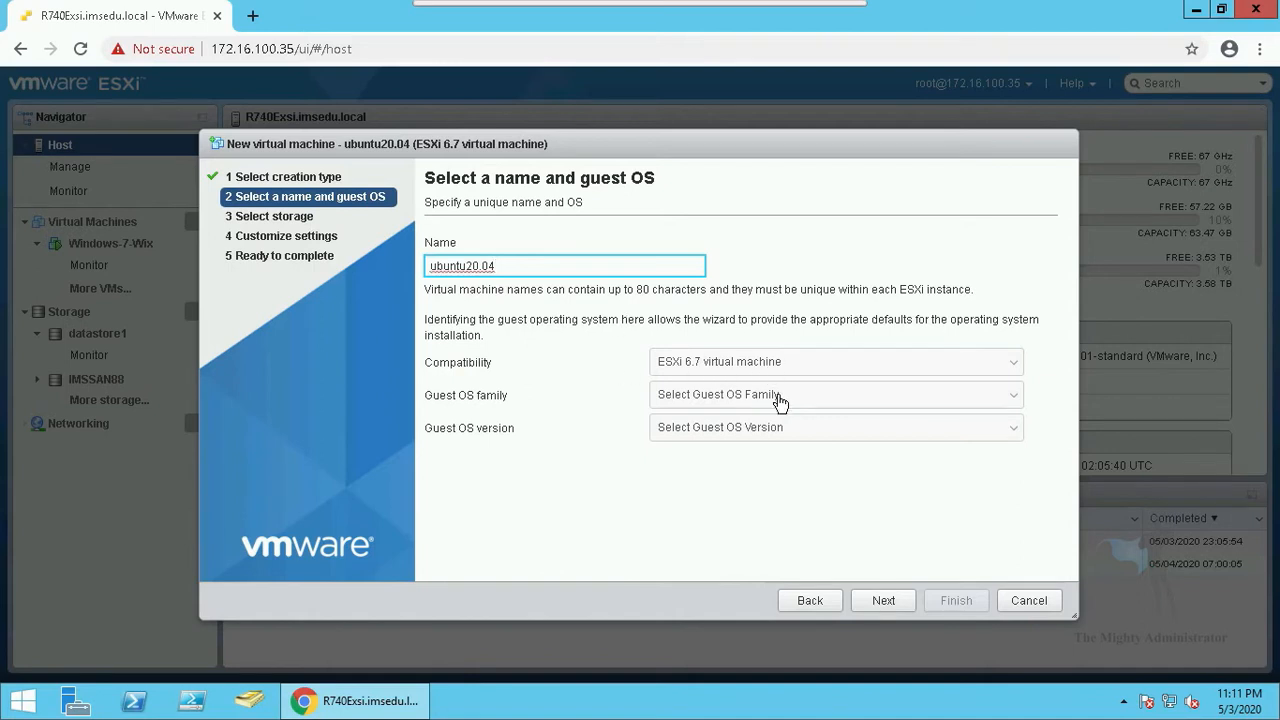
Set the guest OS to Linux, Ubuntu Linux (64-bit), and continue
{"action": "left_click", "coordinate": [835, 394]}
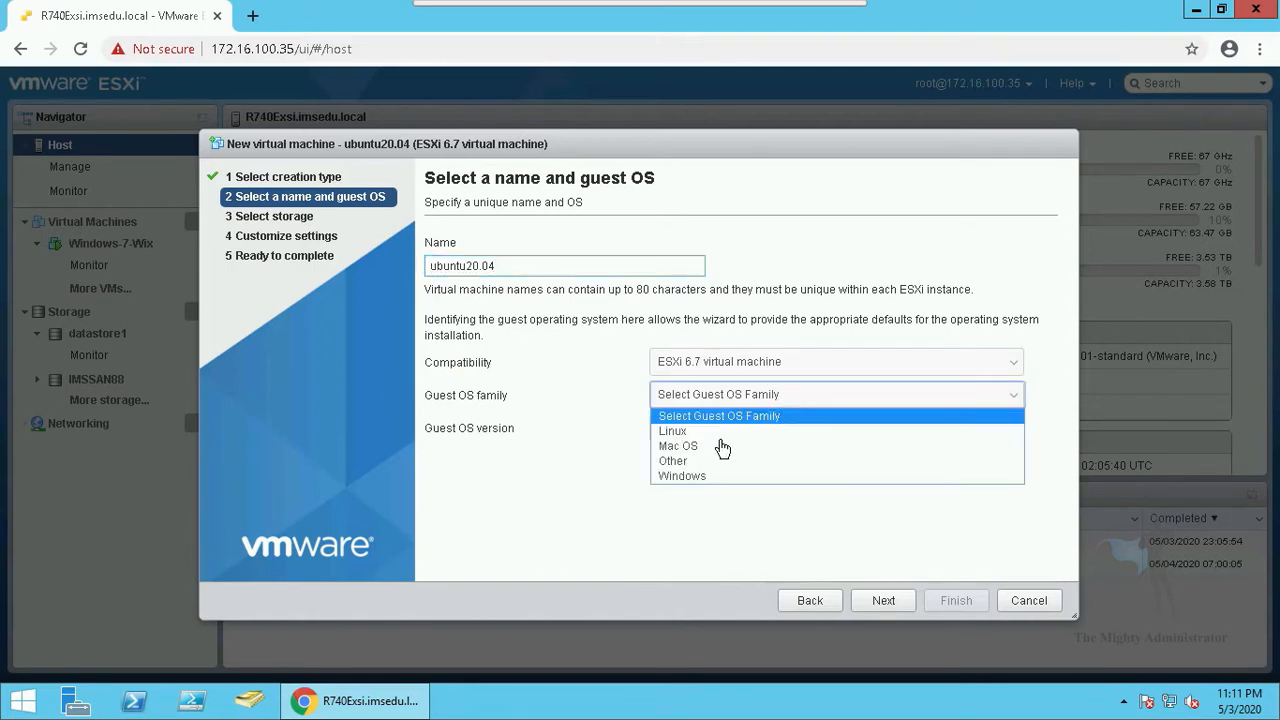
{"action": "left_click", "coordinate": [672, 431]}
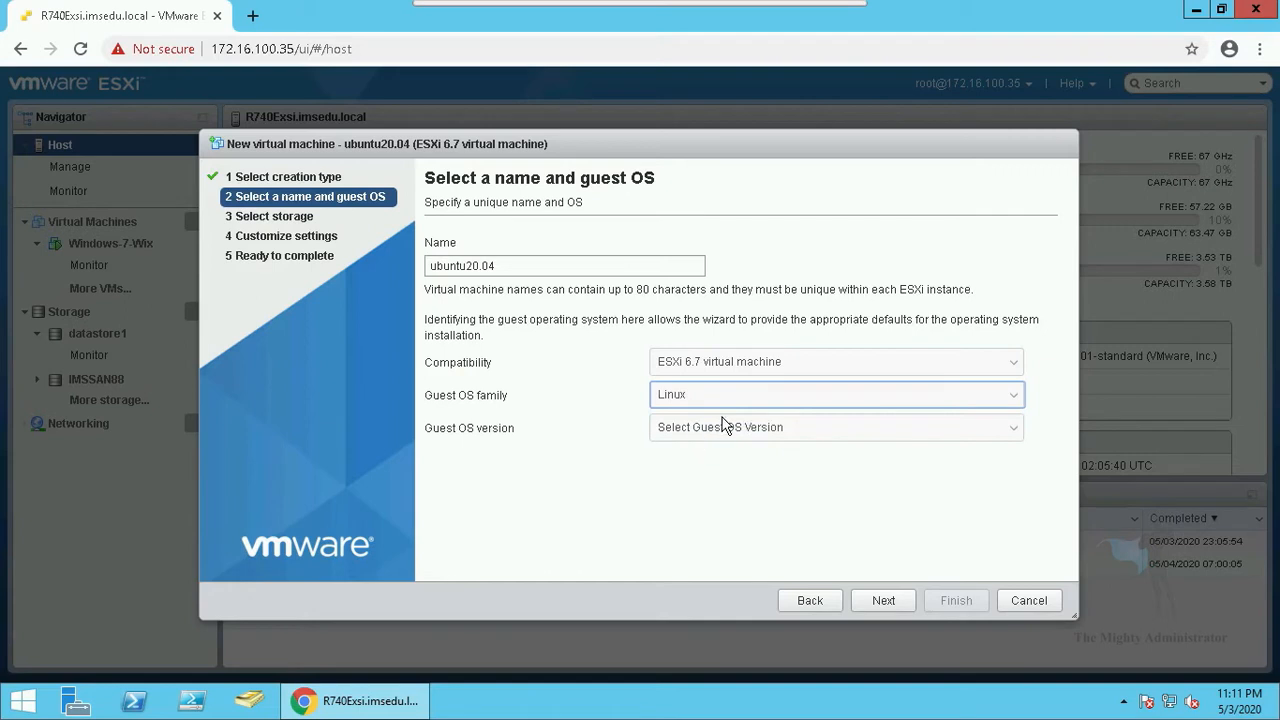
{"action": "left_click", "coordinate": [835, 427]}
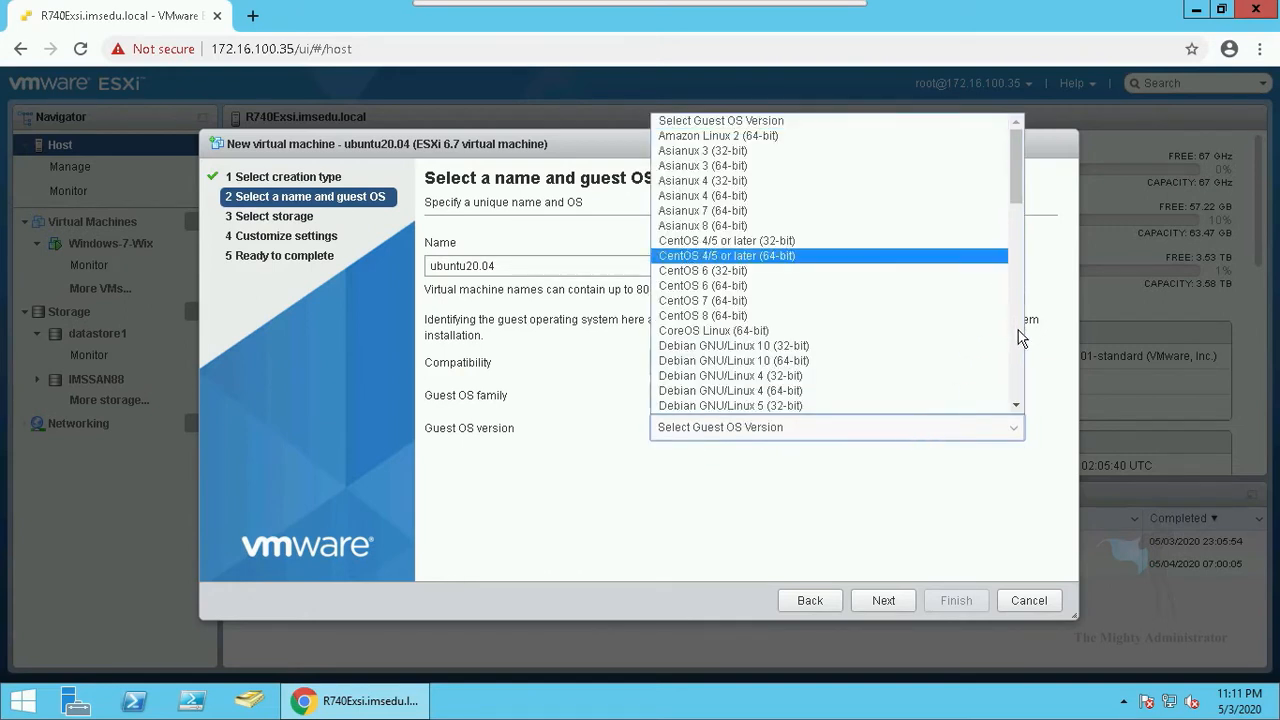
{"action": "scroll", "scroll_direction": "down", "scroll_amount": 3}
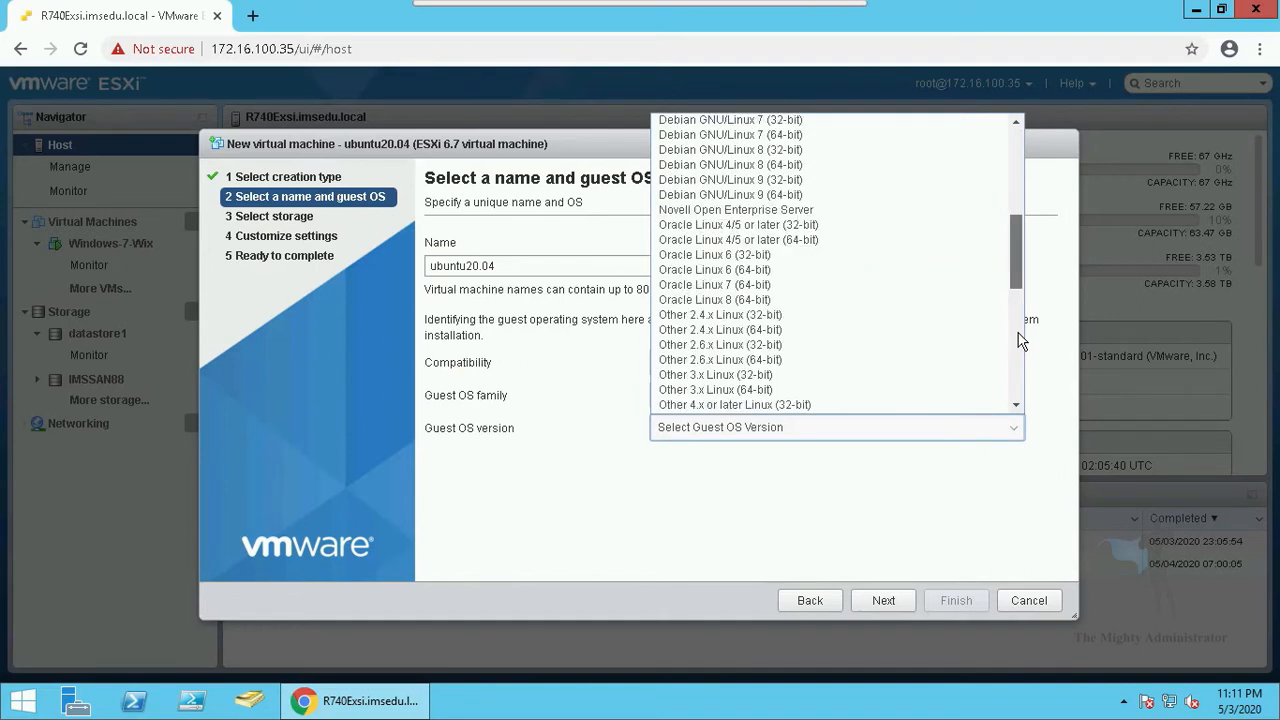
{"action": "scroll", "scroll_direction": "down", "scroll_amount": 3}
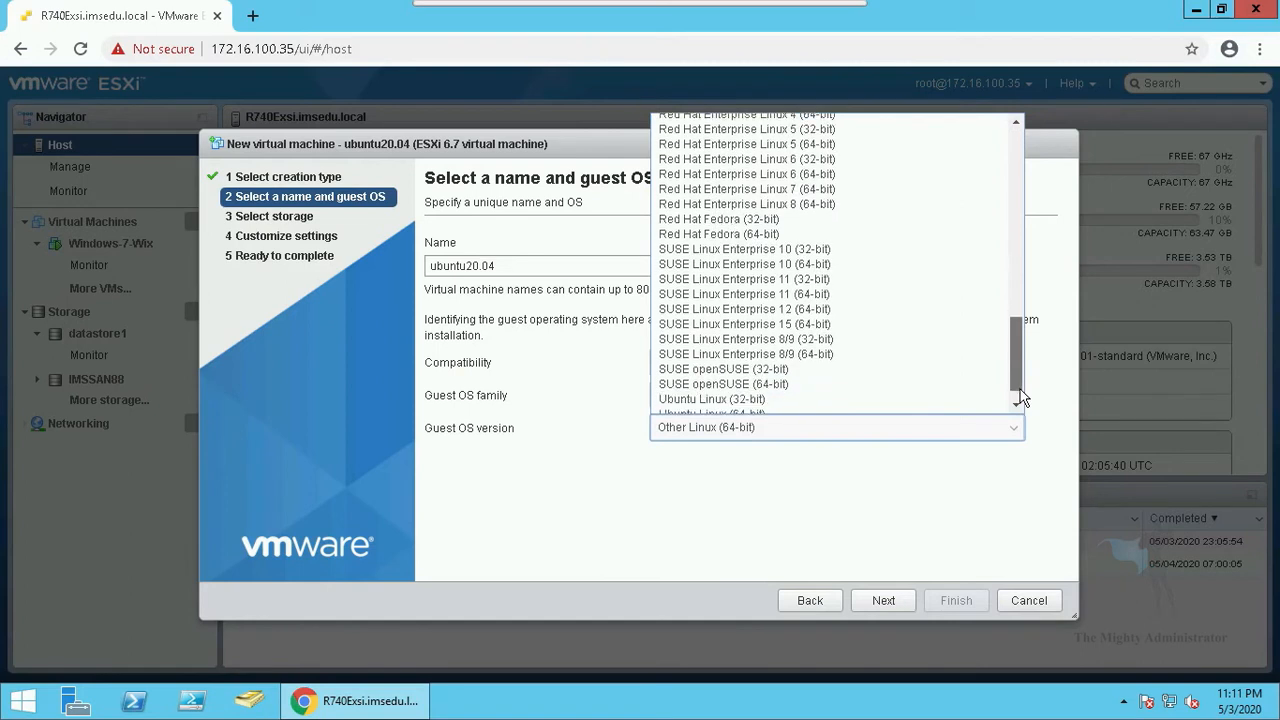
{"action": "scroll", "scroll_direction": "down", "scroll_amount": 3}
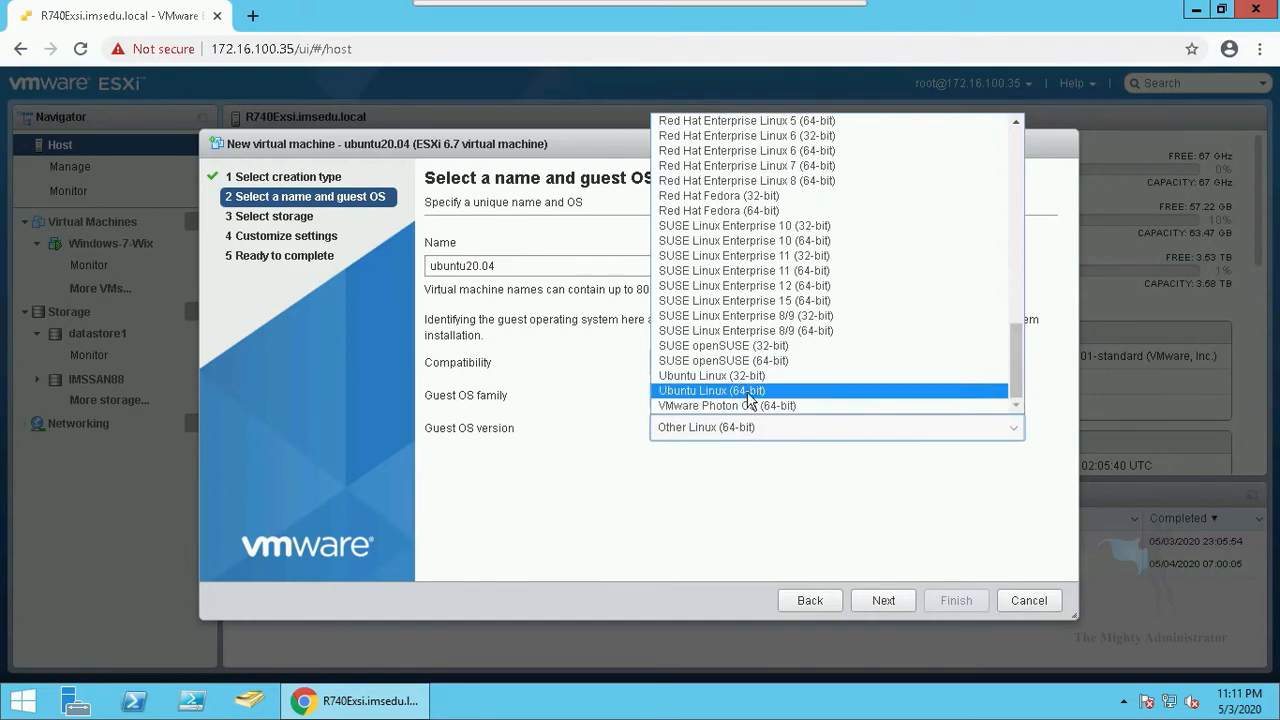
{"action": "left_click", "coordinate": [711, 390]}
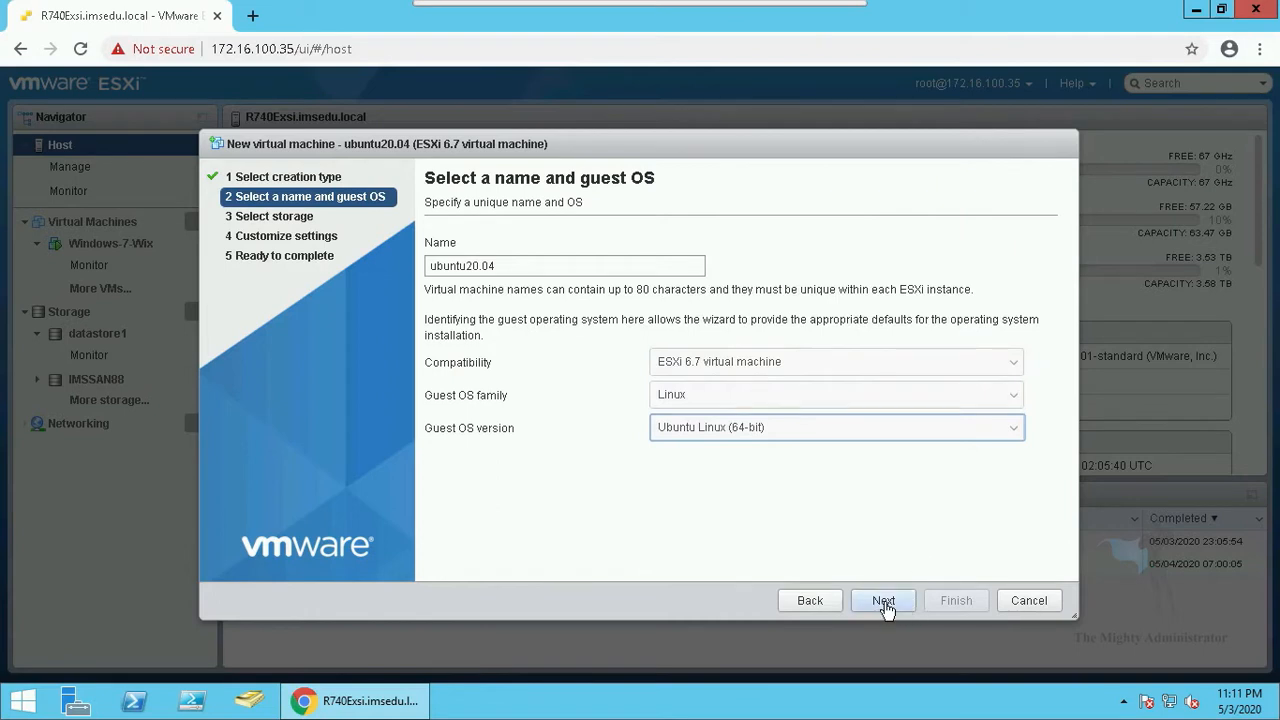
{"action": "left_click", "coordinate": [882, 600]}
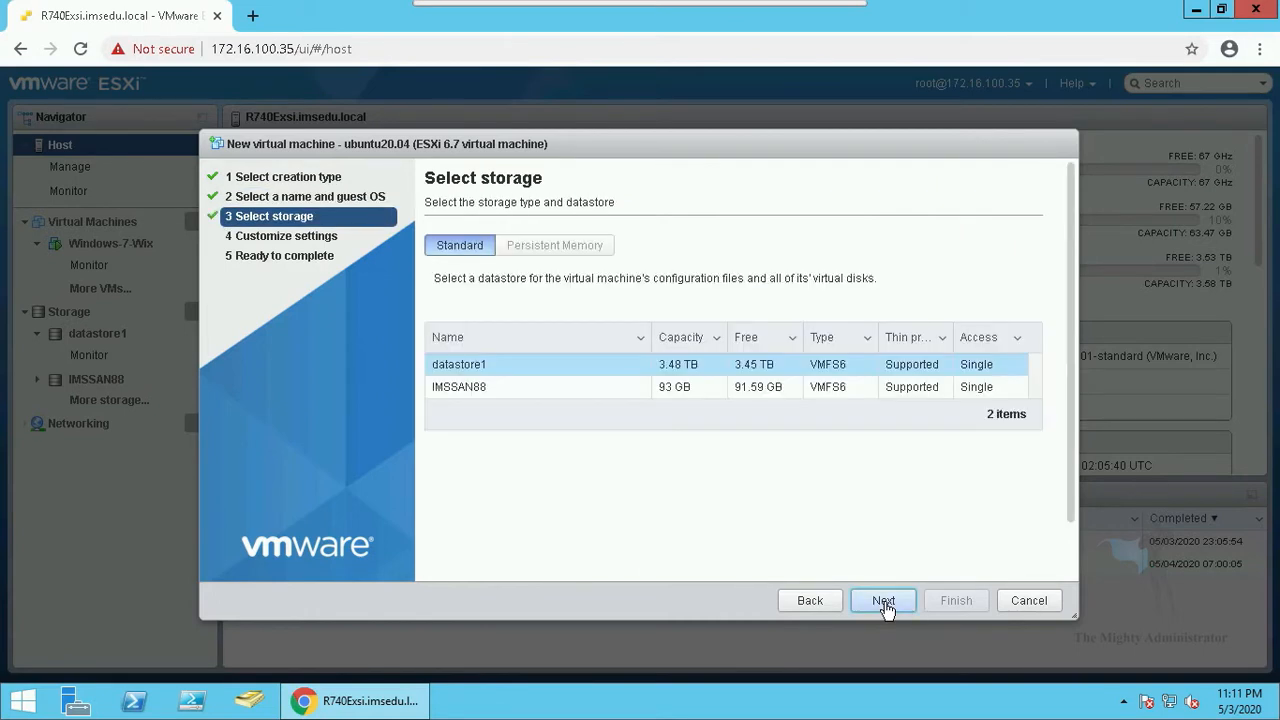
{"action": "mouse_move", "coordinate": [883, 597]}
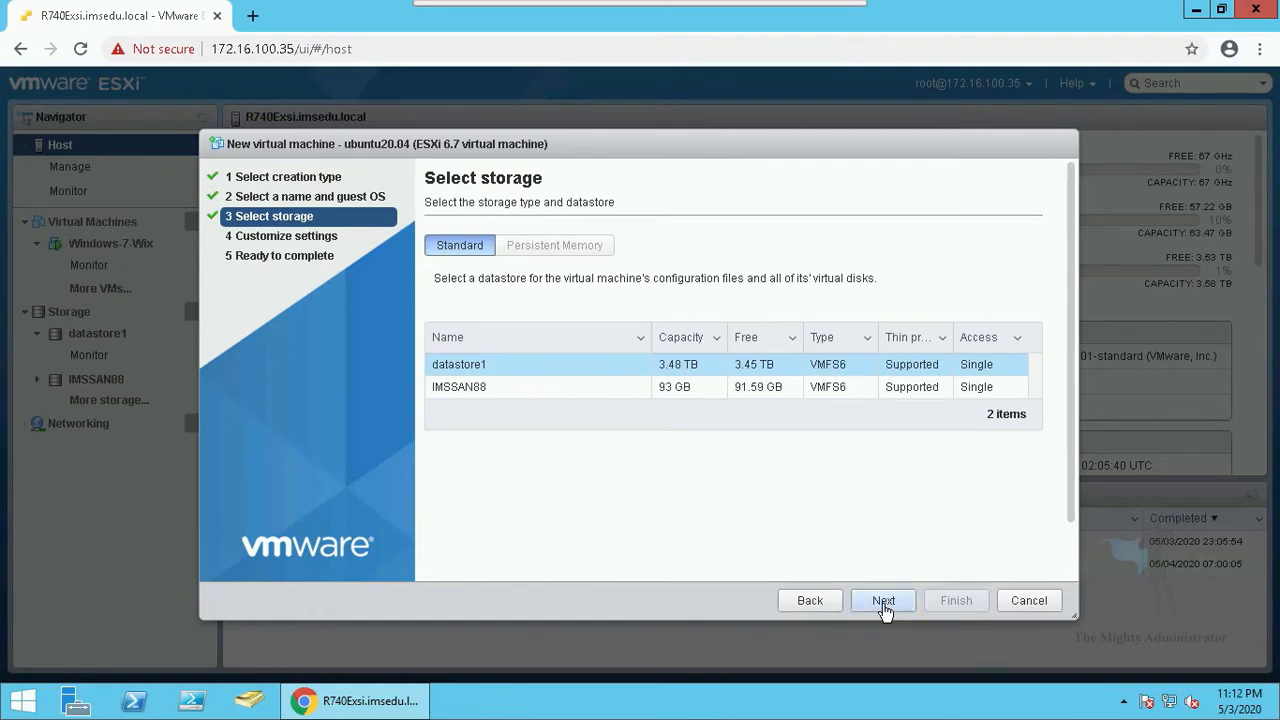
Accept datastore1 as the VM's storage and continue
{"action": "left_click", "coordinate": [883, 600]}
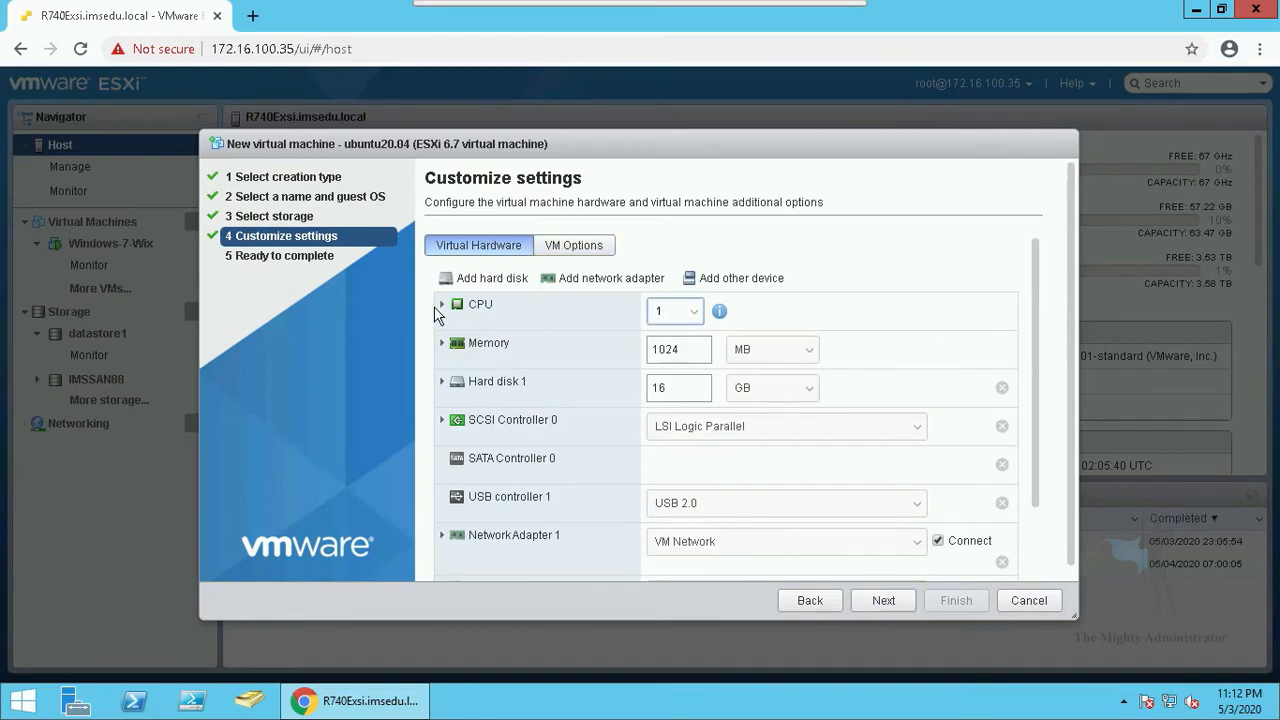
{"action": "mouse_move", "coordinate": [668, 312]}
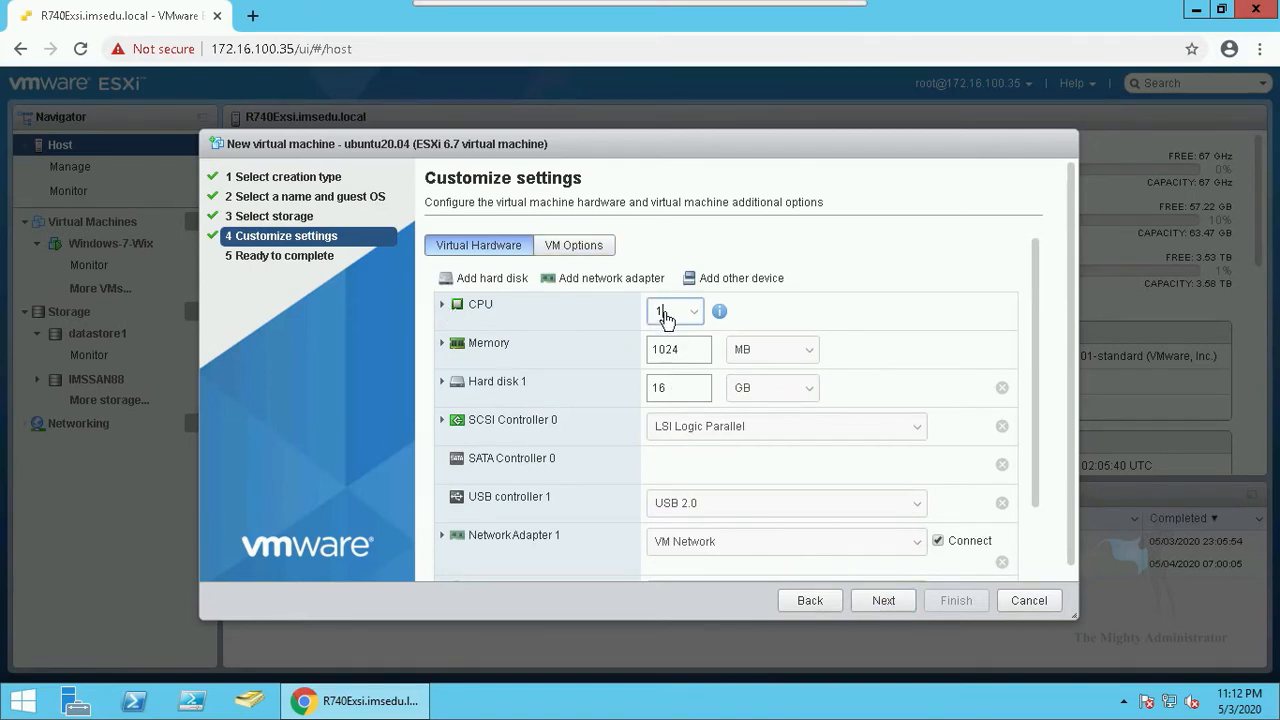
Set 2 CPUs with 2 cores per socket and memory to 4 GB
{"action": "left_click", "coordinate": [442, 304]}
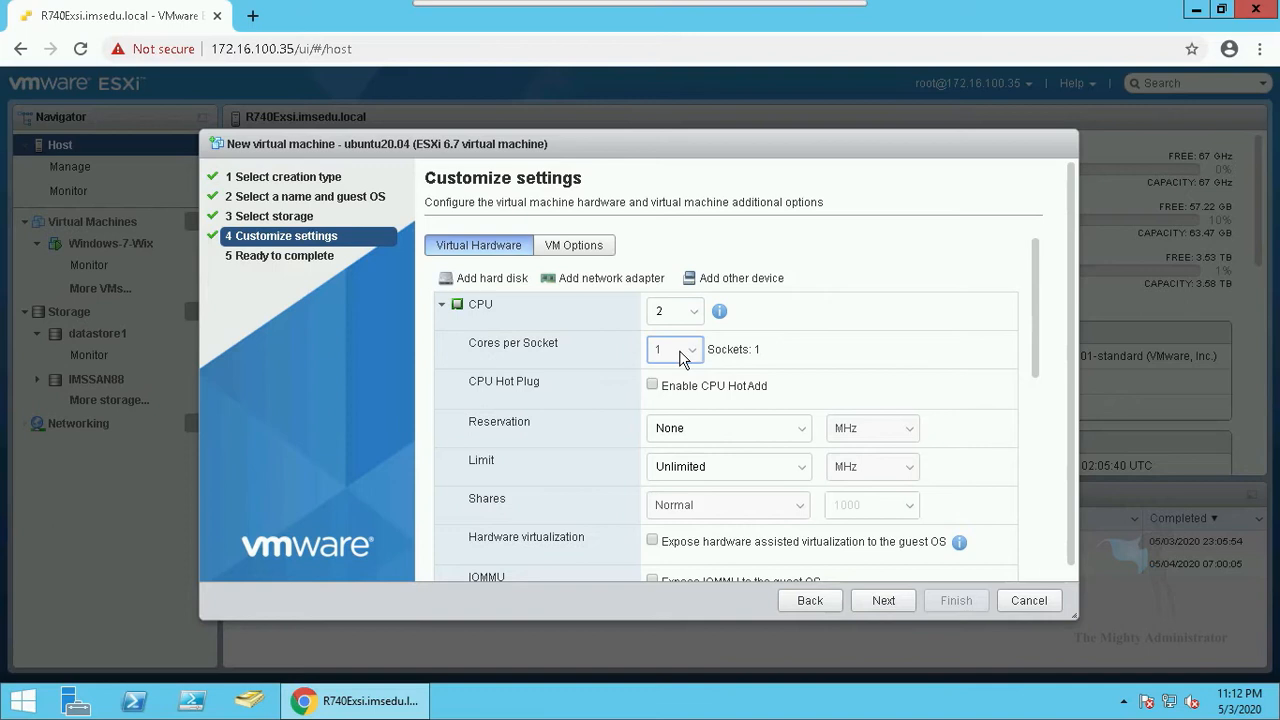
{"action": "left_click", "coordinate": [675, 349]}
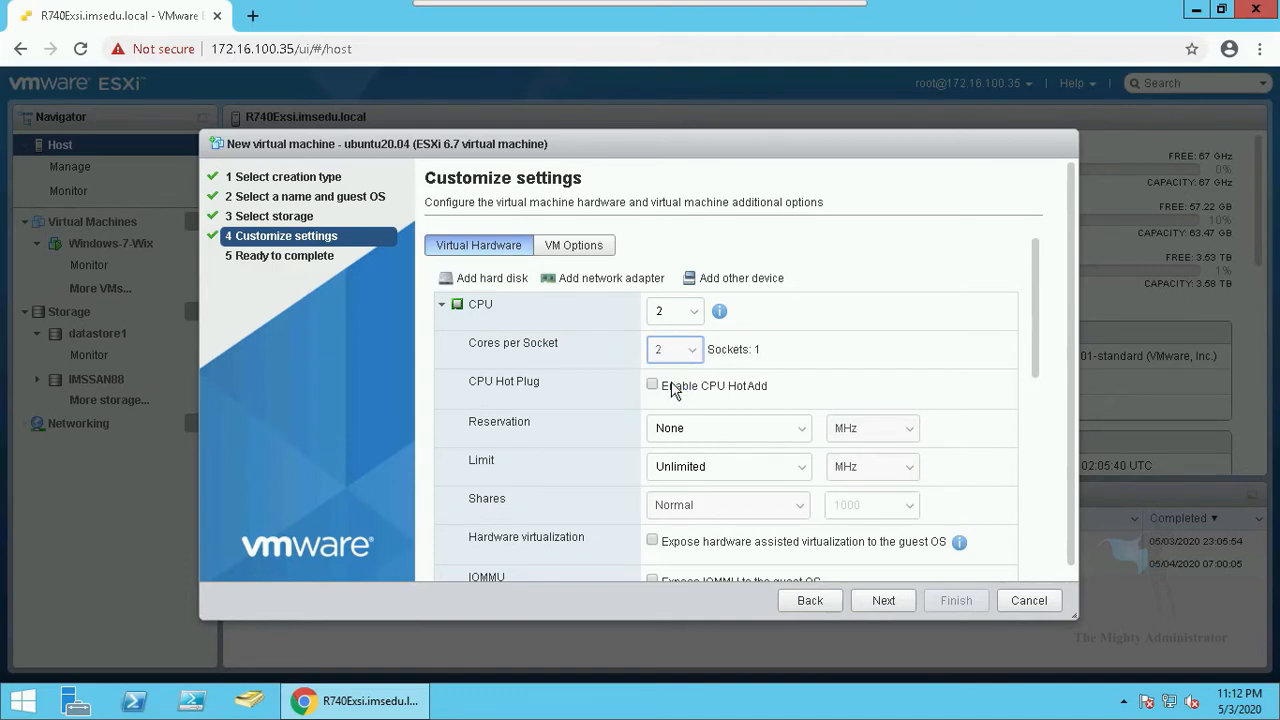
{"action": "mouse_move", "coordinate": [445, 308]}
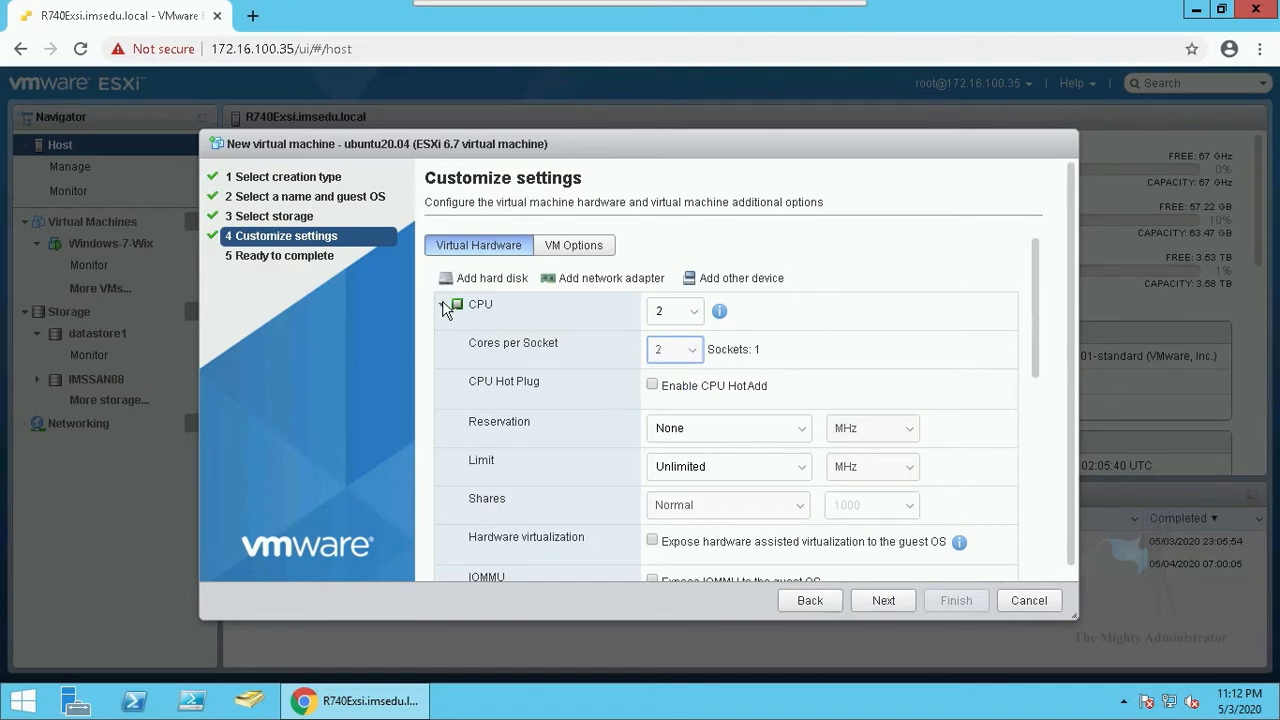
{"action": "left_click", "coordinate": [442, 304]}
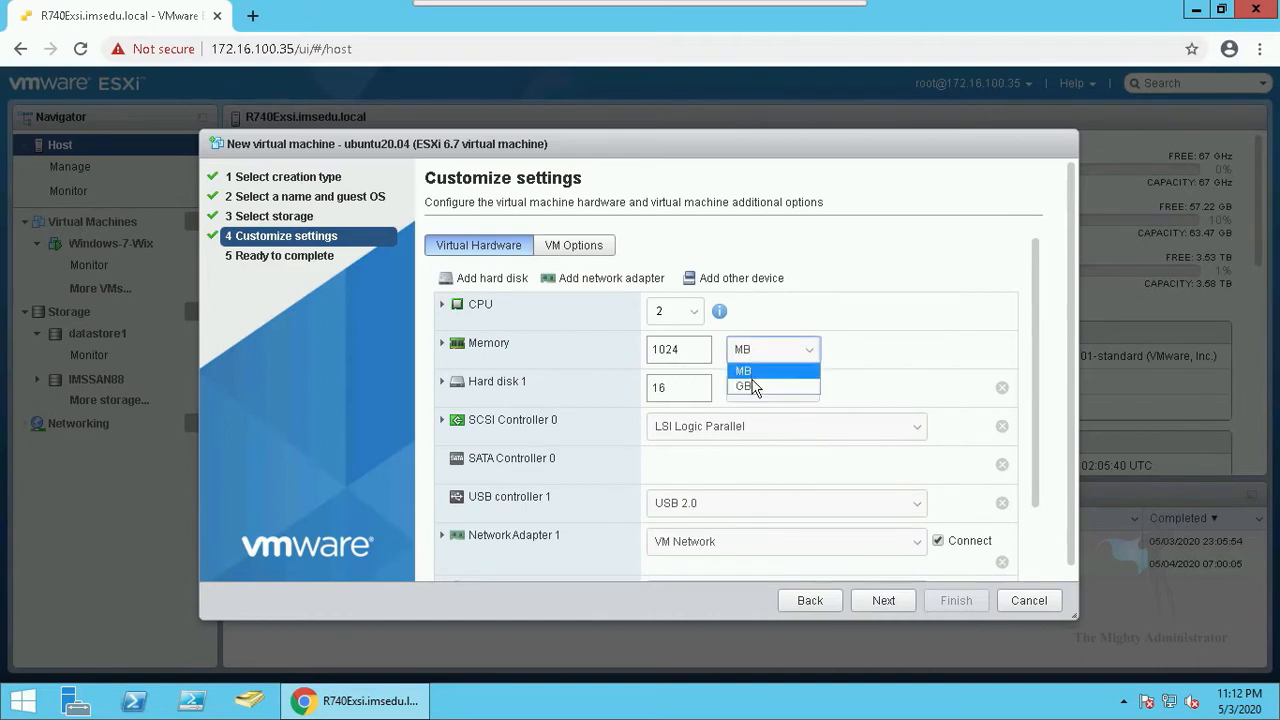
{"action": "left_click", "coordinate": [745, 387]}
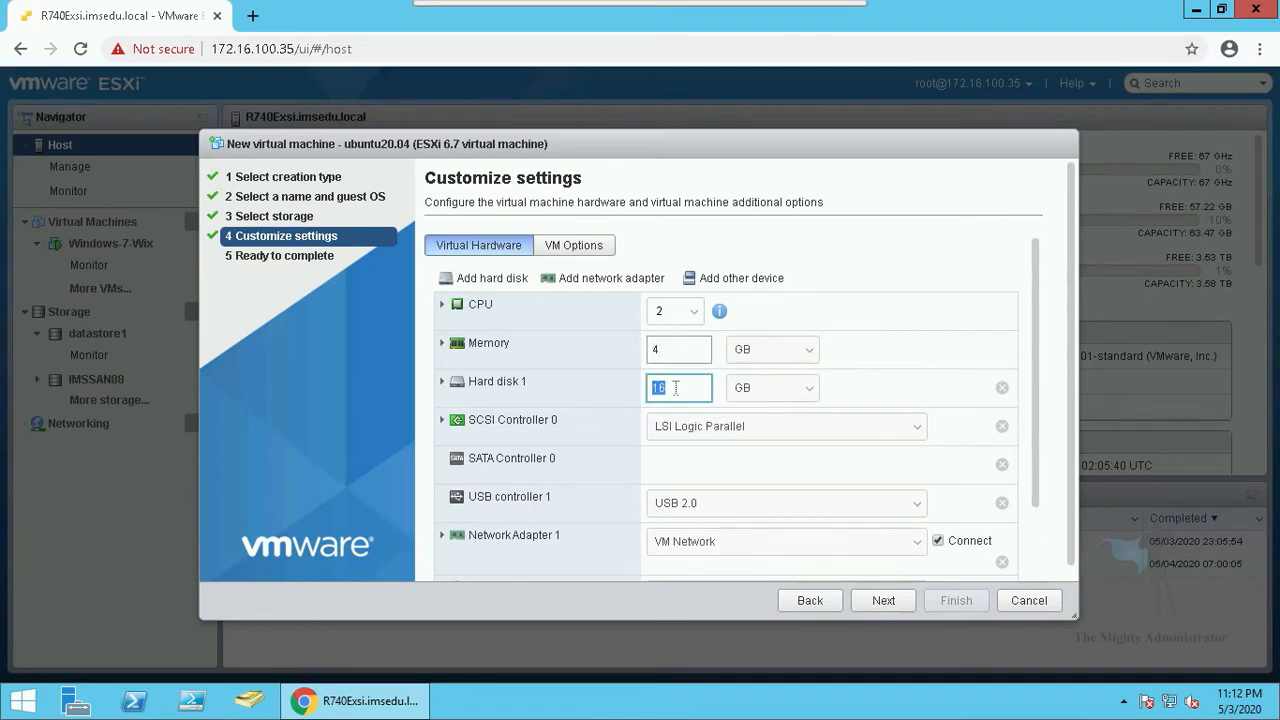
Make Hard disk 1 80 GB and thin provisioned
{"action": "type", "text": "80"}
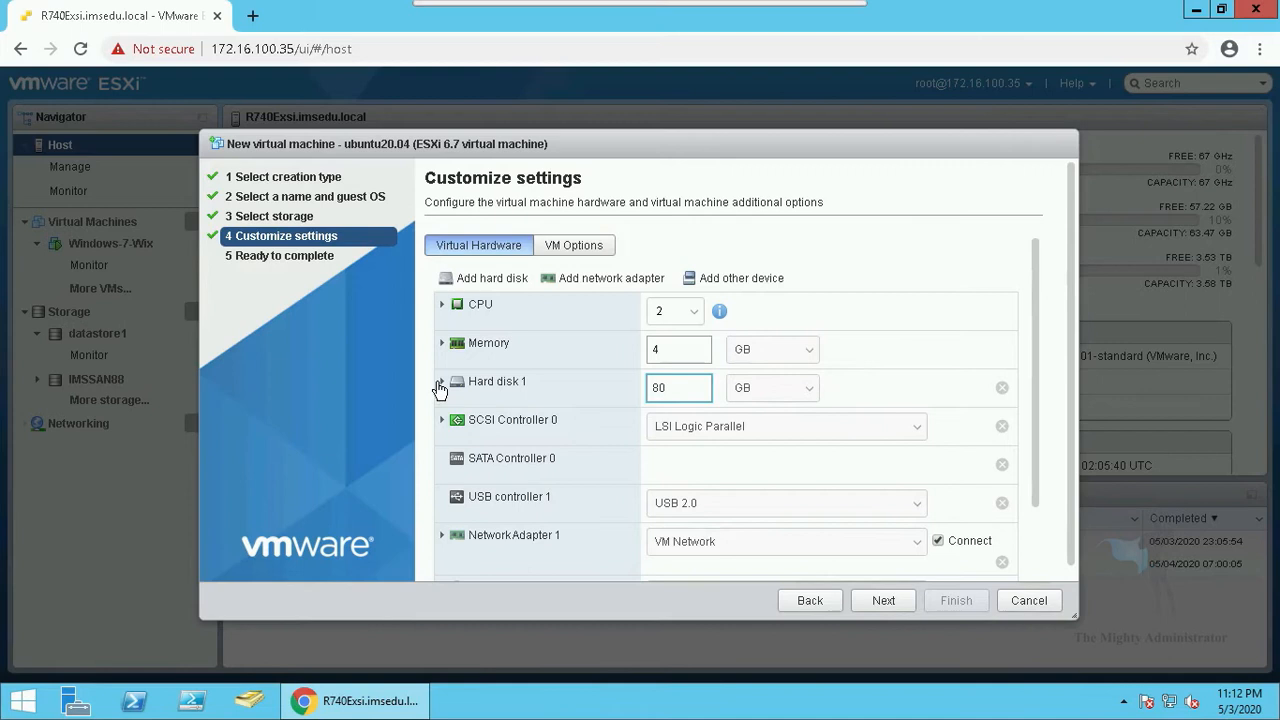
{"action": "left_click", "coordinate": [442, 381]}
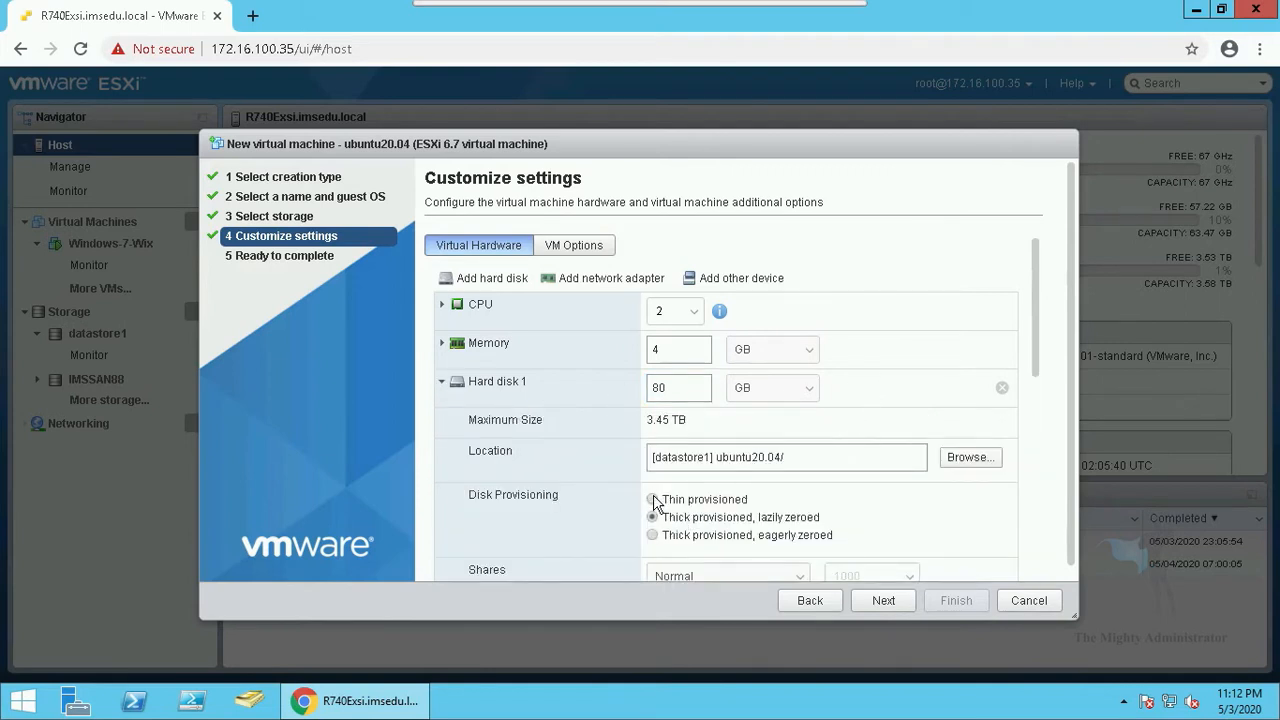
{"action": "left_click", "coordinate": [652, 499]}
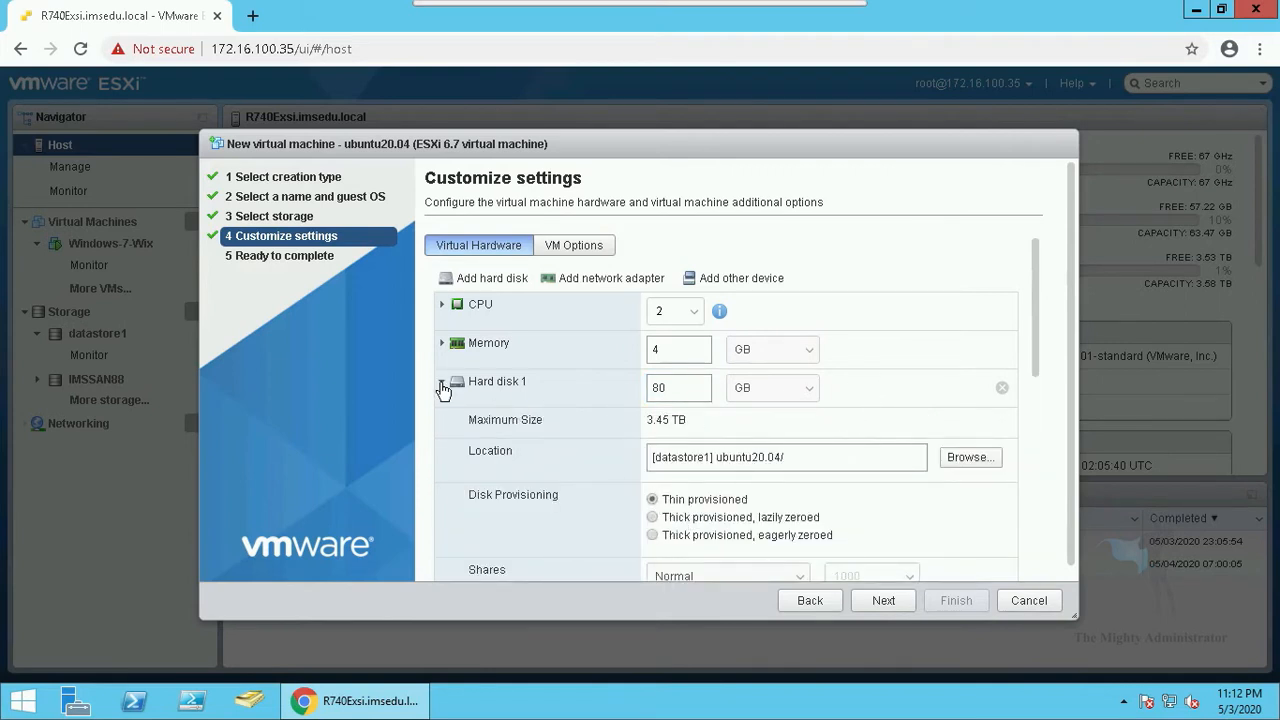
{"action": "left_click", "coordinate": [442, 387]}
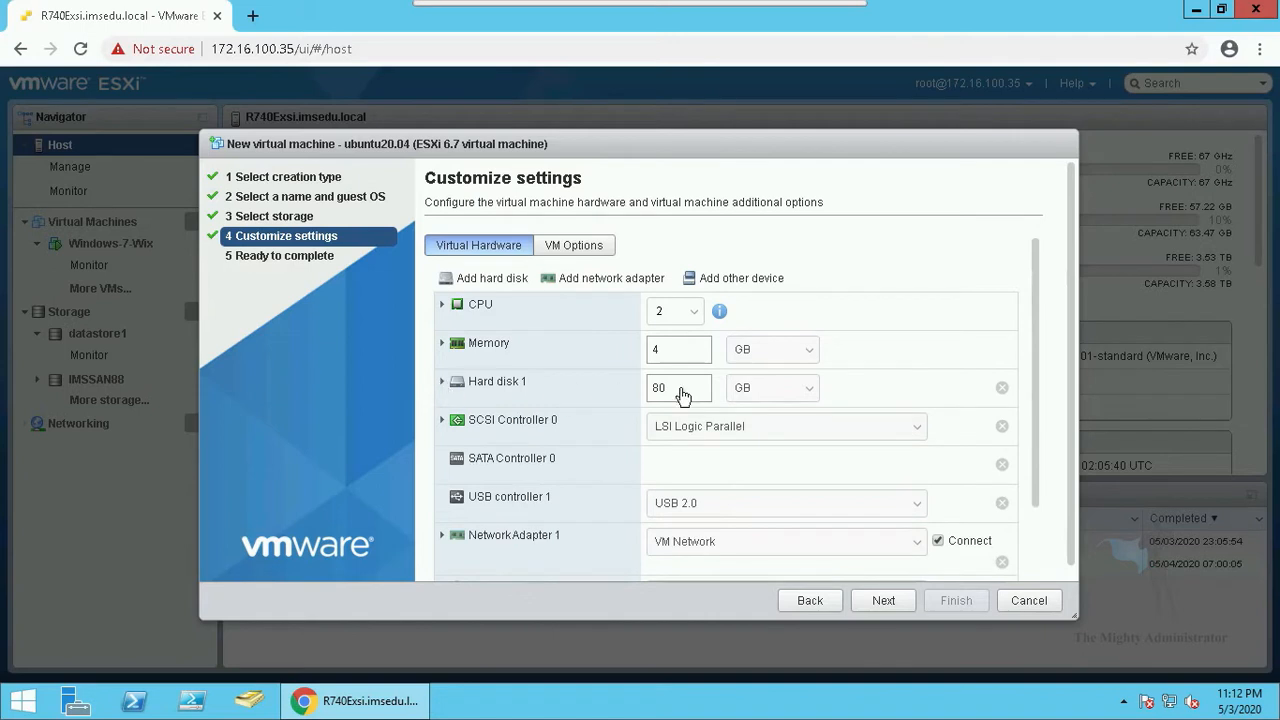
{"action": "mouse_move", "coordinate": [472, 413]}
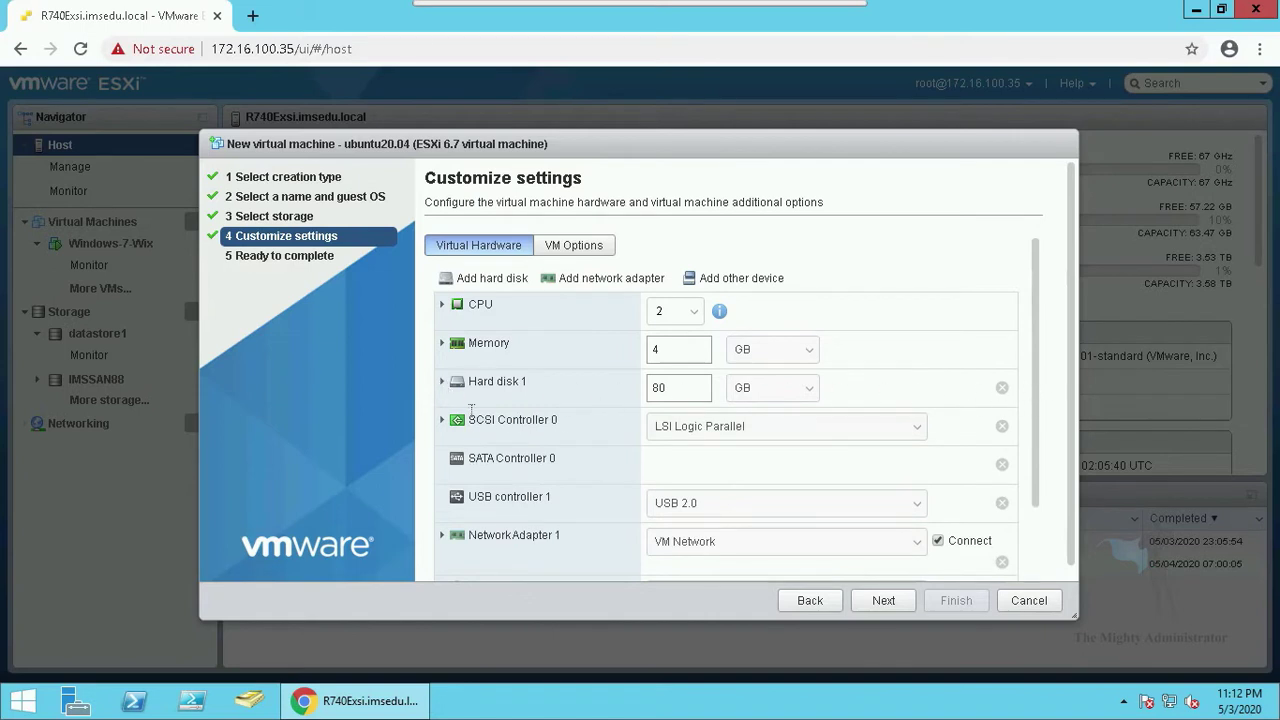
{"action": "scroll", "scroll_direction": "down", "scroll_amount": 3}
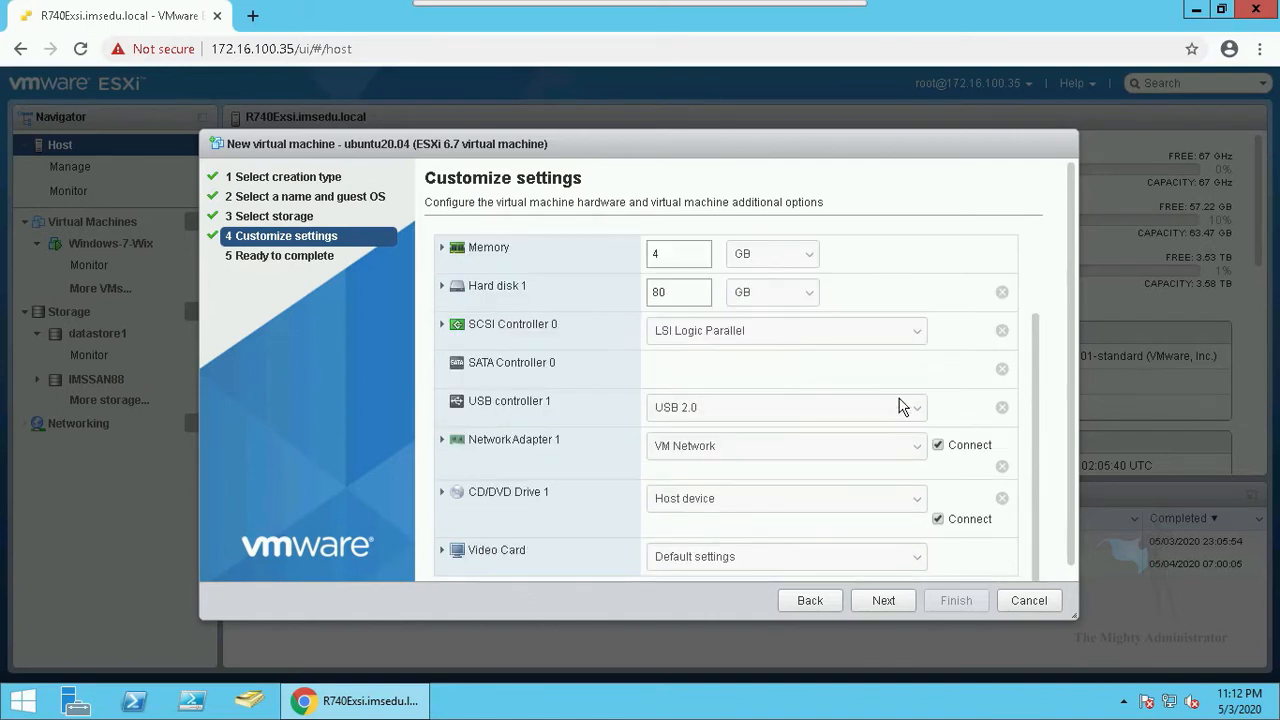
Set CD/DVD Drive 1 to the datastore ISO ubuntu-20.04-live-server-amd64.iso on IMSSAN88
{"action": "left_click", "coordinate": [786, 498]}
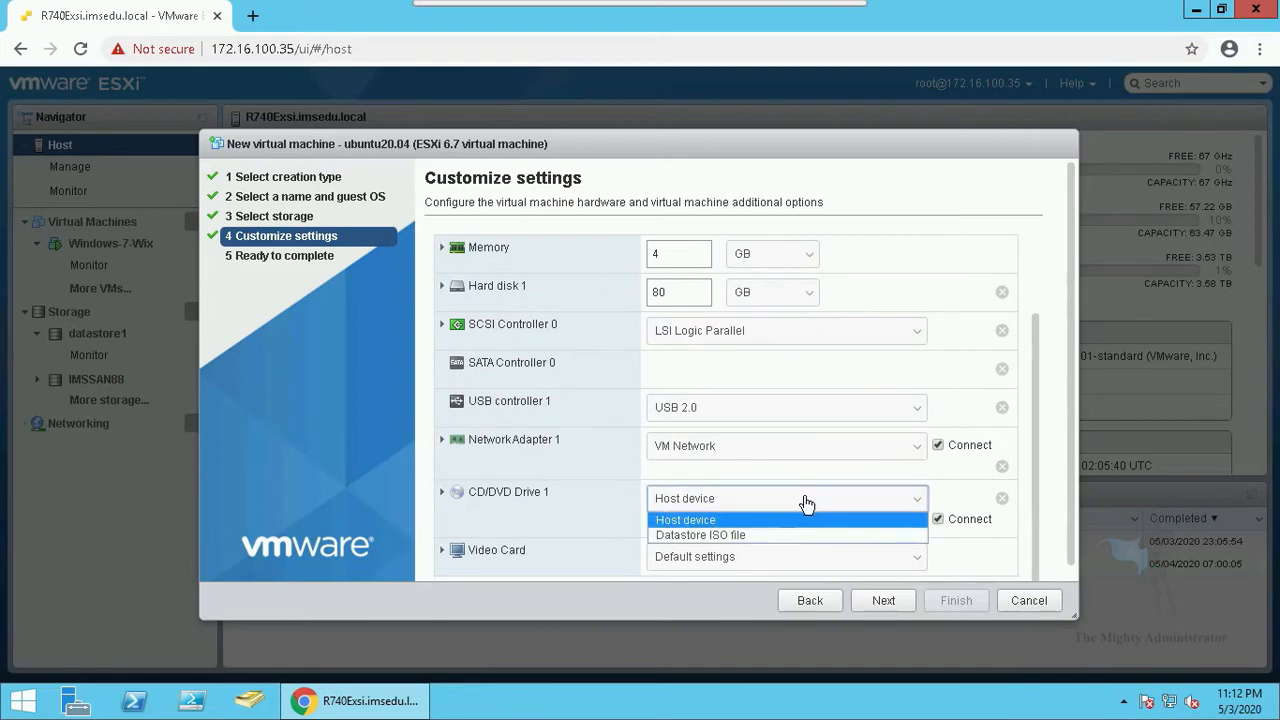
{"action": "left_click", "coordinate": [700, 535]}
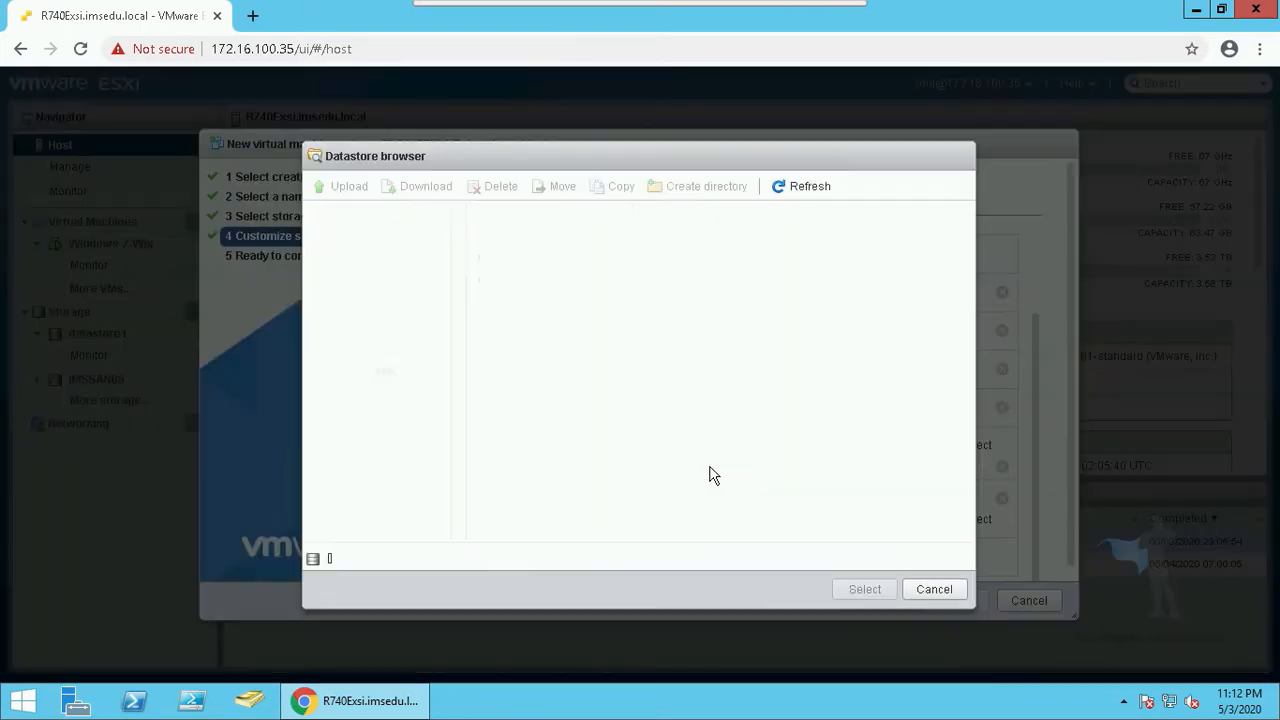
{"action": "left_click", "coordinate": [357, 234]}
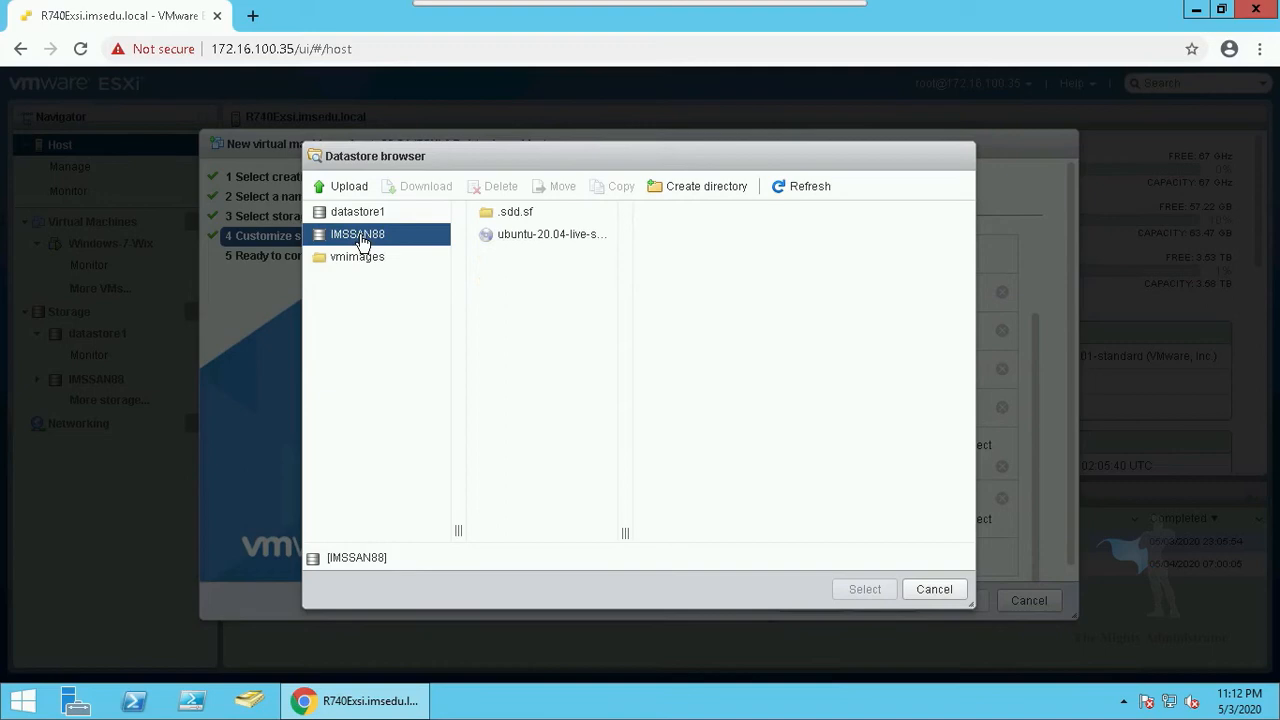
{"action": "left_click", "coordinate": [550, 234]}
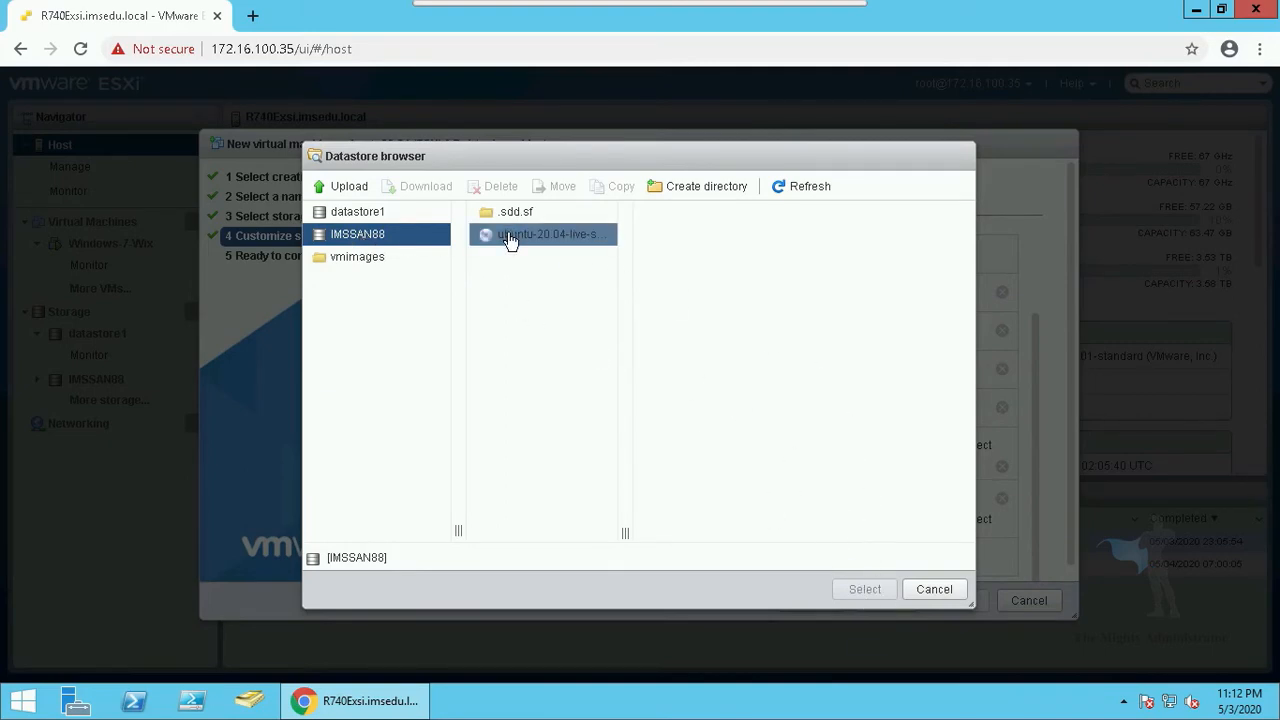
{"action": "left_click", "coordinate": [548, 234]}
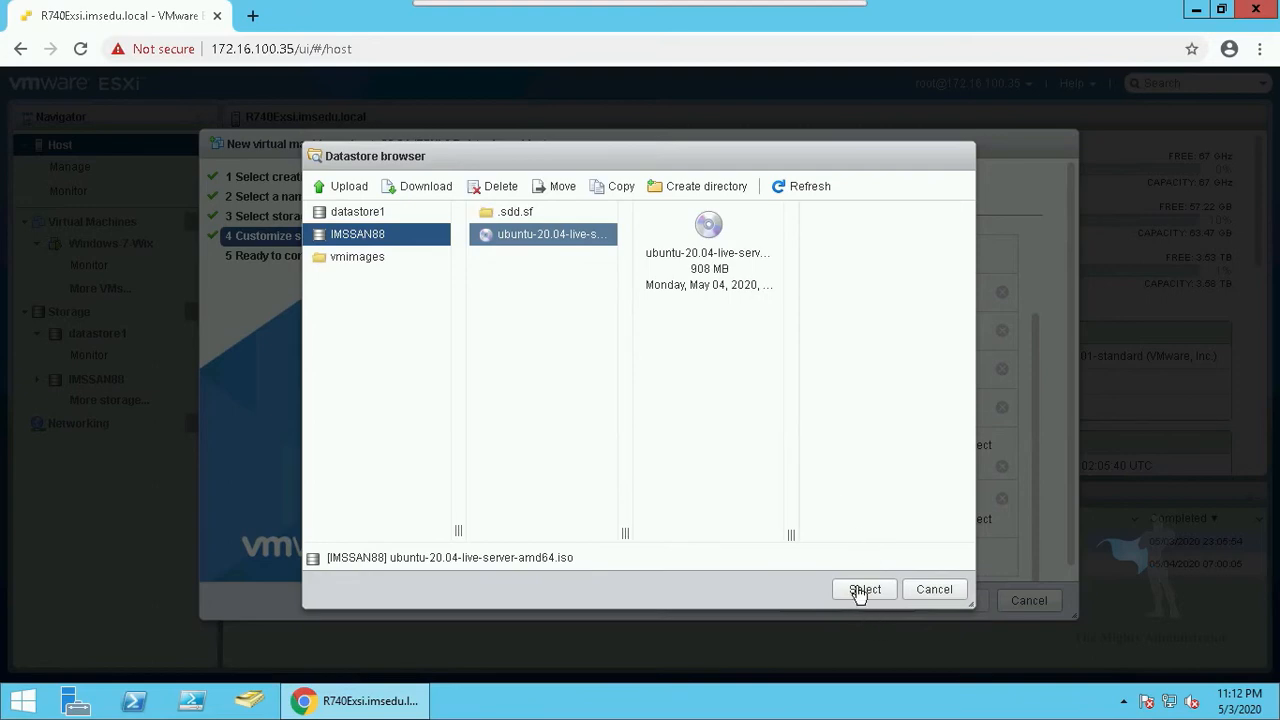
{"action": "left_click", "coordinate": [864, 589]}
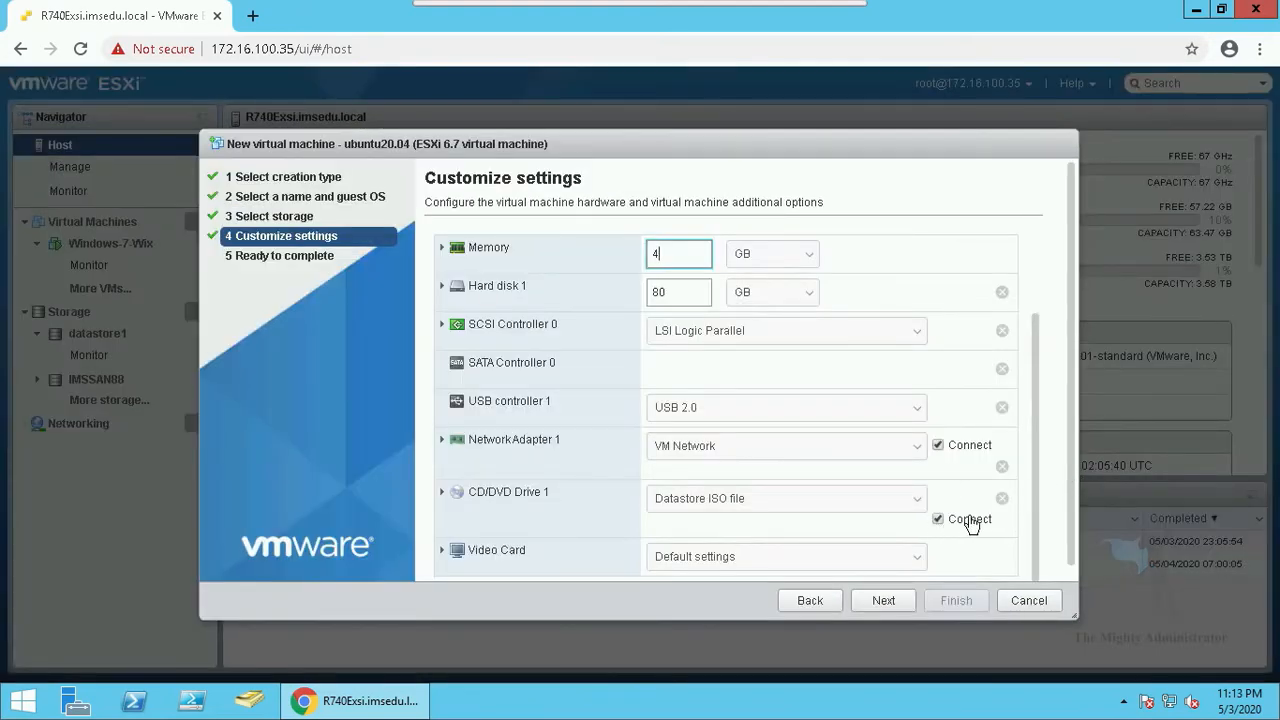
{"action": "left_click", "coordinate": [442, 491]}
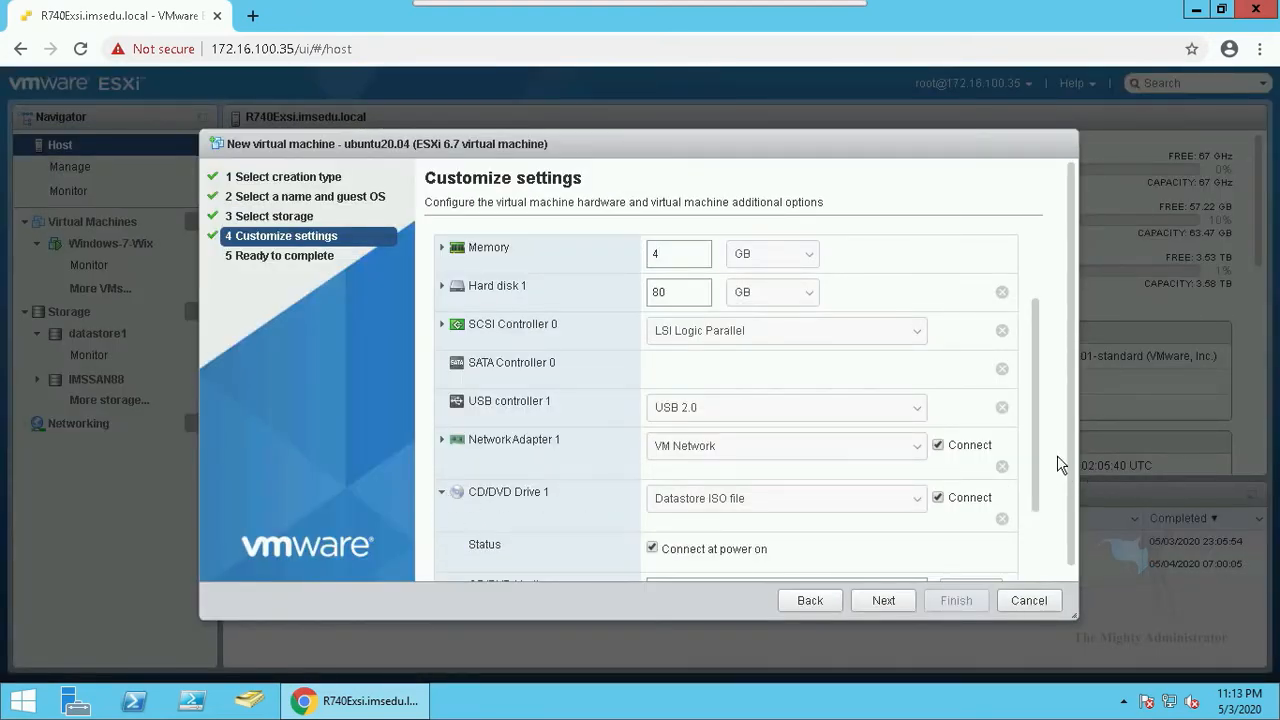
{"action": "scroll", "scroll_direction": "down", "scroll_amount": 3}
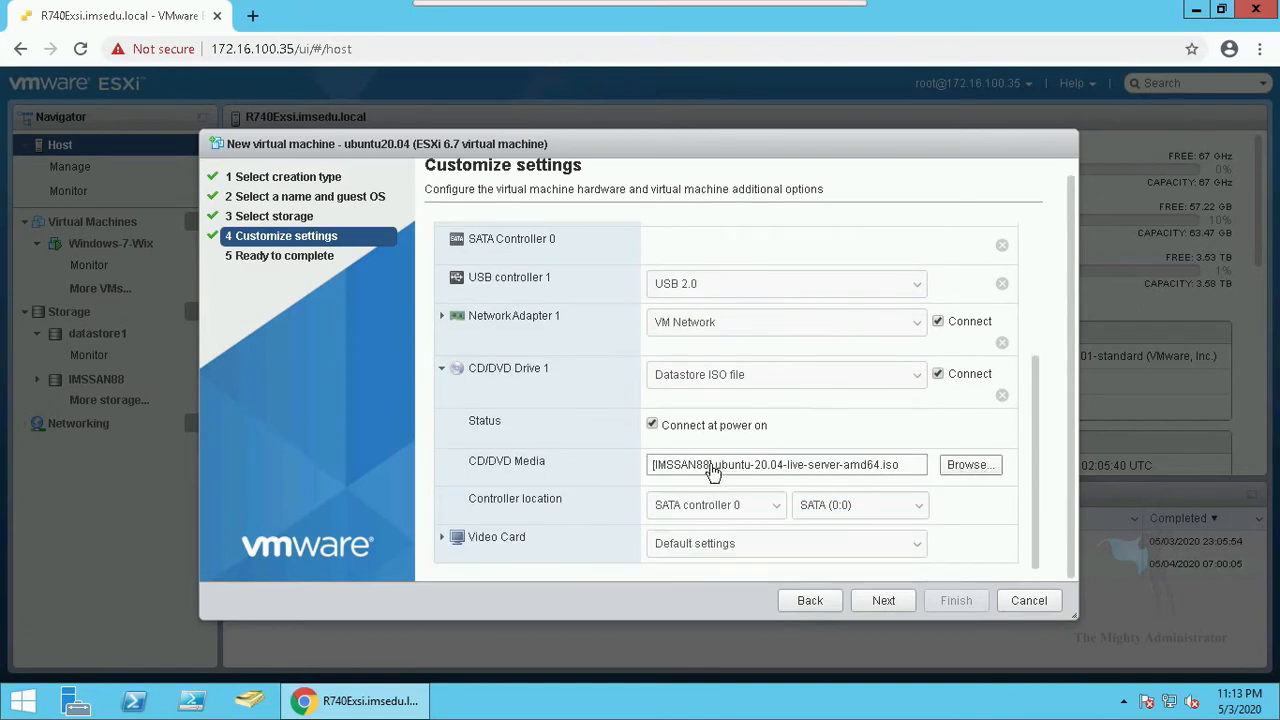
{"action": "mouse_move", "coordinate": [905, 546]}
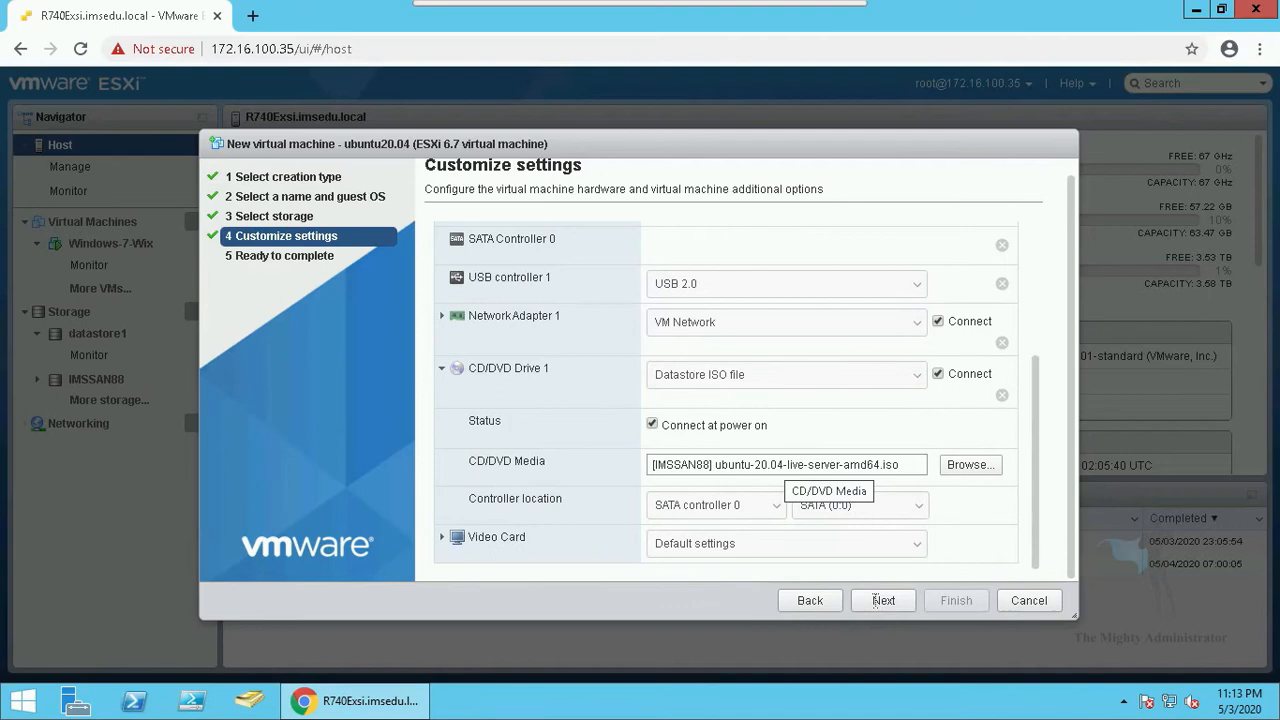
Review and finish the wizard, then select ubuntu20.04 in the VM list
{"action": "left_click", "coordinate": [882, 600]}
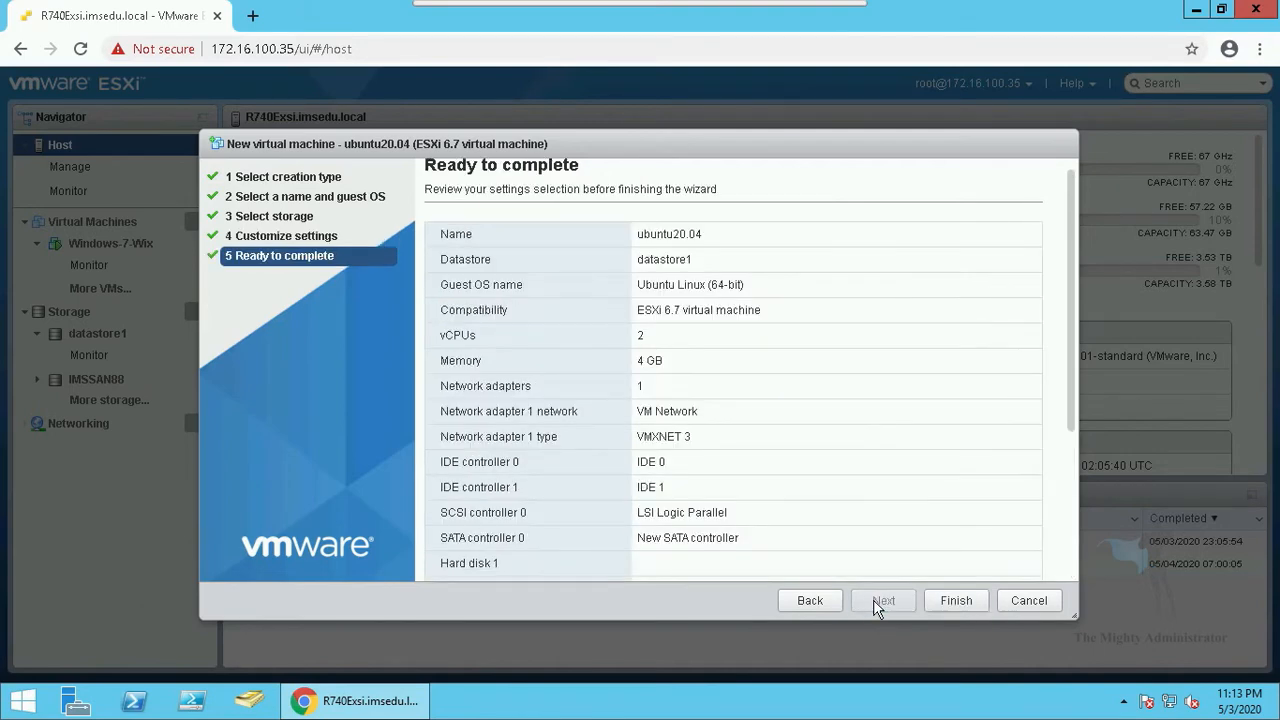
{"action": "mouse_move", "coordinate": [955, 600]}
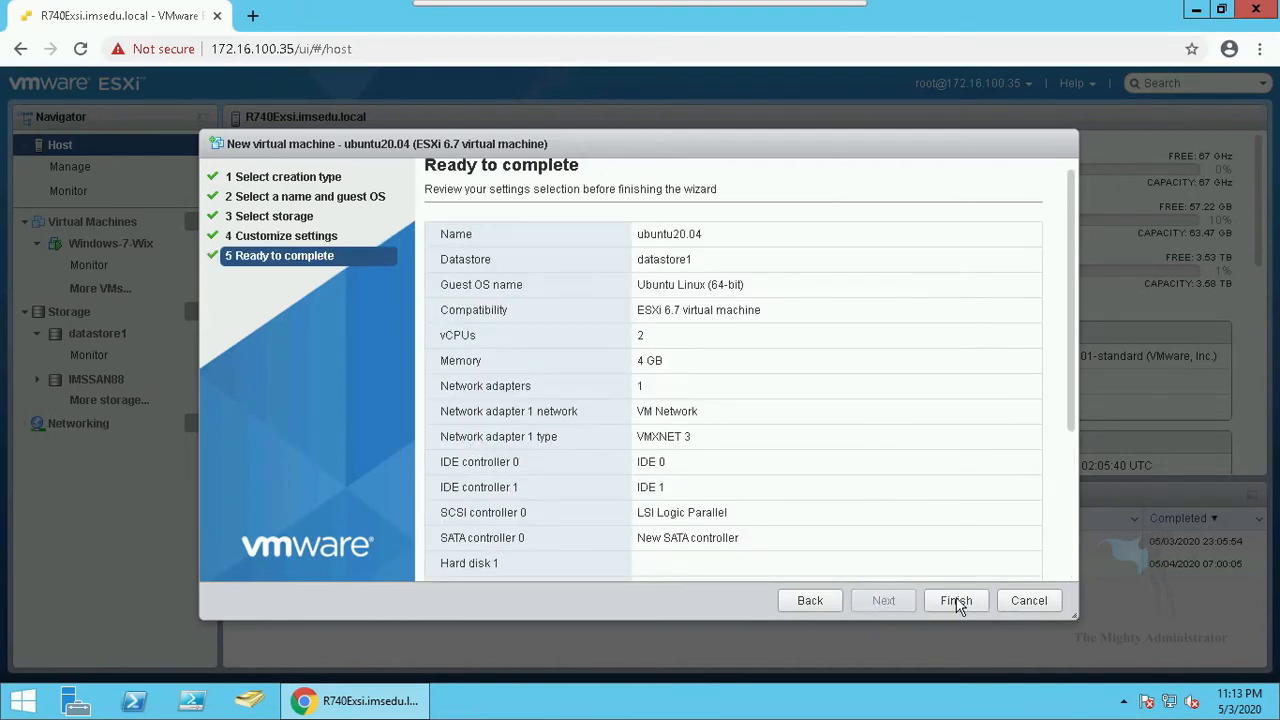
{"action": "left_click", "coordinate": [955, 600]}
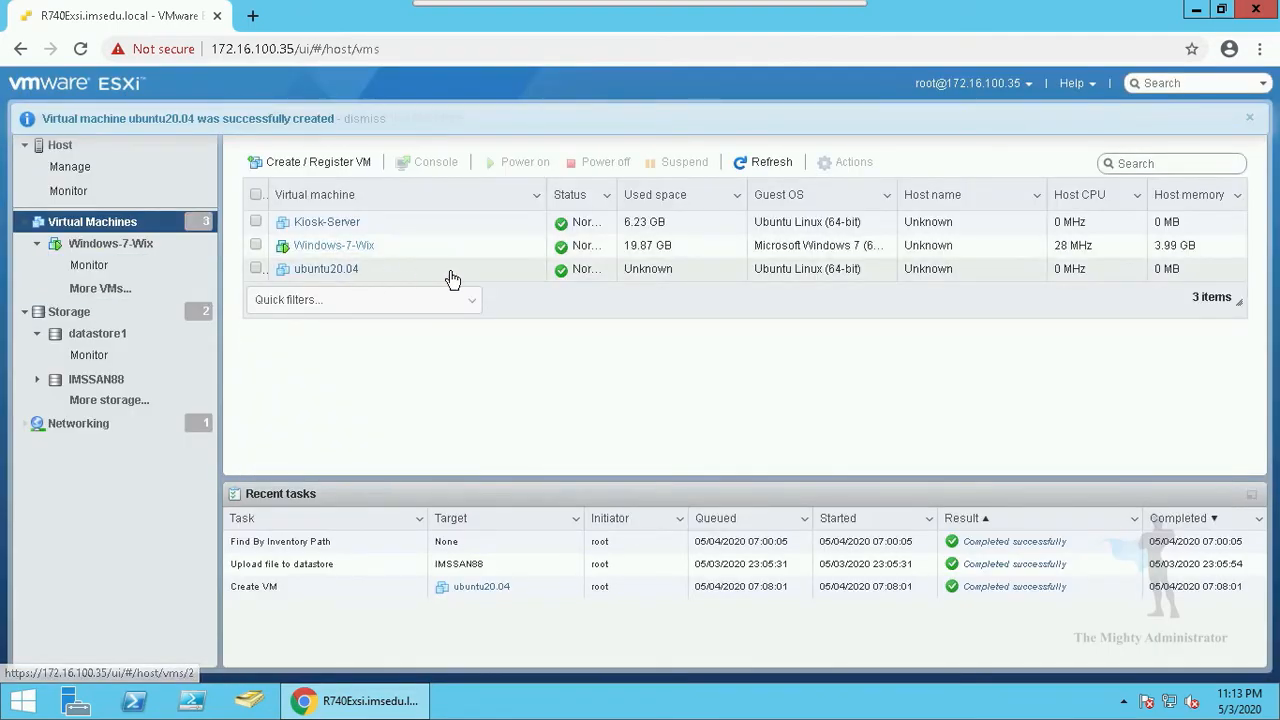
{"action": "left_click", "coordinate": [326, 268]}
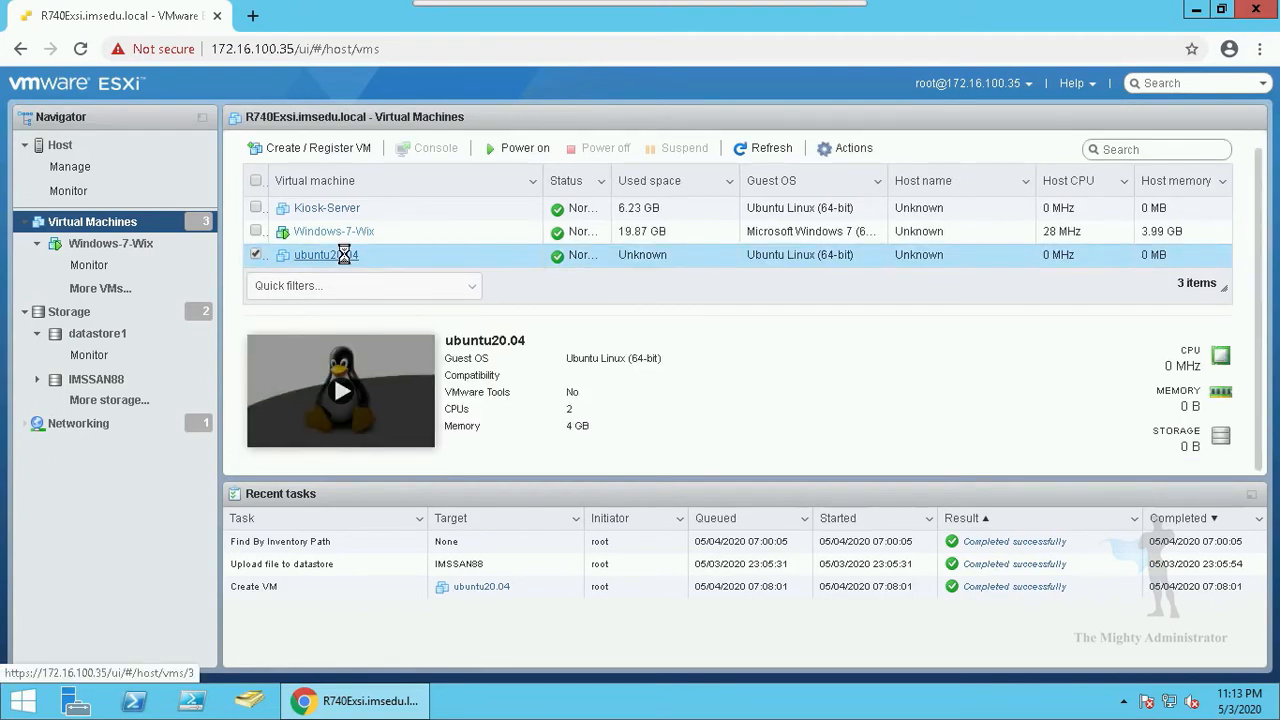
Add the note 'Temp VM by WIX' to ubuntu20.04 via Edit notes
{"action": "right_click", "coordinate": [318, 254]}
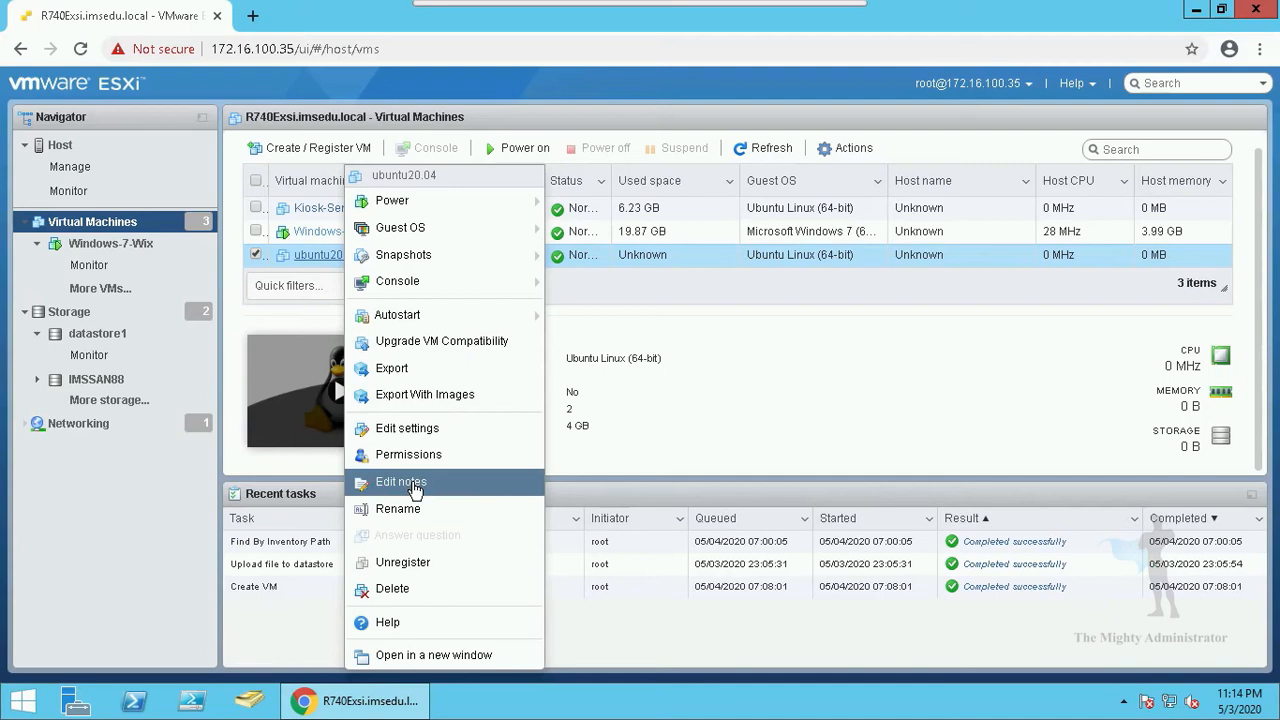
{"action": "left_click", "coordinate": [400, 481]}
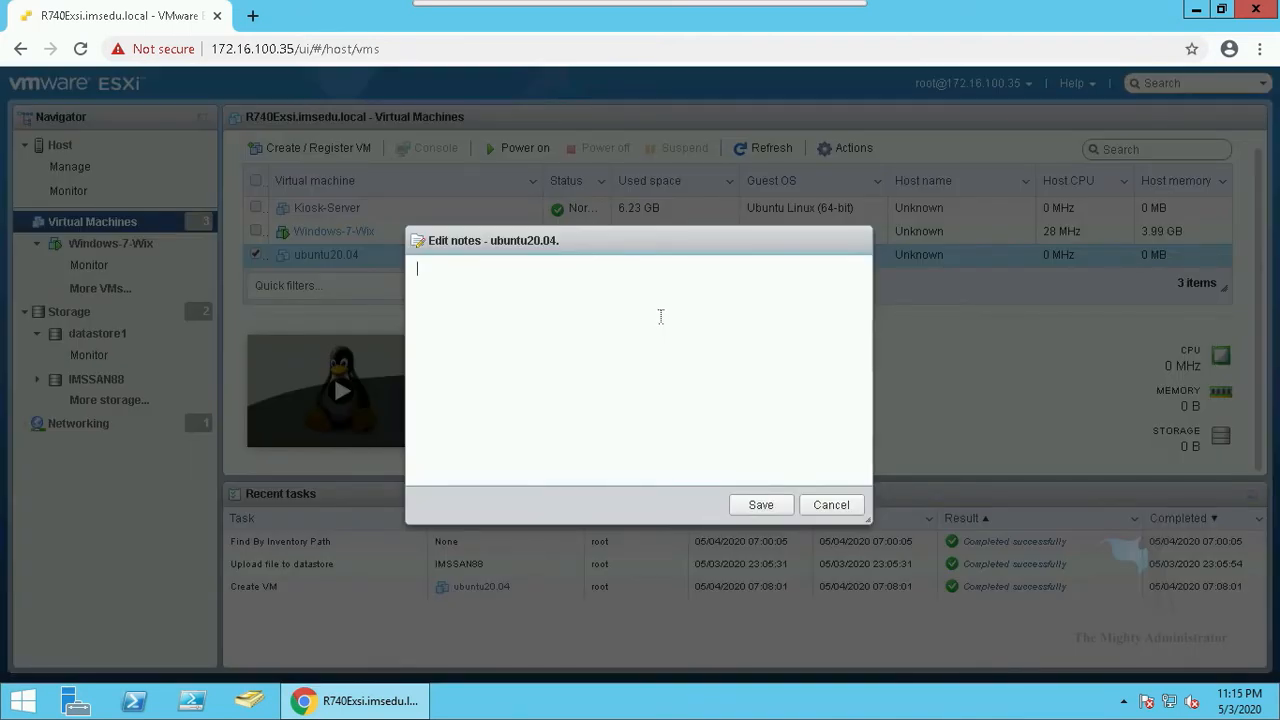
{"action": "type", "text": "Temp V"}
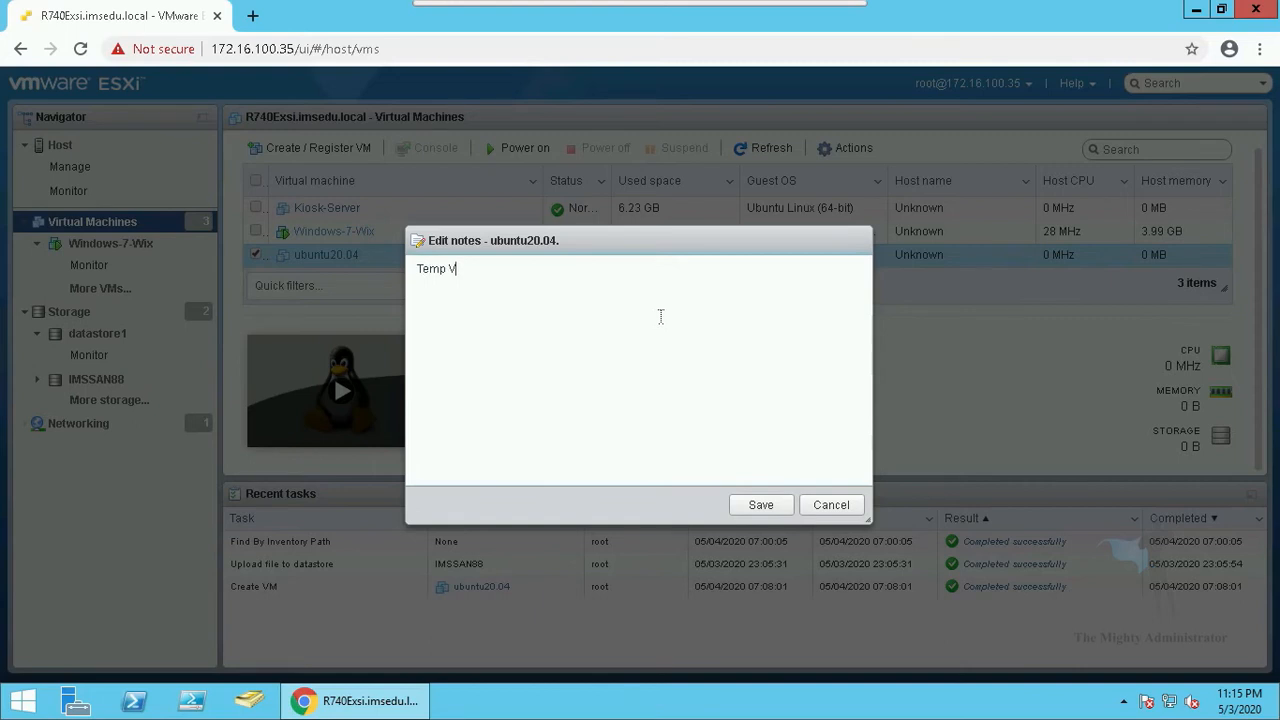
{"action": "type", "text": "M by WIX"}
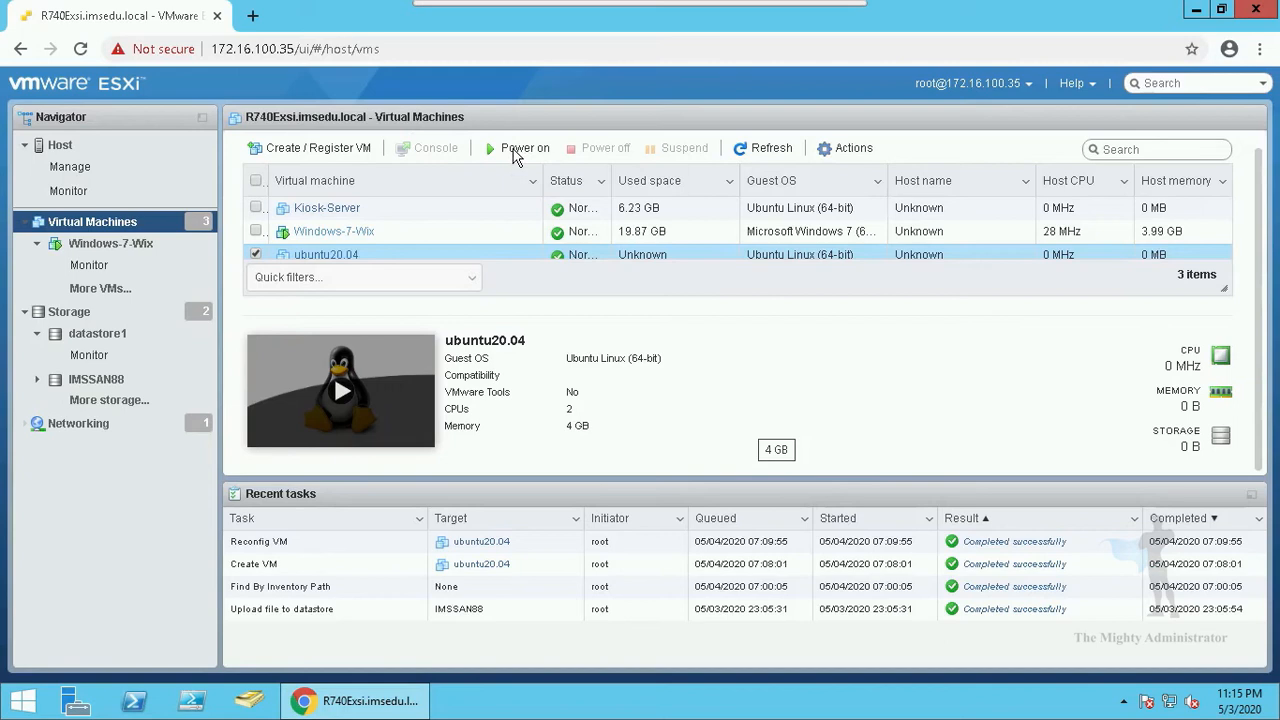
Power on the ubuntu20.04 VM and open its console on the Ubuntu installer
{"action": "left_click", "coordinate": [517, 147]}
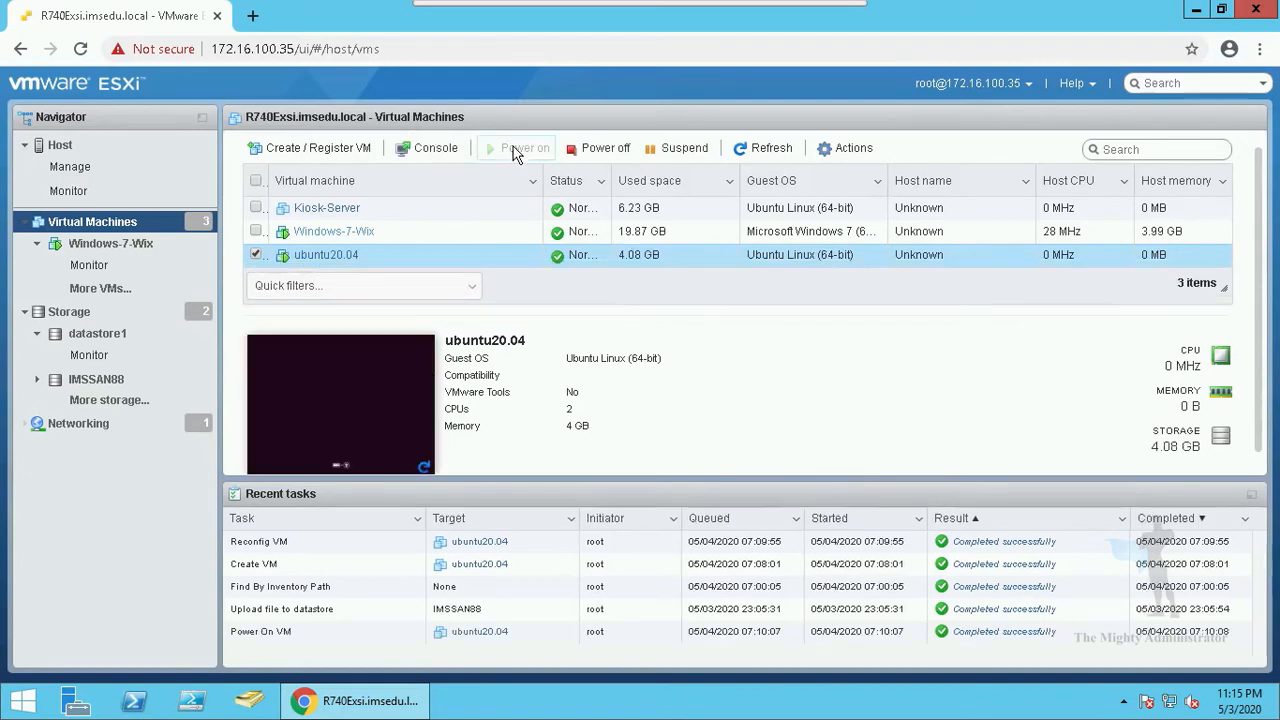
{"action": "mouse_move", "coordinate": [168, 637]}
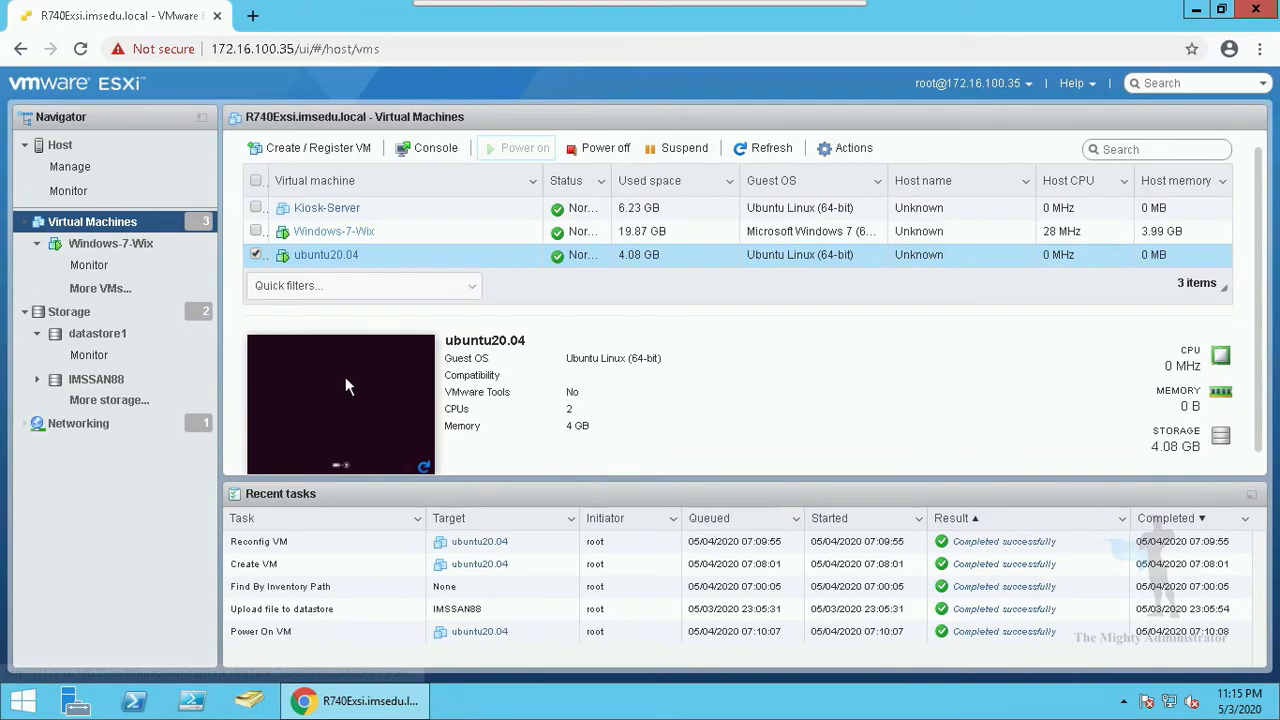
{"action": "left_click", "coordinate": [340, 403]}
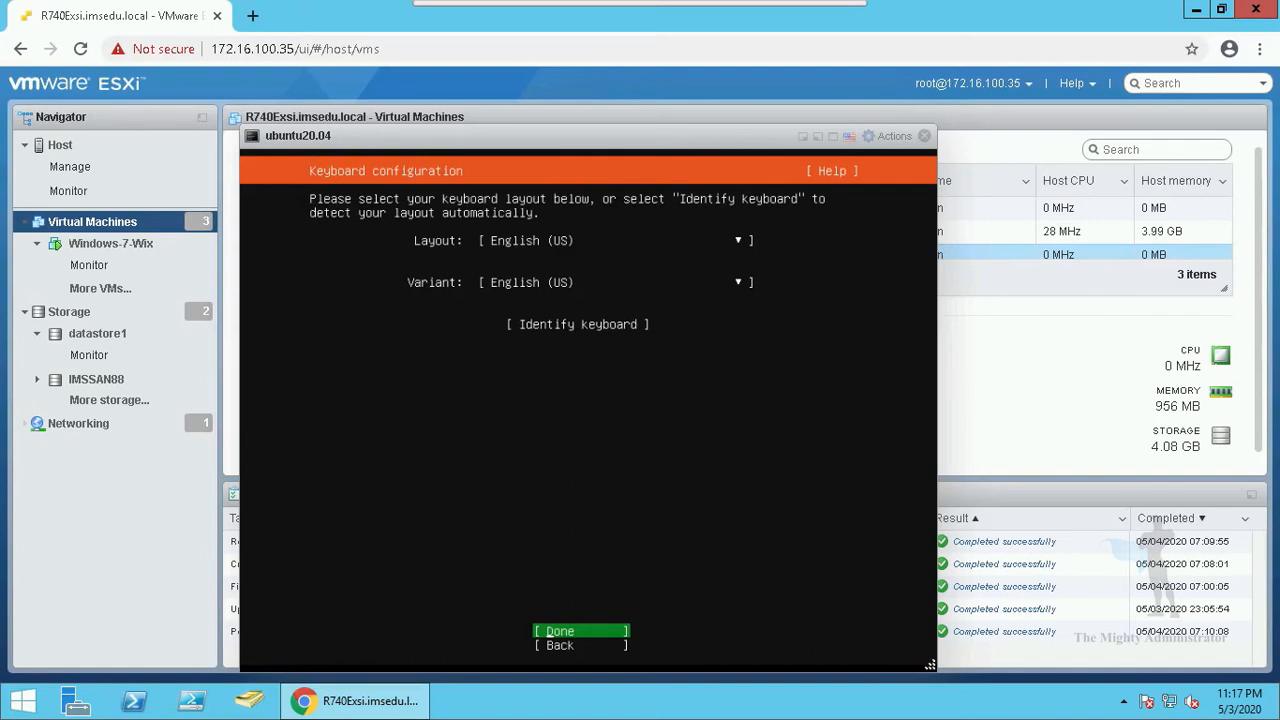
Accept the English (US) keyboard, DHCP networking and no-proxy defaults in the installer
{"action": "left_click", "coordinate": [559, 631]}
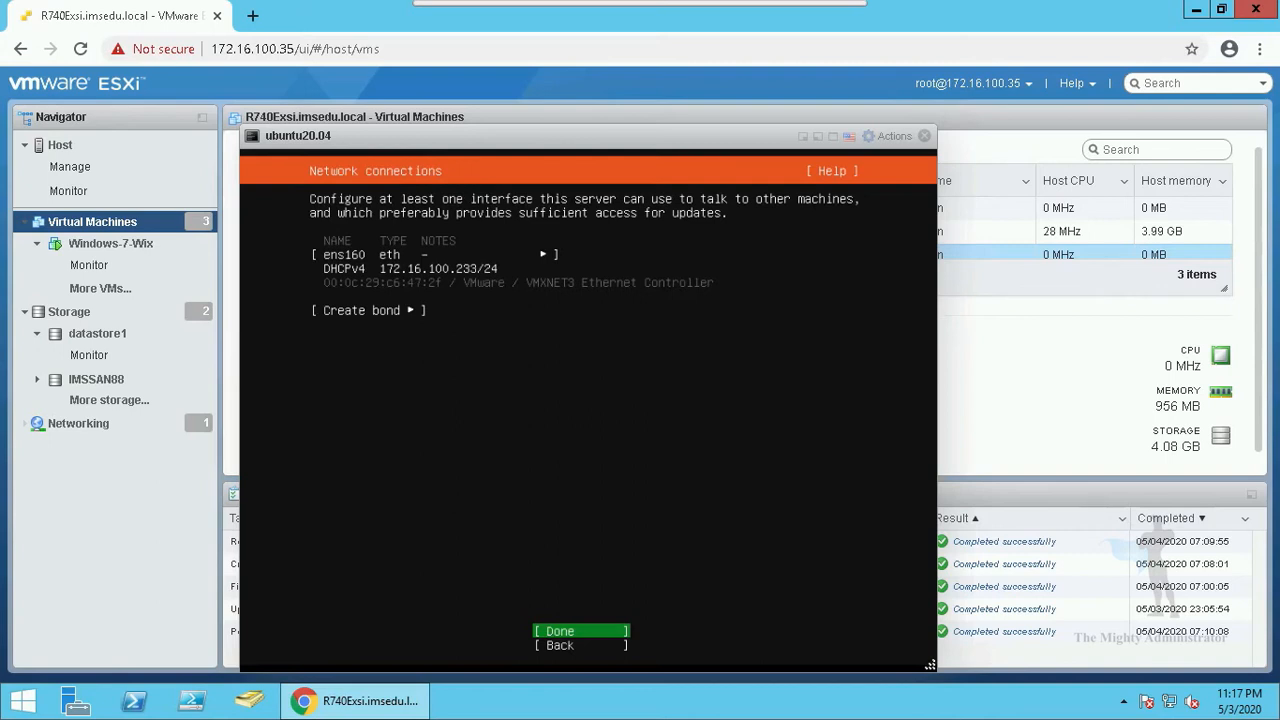
{"action": "left_click", "coordinate": [559, 631]}
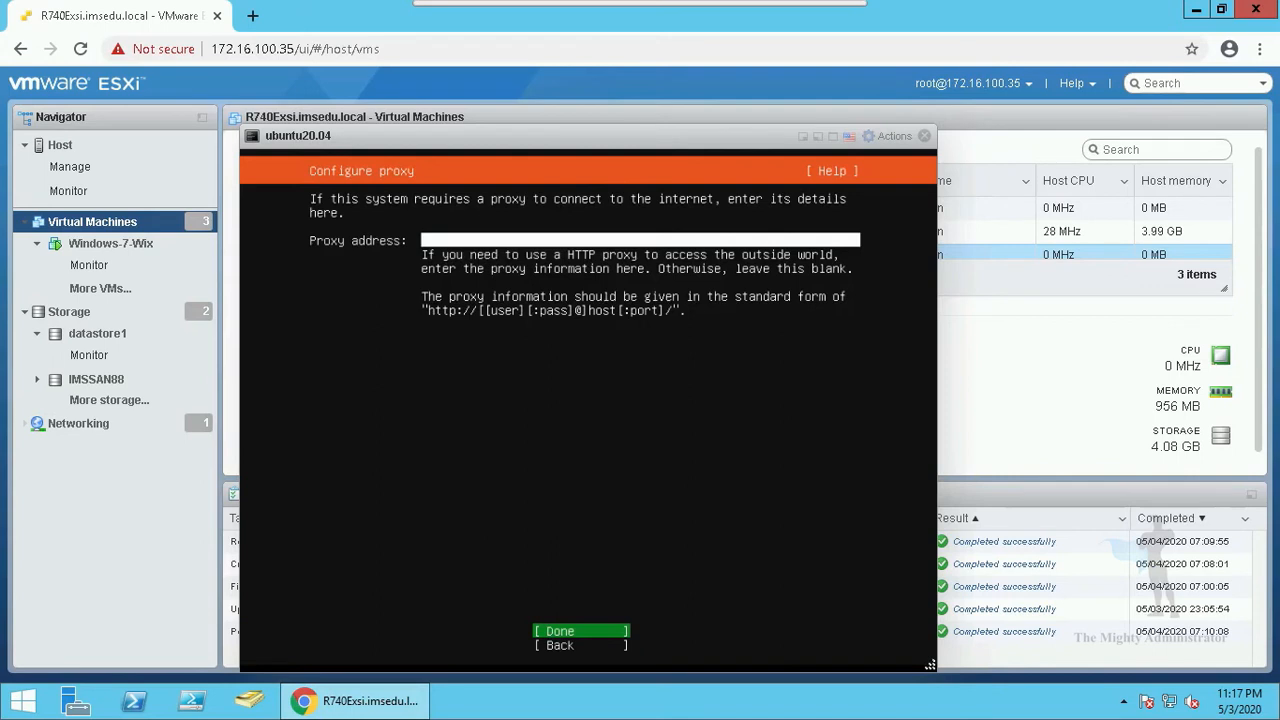
{"action": "left_click", "coordinate": [559, 631]}
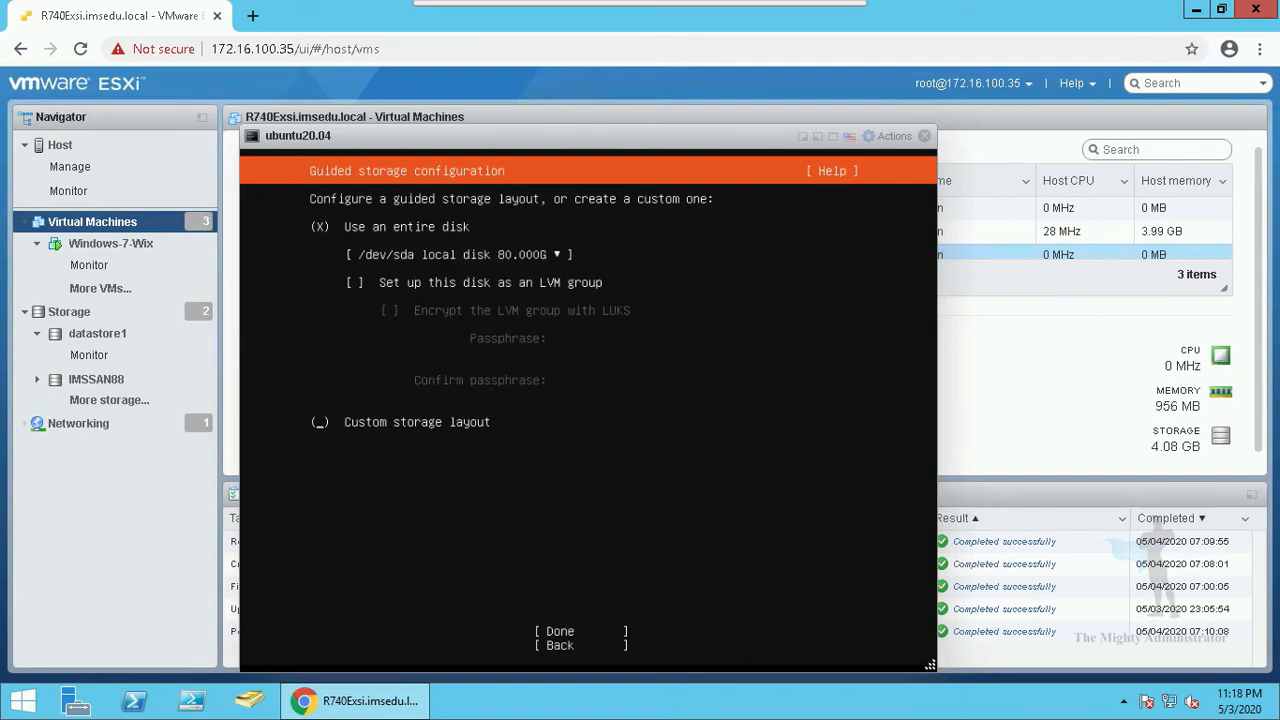
Back out of custom layout, use the entire 80 GB disk with ext4, and confirm wiping it
{"action": "left_click", "coordinate": [320, 421]}
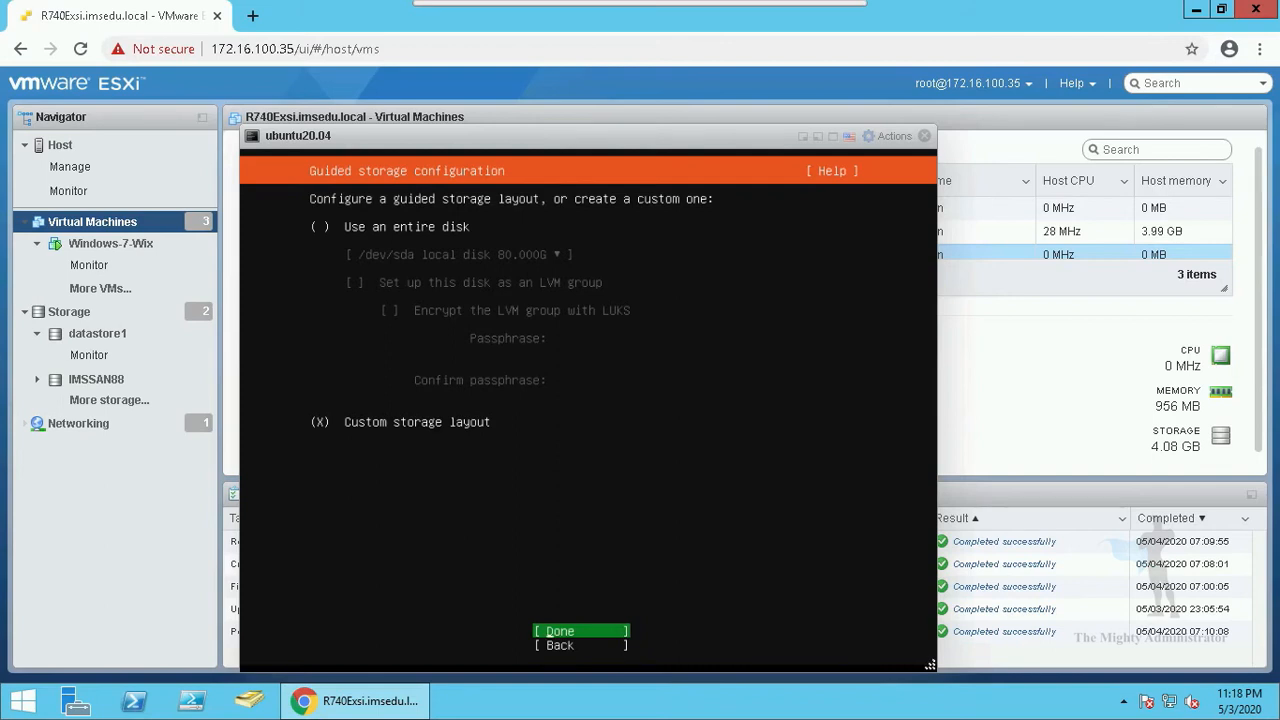
{"action": "left_click", "coordinate": [559, 630]}
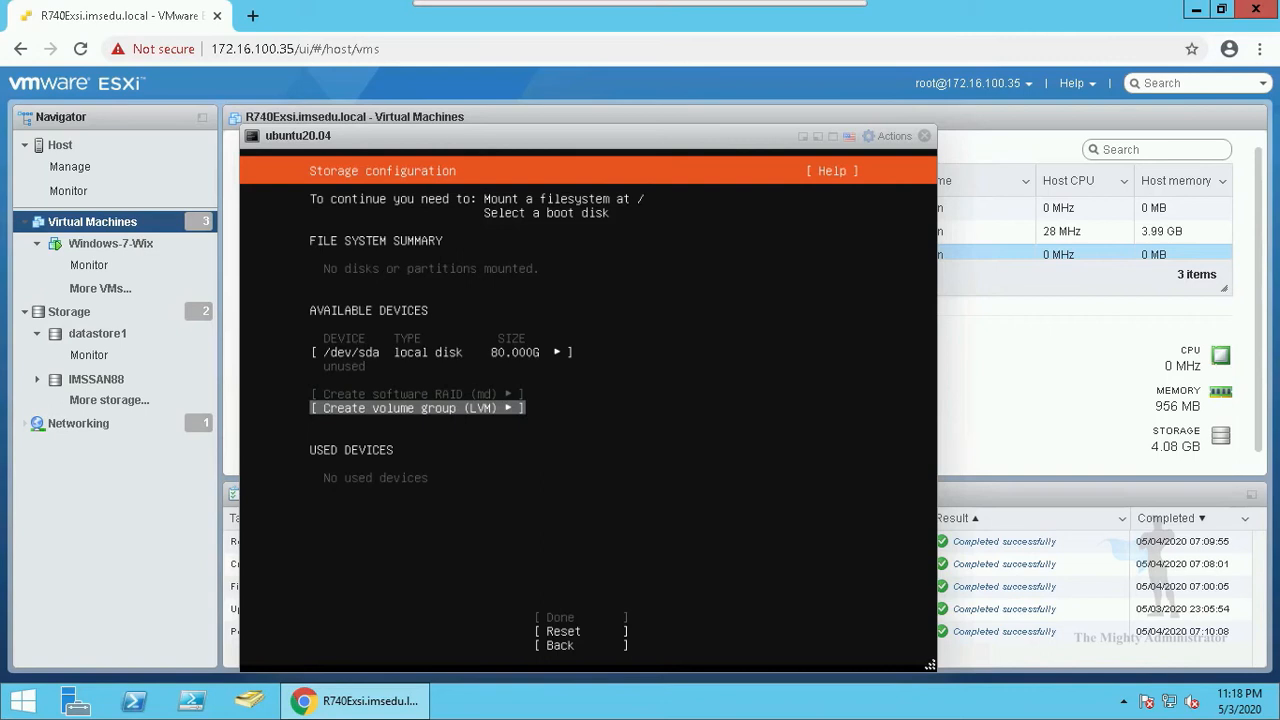
{"action": "left_click", "coordinate": [557, 351]}
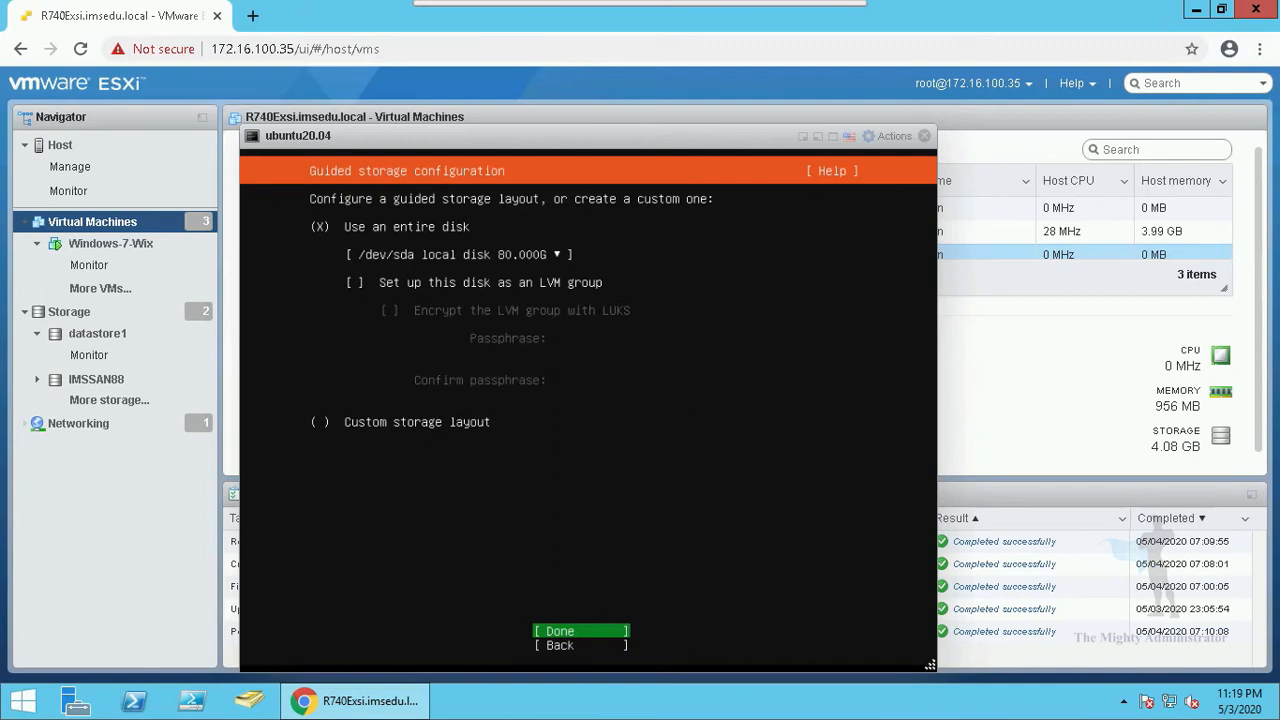
{"action": "left_click", "coordinate": [580, 631]}
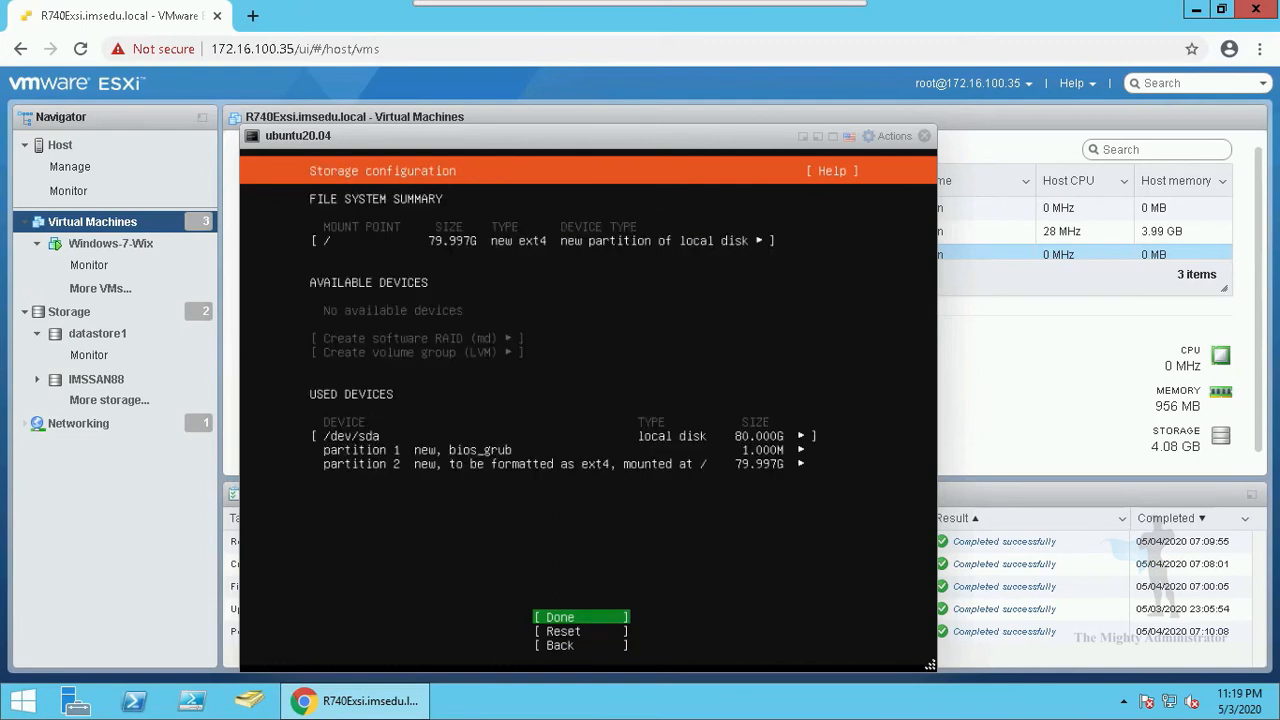
{"action": "left_click", "coordinate": [560, 616]}
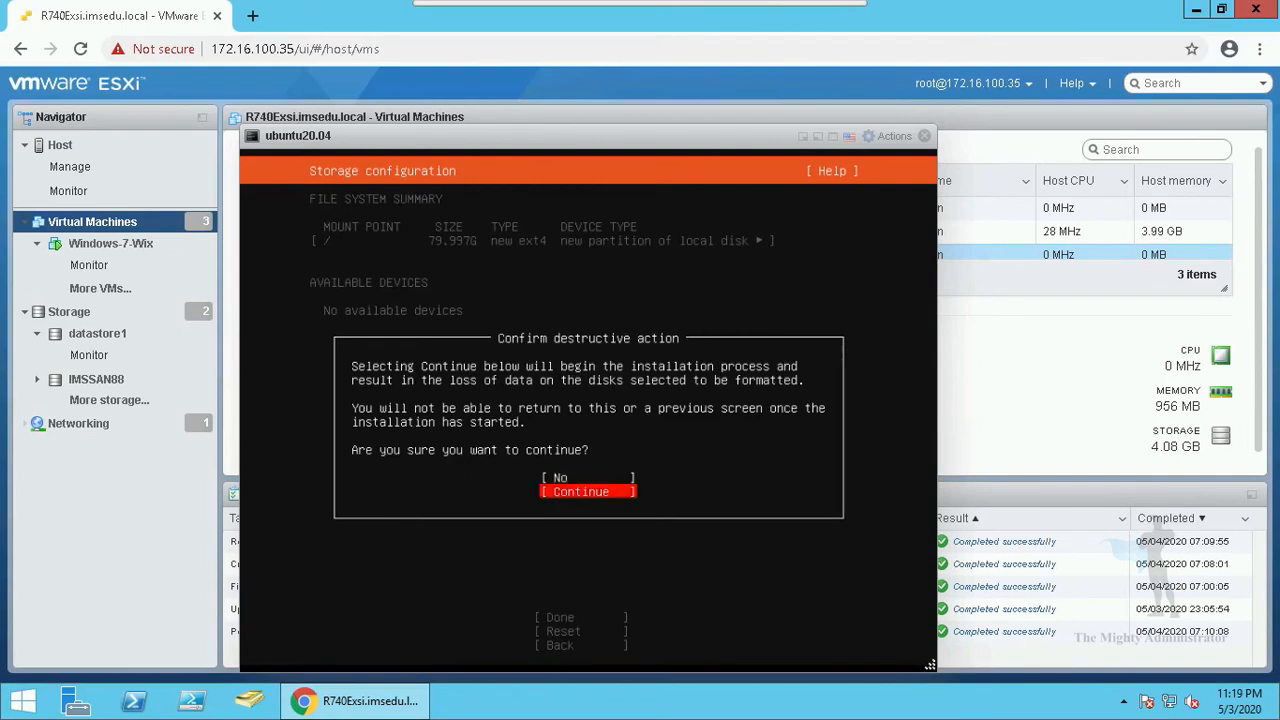
{"action": "left_click", "coordinate": [580, 491]}
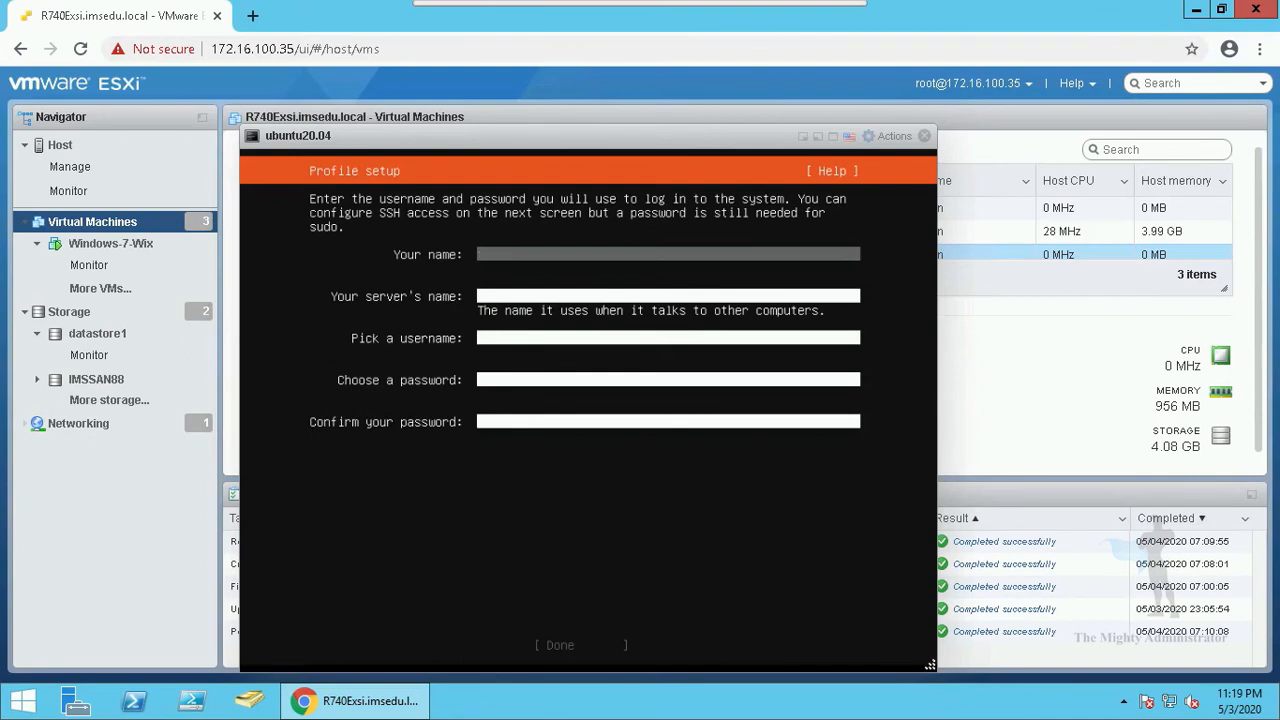
Enter name 'The Mighty Administrator', server temp_vm, username tma and a password, then submit
{"action": "type", "text": "The"}
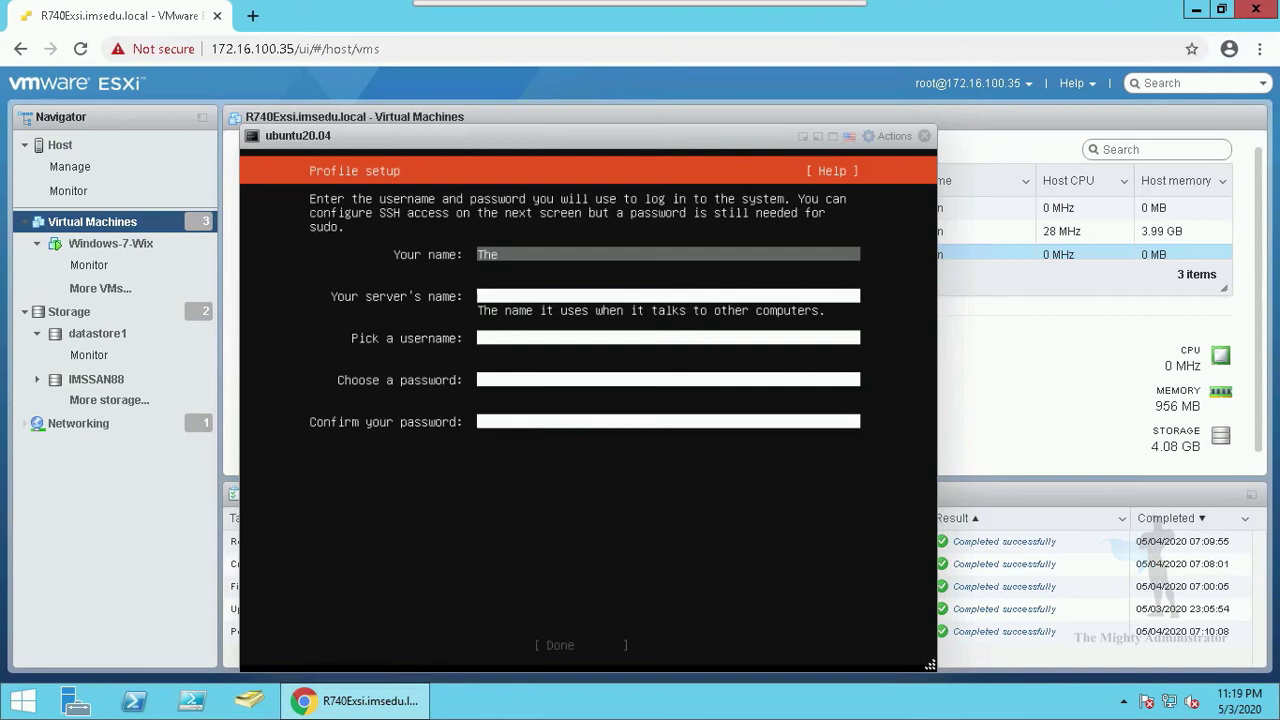
{"action": "type", "text": "Mighty Administrator"}
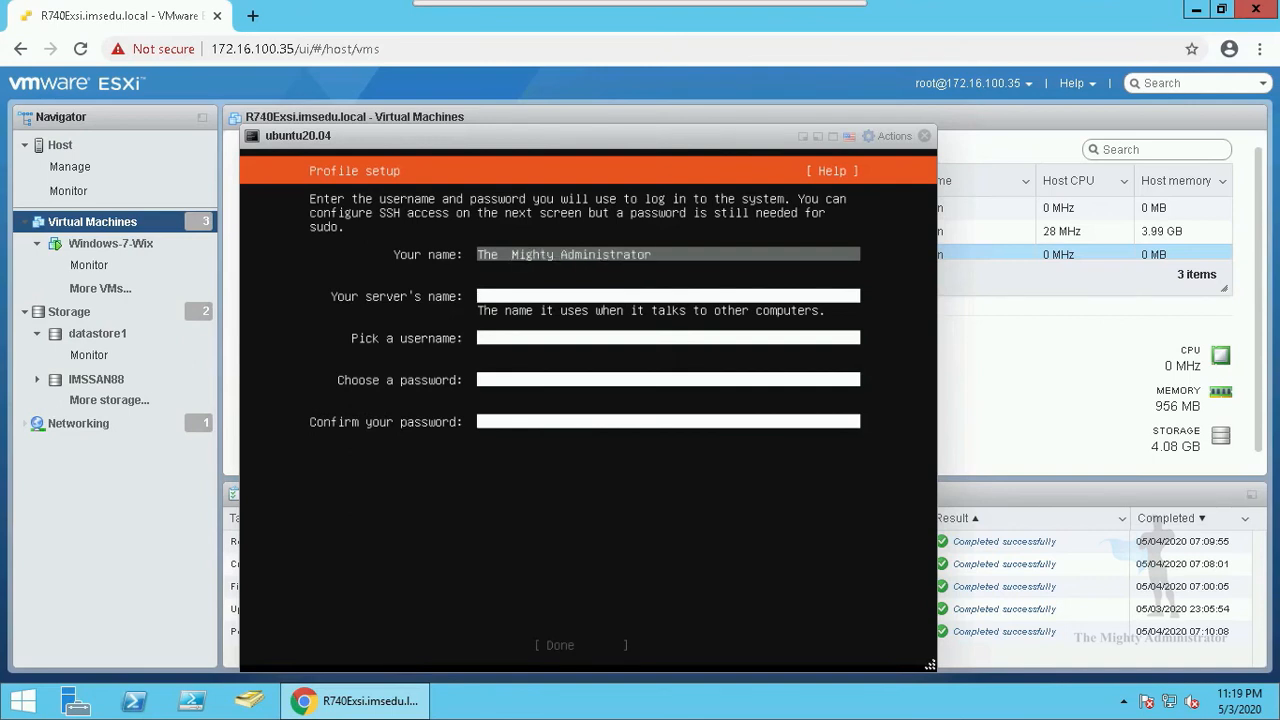
{"action": "type", "text": "temp_vm"}
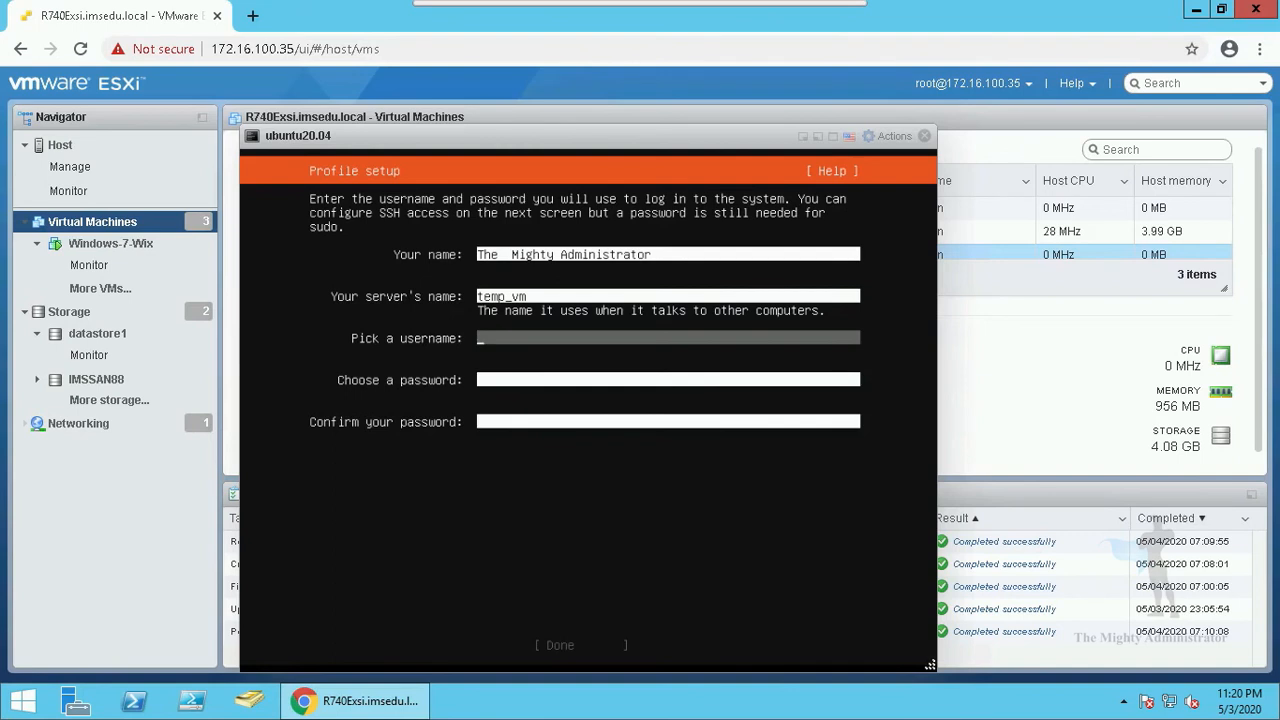
{"action": "type", "text": "tma"}
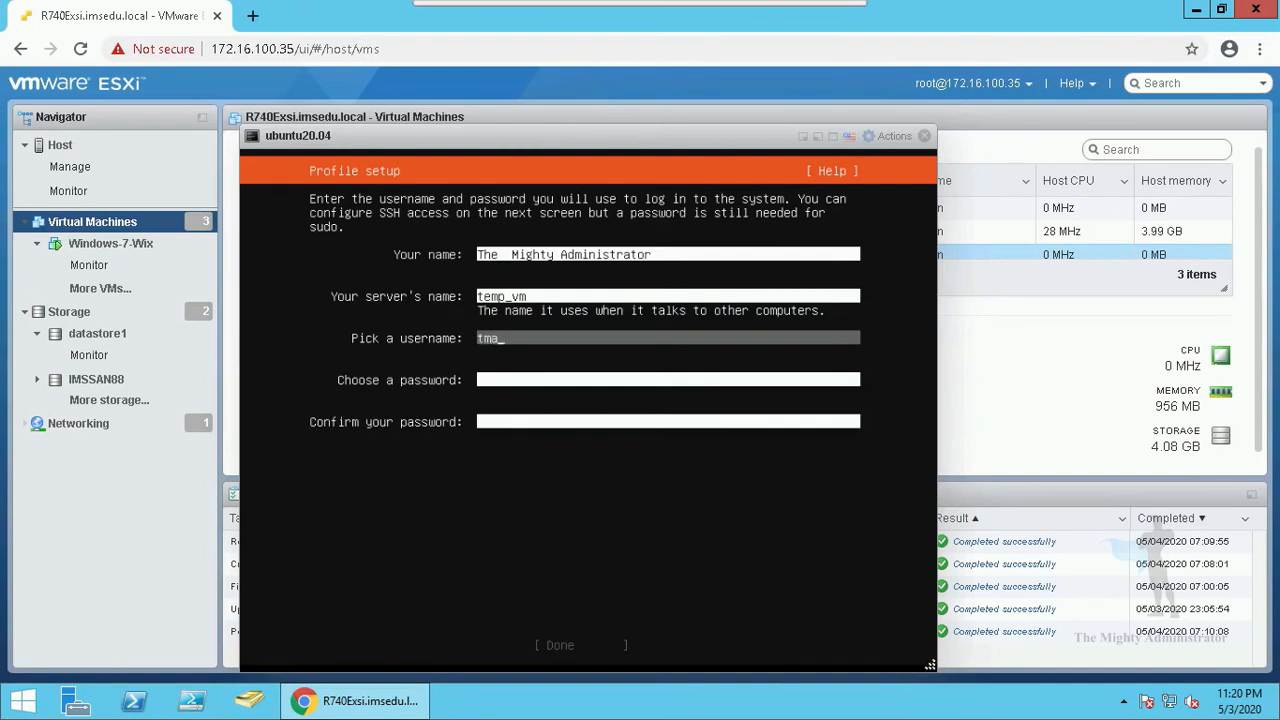
{"action": "type", "text": "****"}
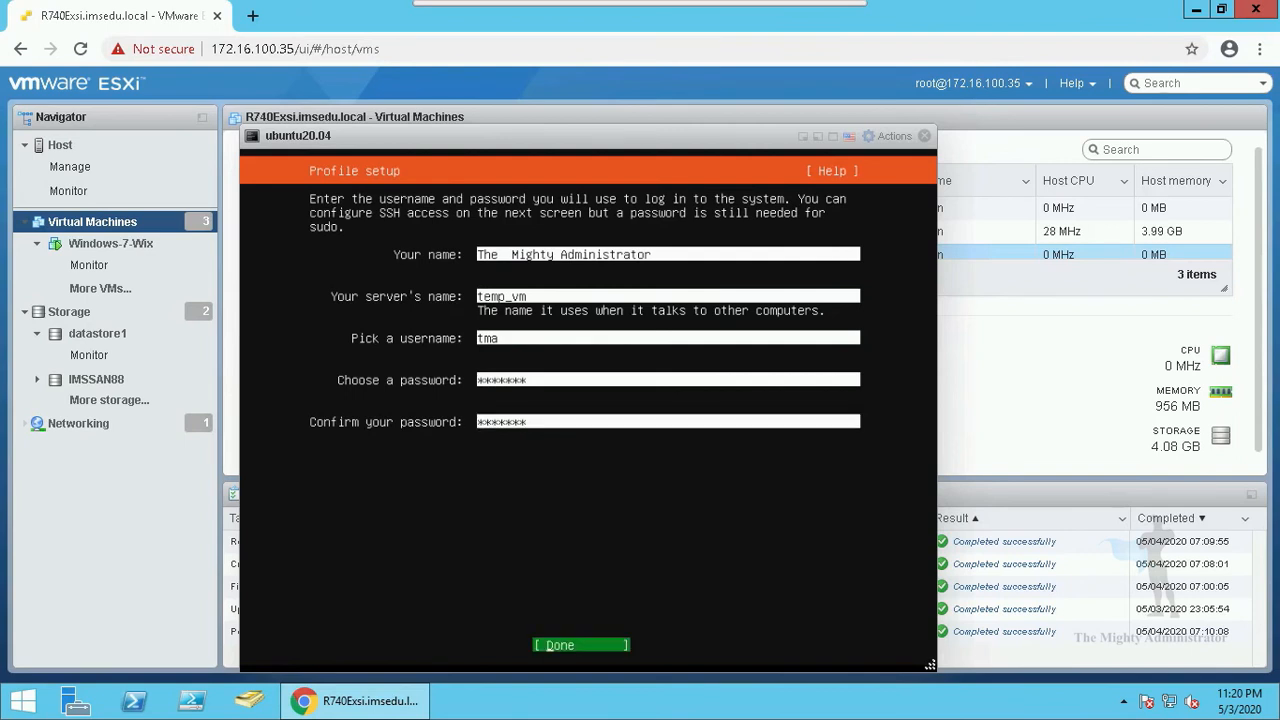
{"action": "left_click", "coordinate": [559, 644]}
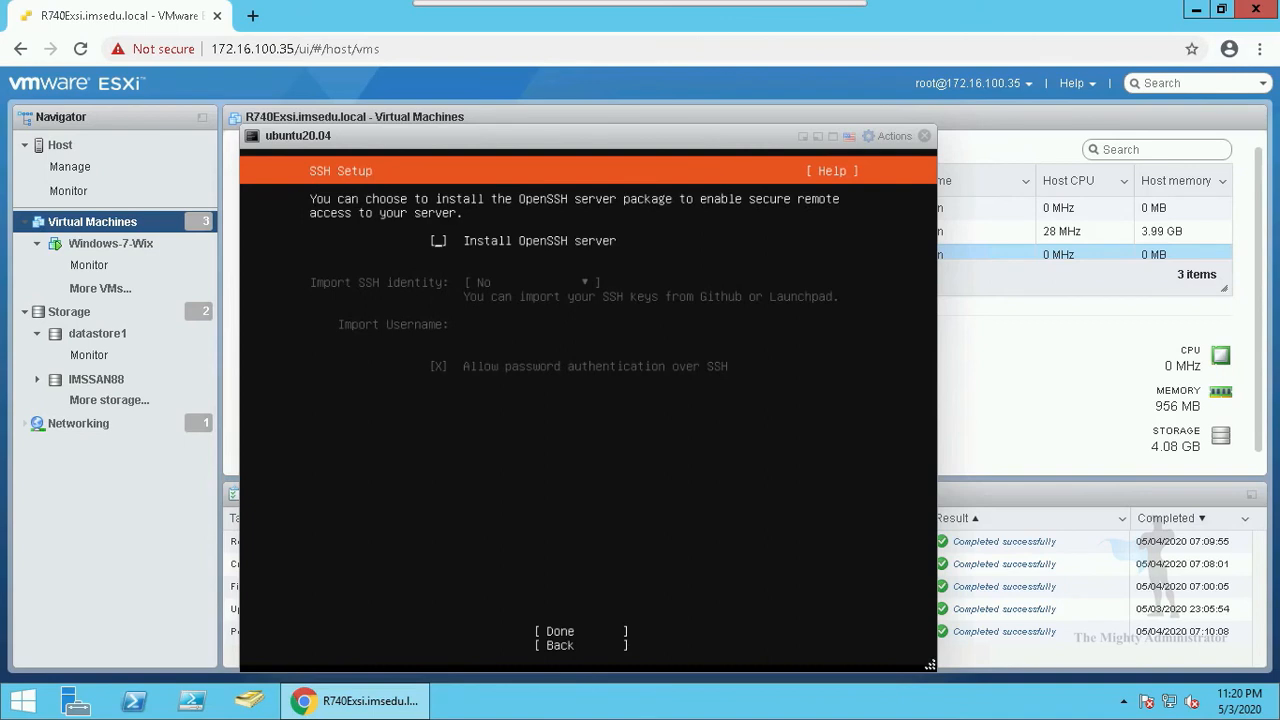
Enable Install OpenSSH server and accept the SSH settings to continue installing
{"action": "left_click", "coordinate": [437, 240]}
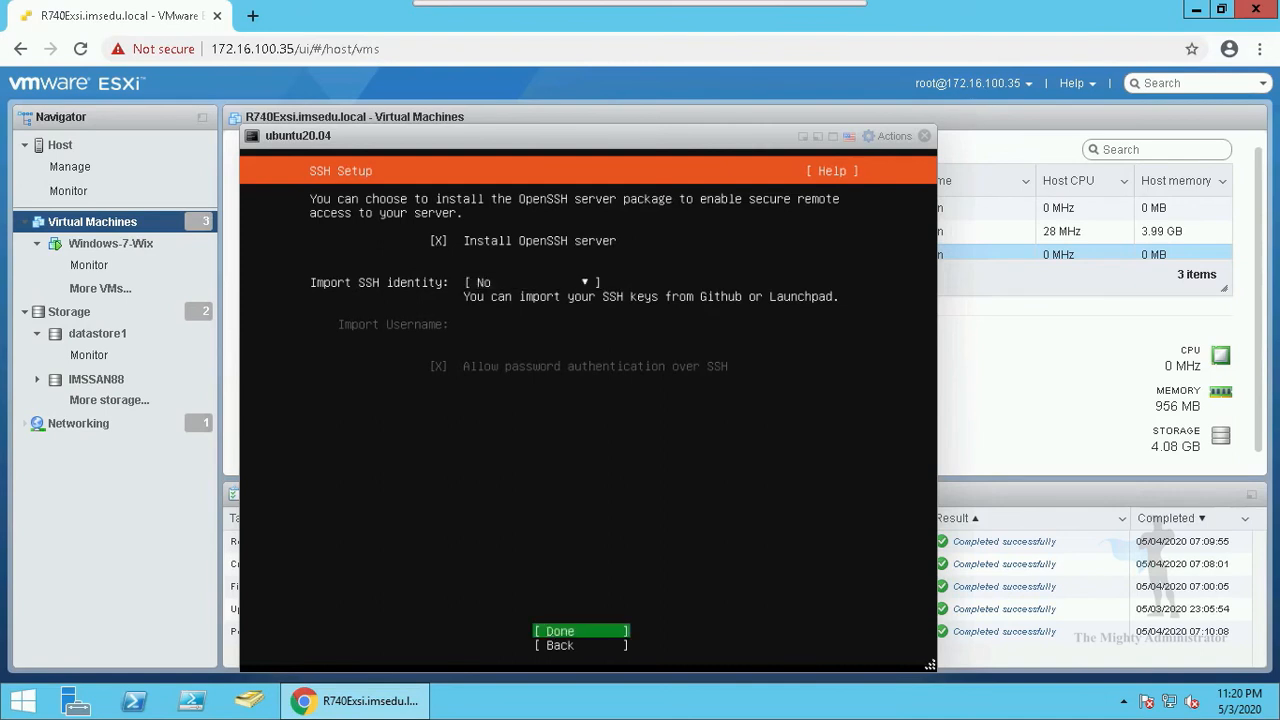
{"action": "left_click", "coordinate": [560, 631]}
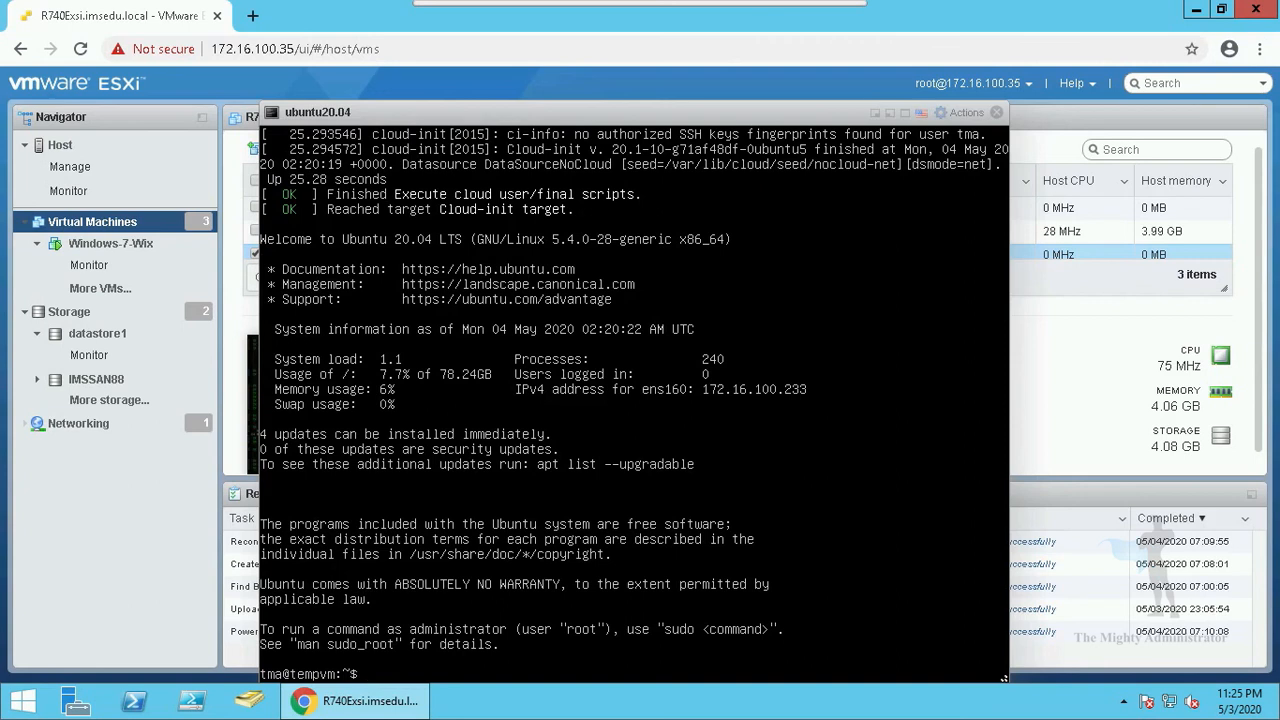
Run sudo apt update, check sudo service ssh status, then enter sudo apt upgrade
{"action": "type", "text": "sudo"}
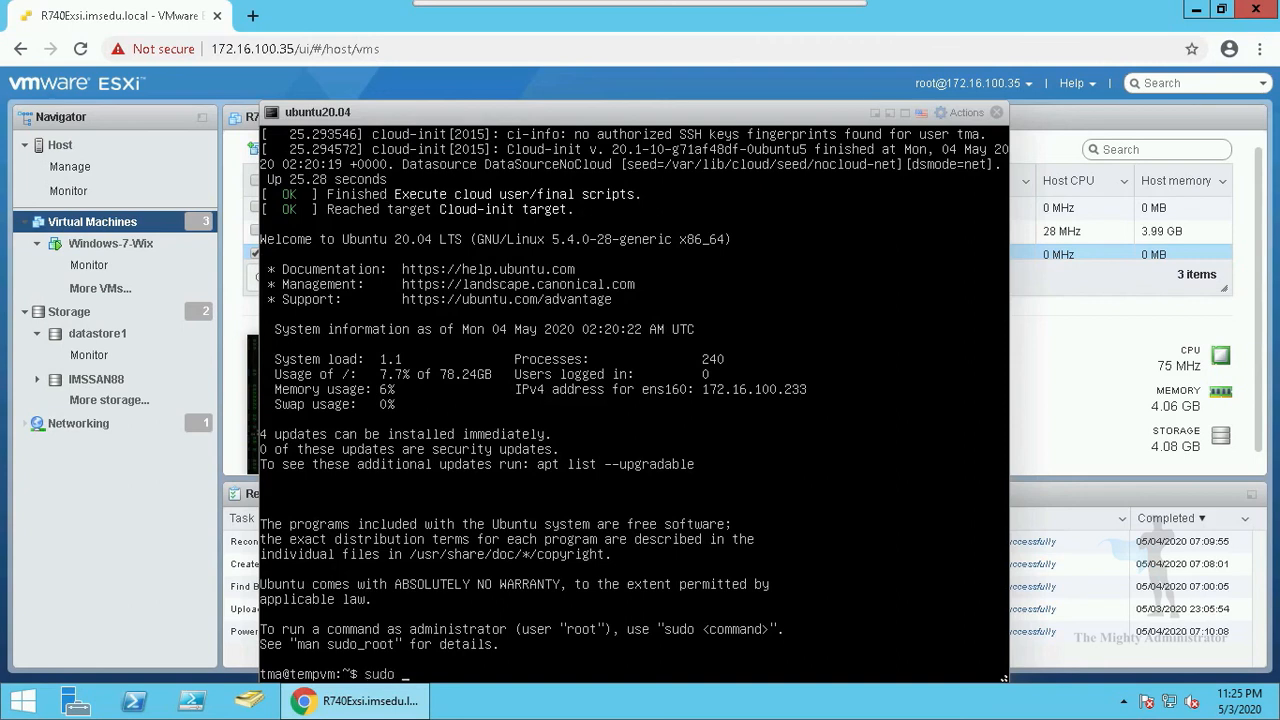
{"action": "type", "text": "apt upda"}
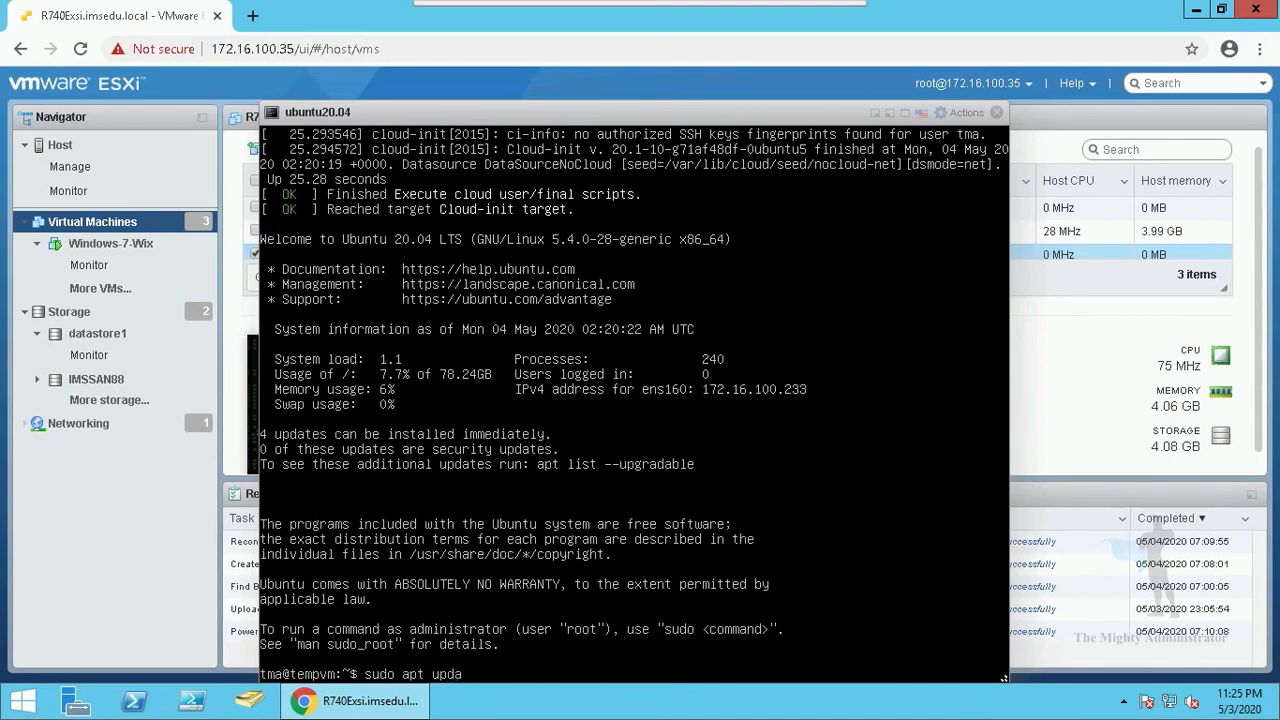
{"action": "key", "text": "Return"}
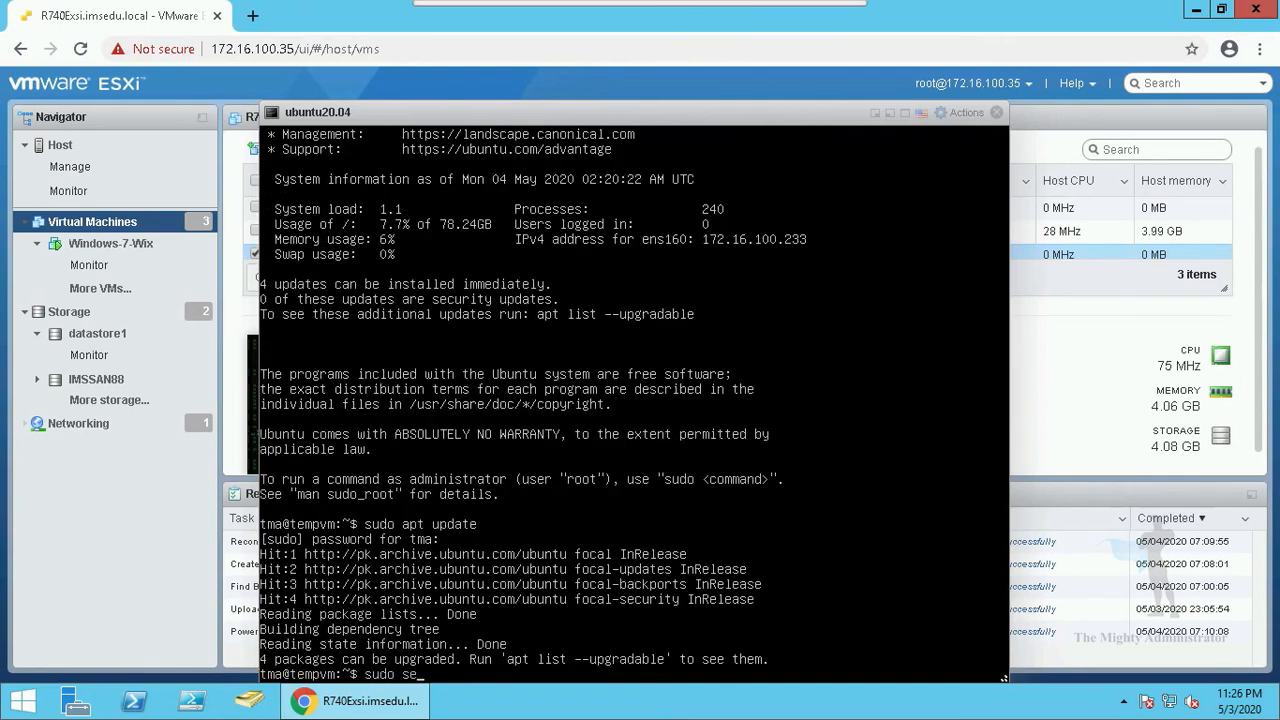
{"action": "type", "text": "rvice ssh statu"}
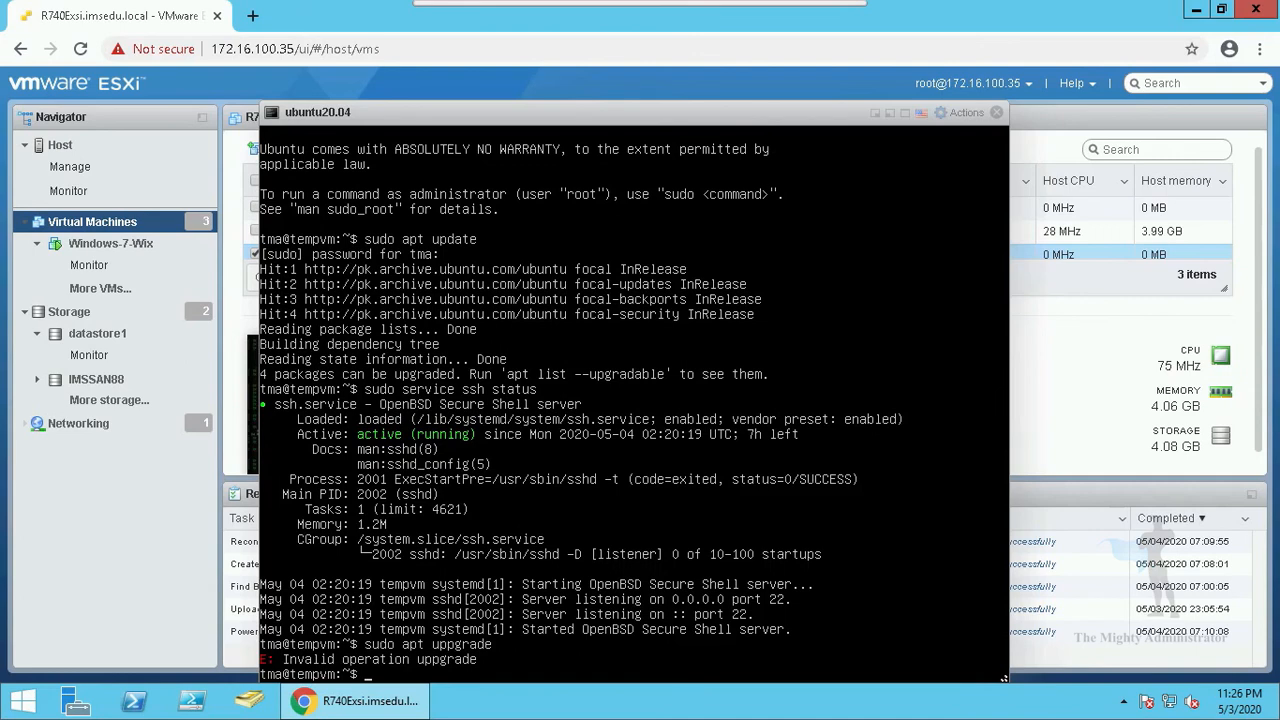
{"action": "type", "text": "sudo apt upgrade"}
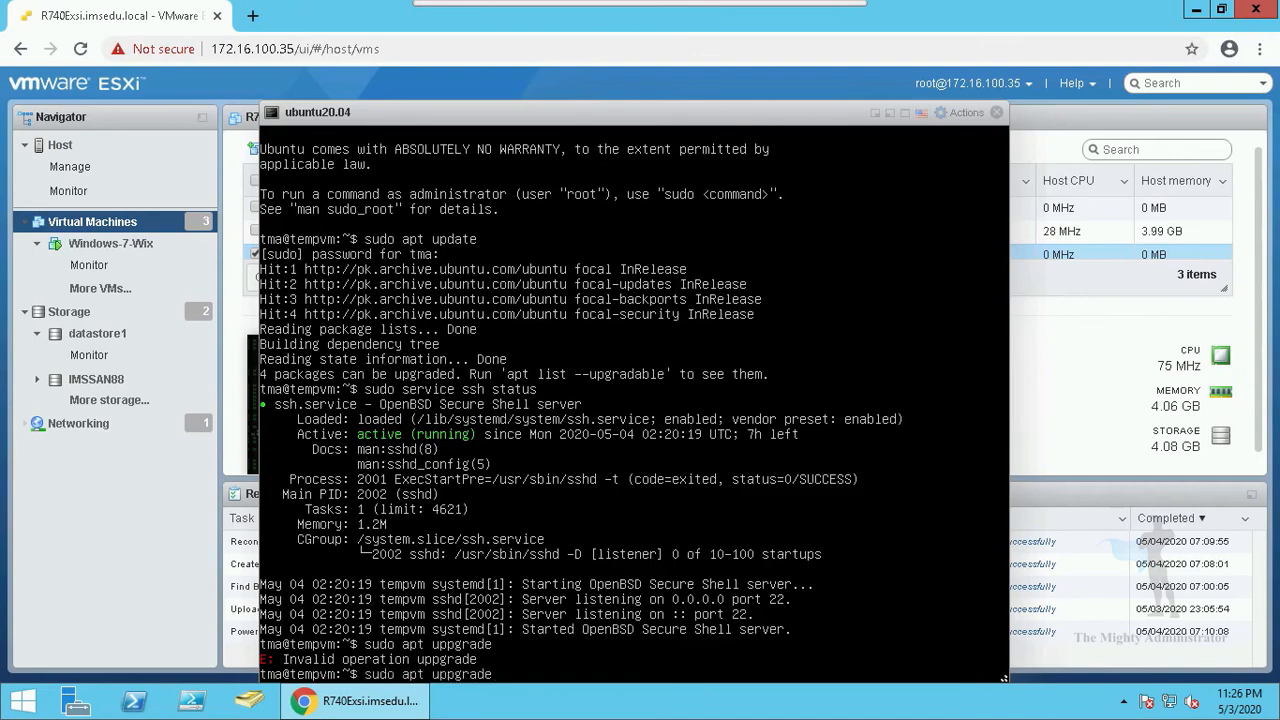